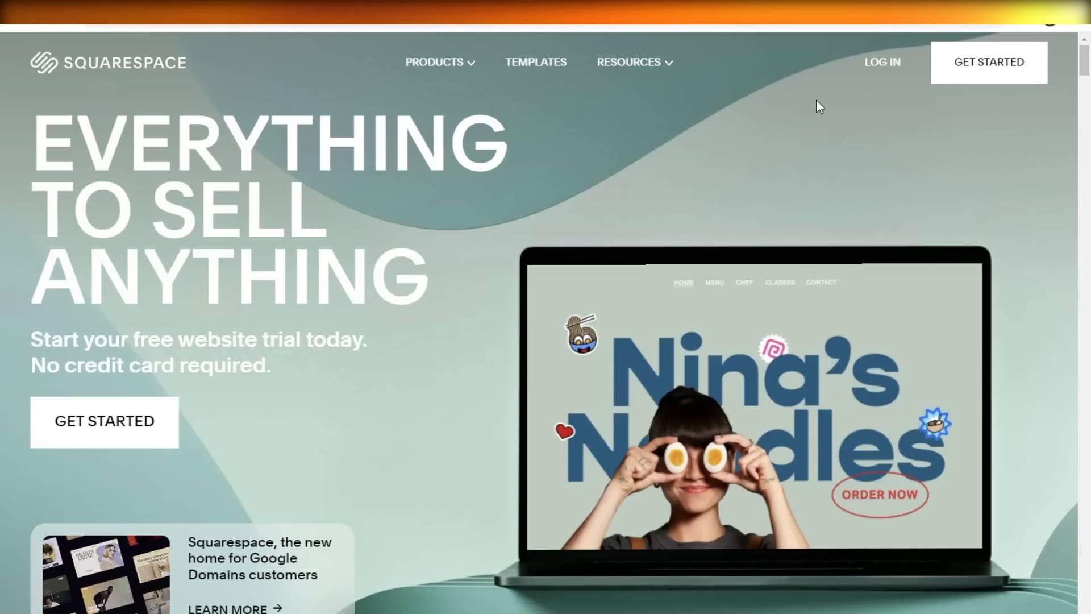
pyautogui.moveTo(587, 202)
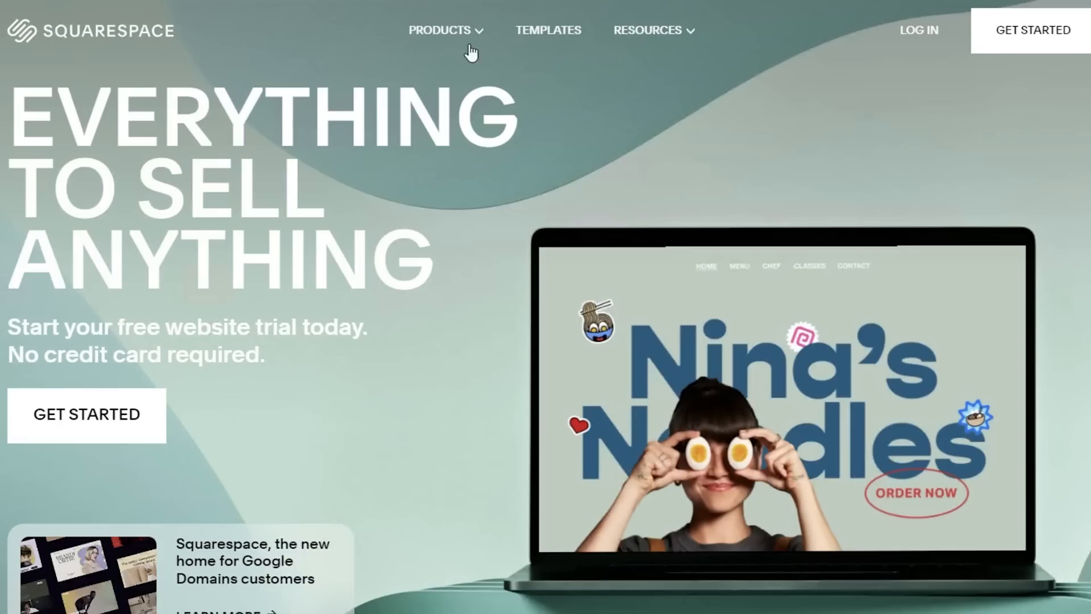
# Expand the Products menu listing website, selling, branding and domain options
pyautogui.click(444, 30)
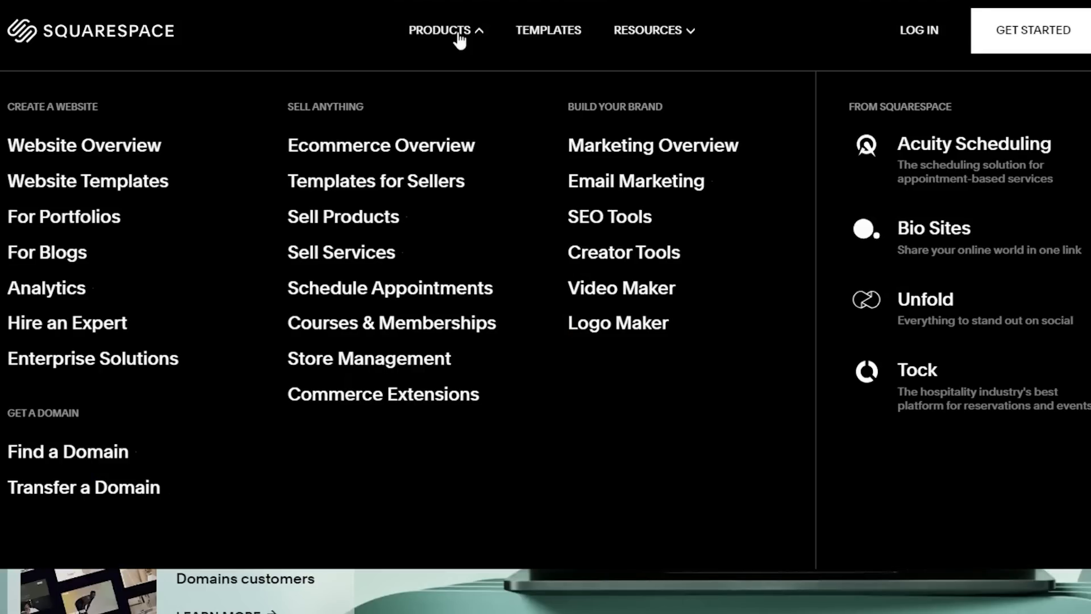
pyautogui.moveTo(459, 43)
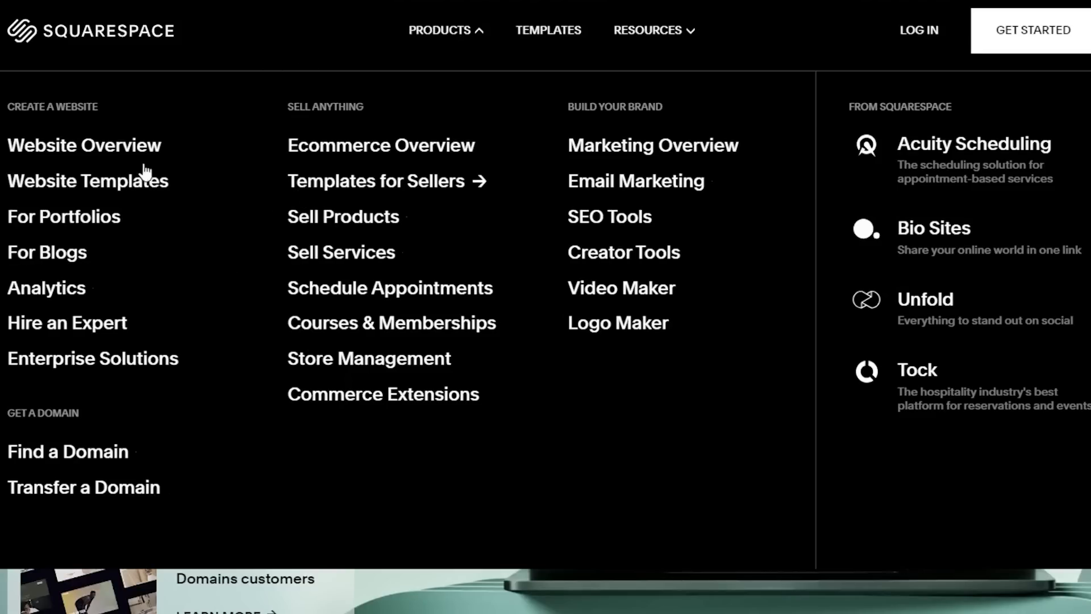
pyautogui.moveTo(173, 102)
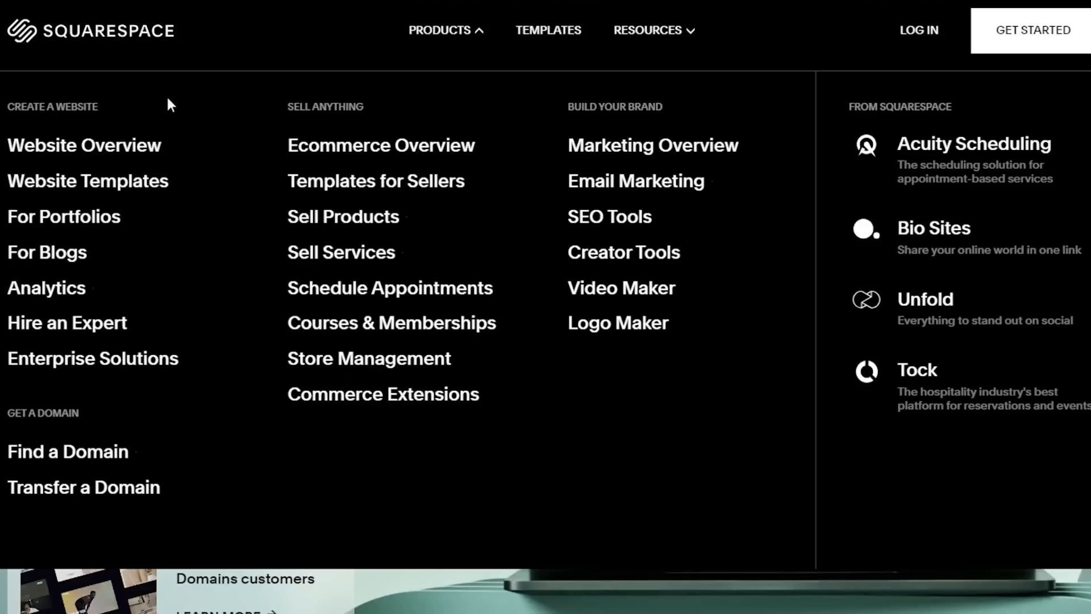
pyautogui.moveTo(164, 111)
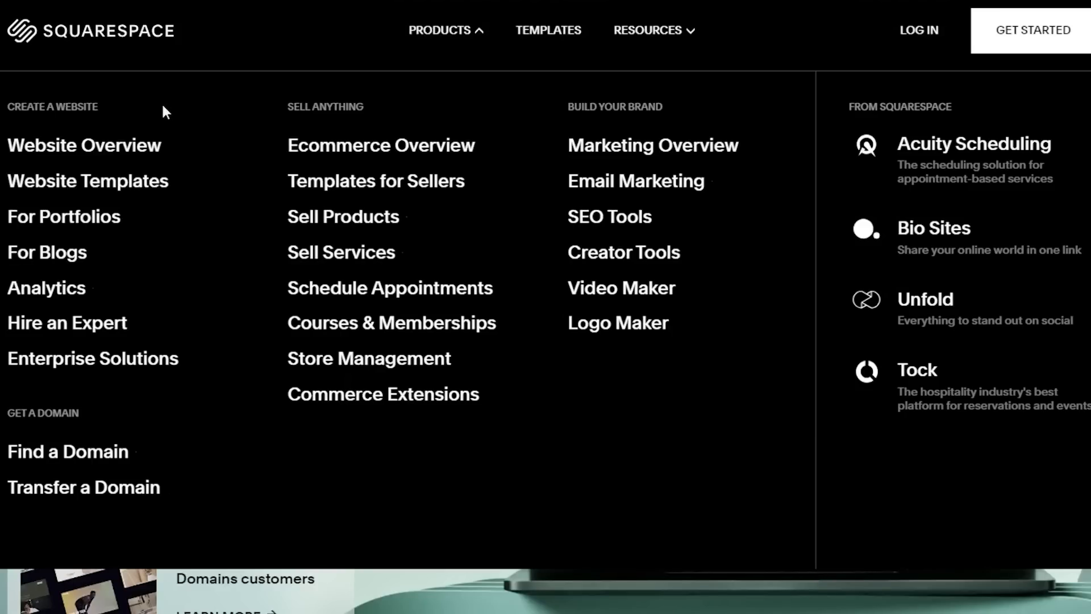
pyautogui.moveTo(1001, 166)
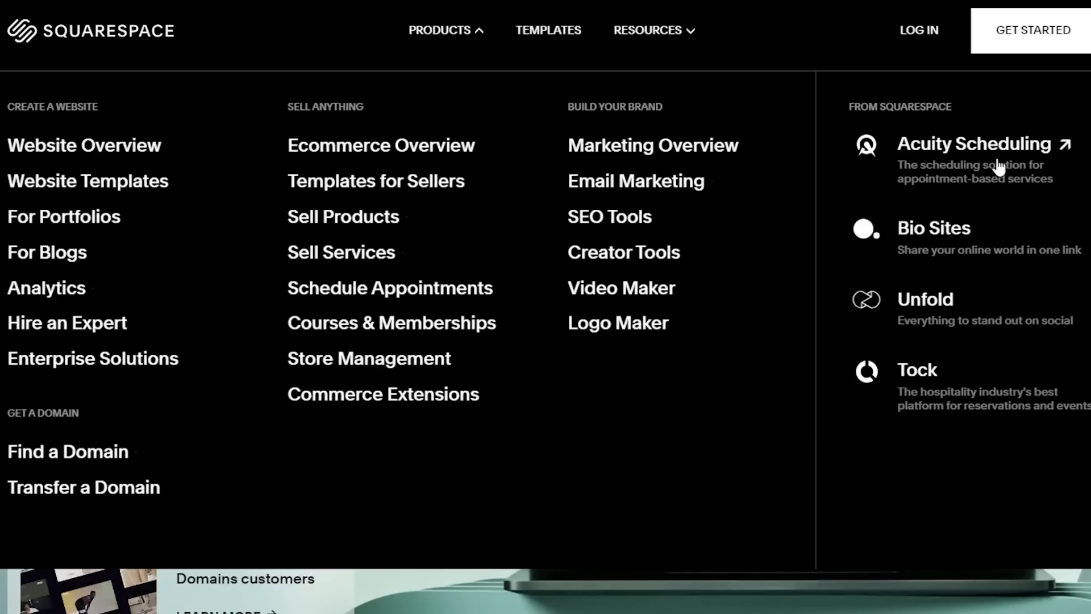
pyautogui.moveTo(969, 188)
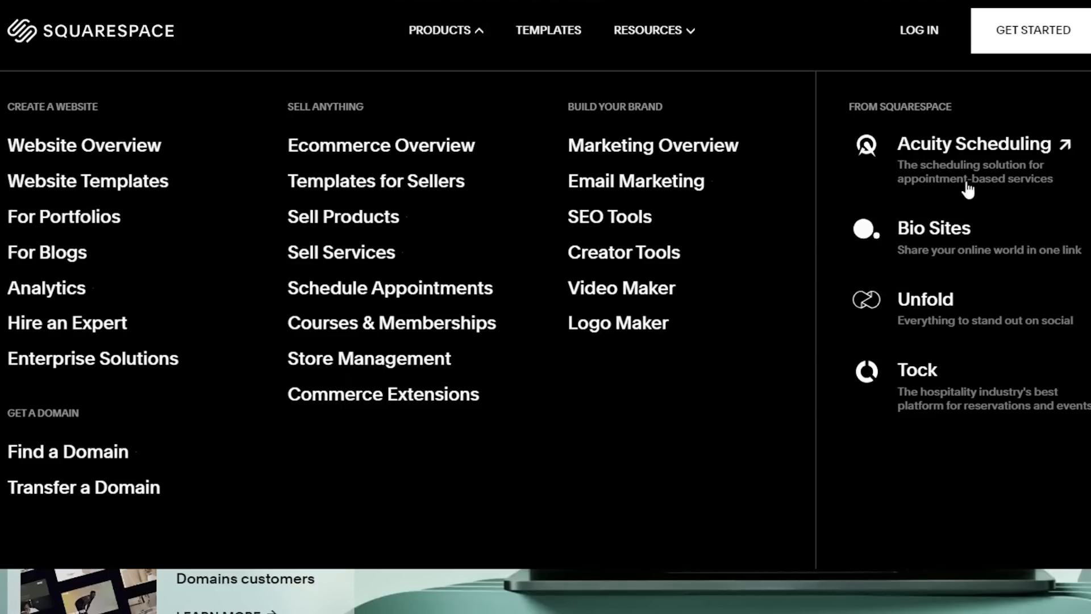
pyautogui.moveTo(114, 186)
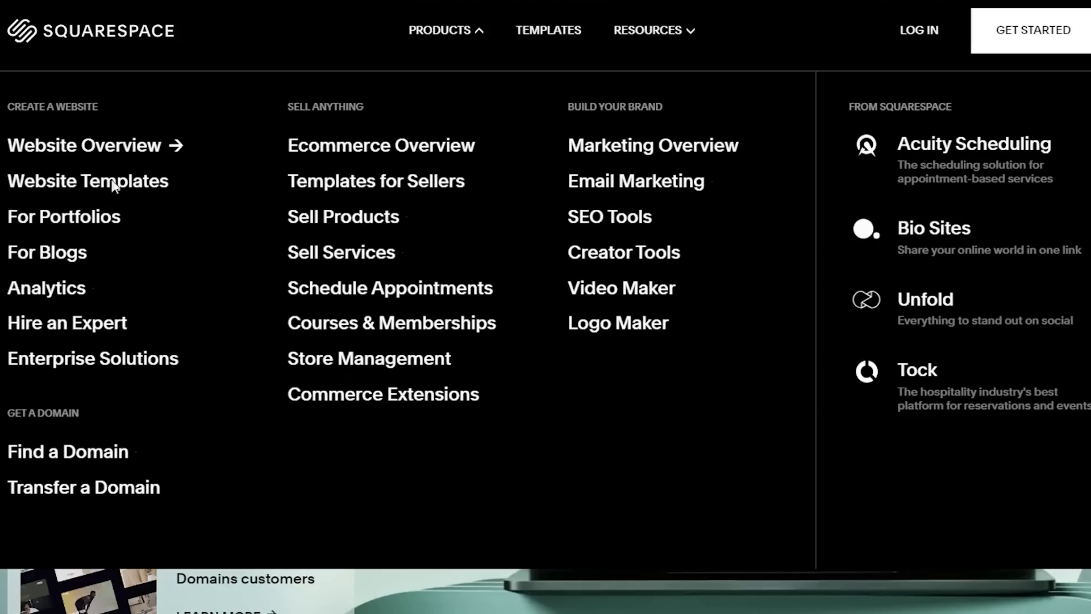
# Go to the Website Templates showcase and bring the section-based editor preview into view
pyautogui.click(113, 180)
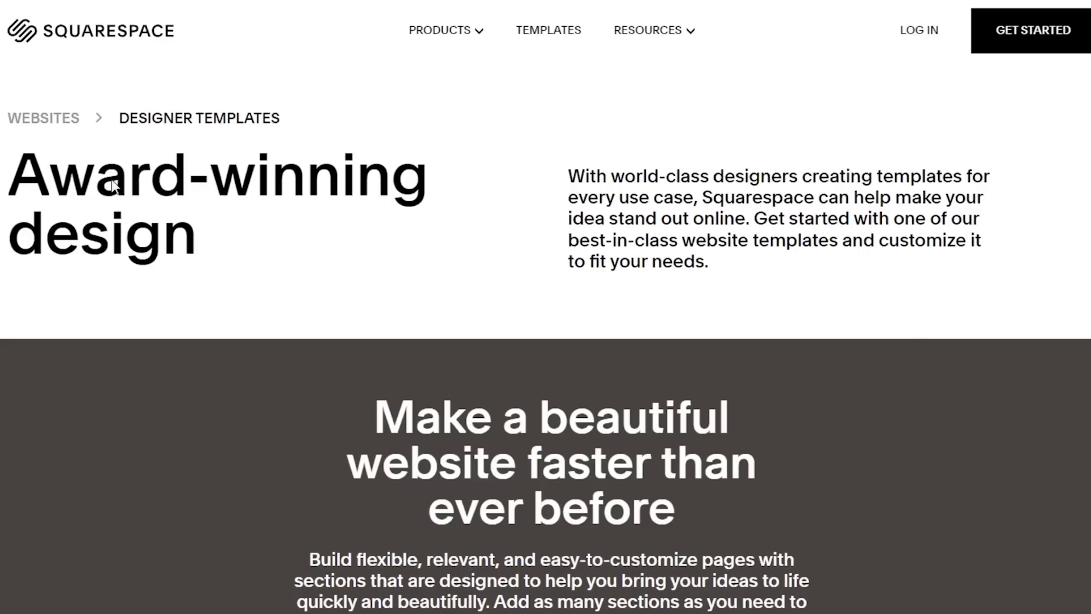
pyautogui.scroll(-3)
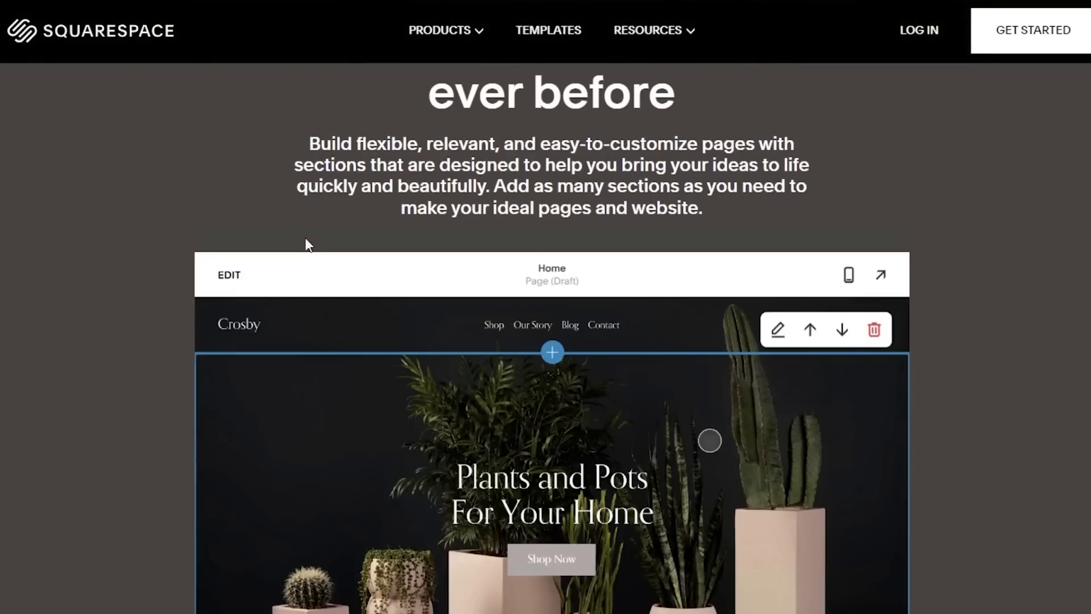
pyautogui.scroll(-3)
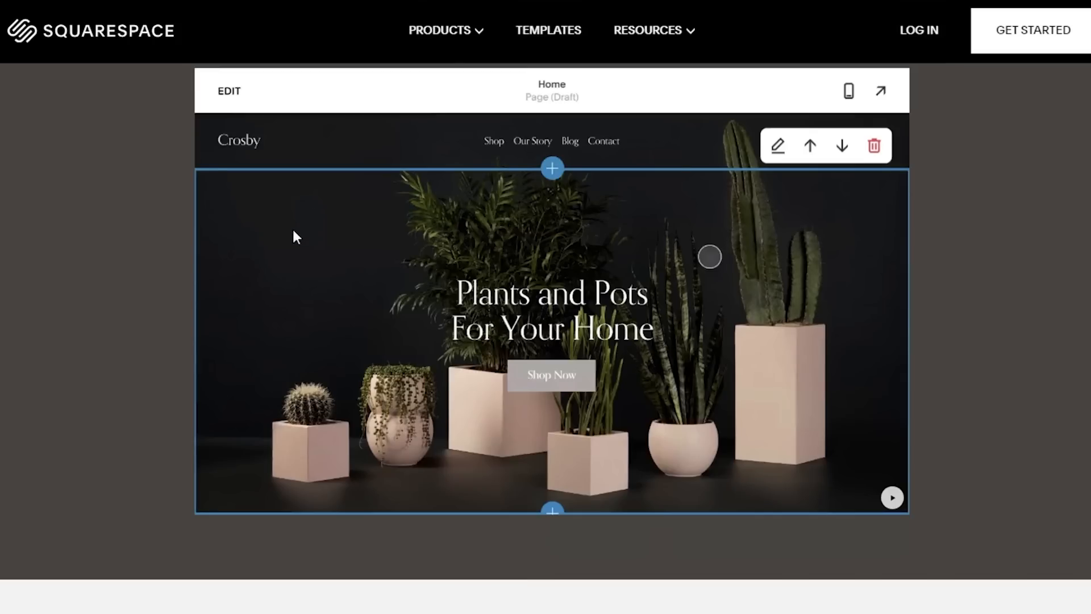
pyautogui.moveTo(454, 84)
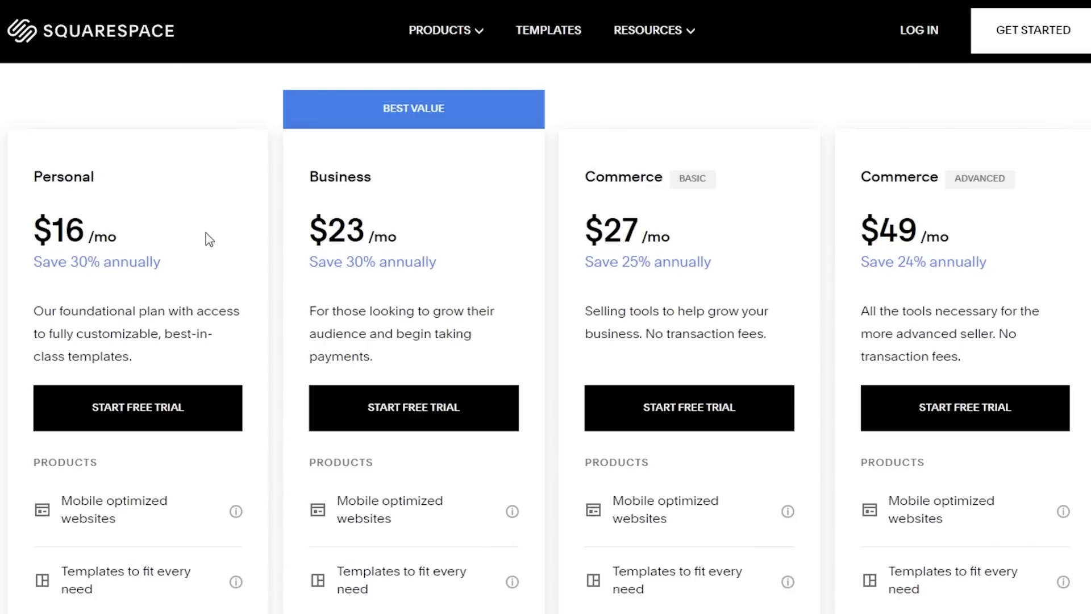
pyautogui.moveTo(218, 257)
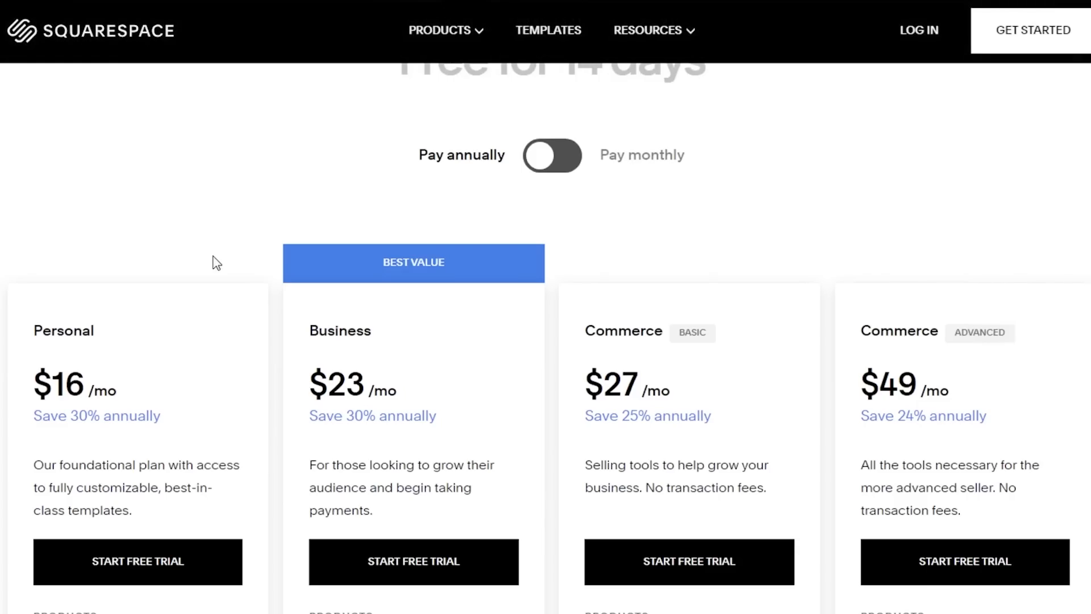
# Scroll through the pricing comparison of Personal, Business, Commerce Basic and Commerce Advanced plans
pyautogui.scroll(-3)
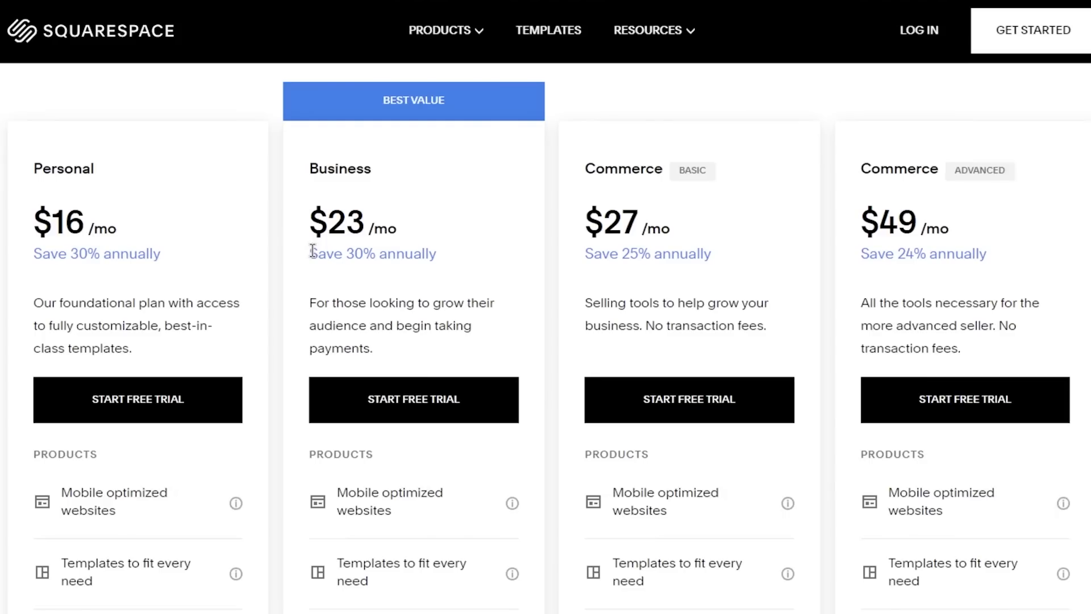
pyautogui.moveTo(297, 261)
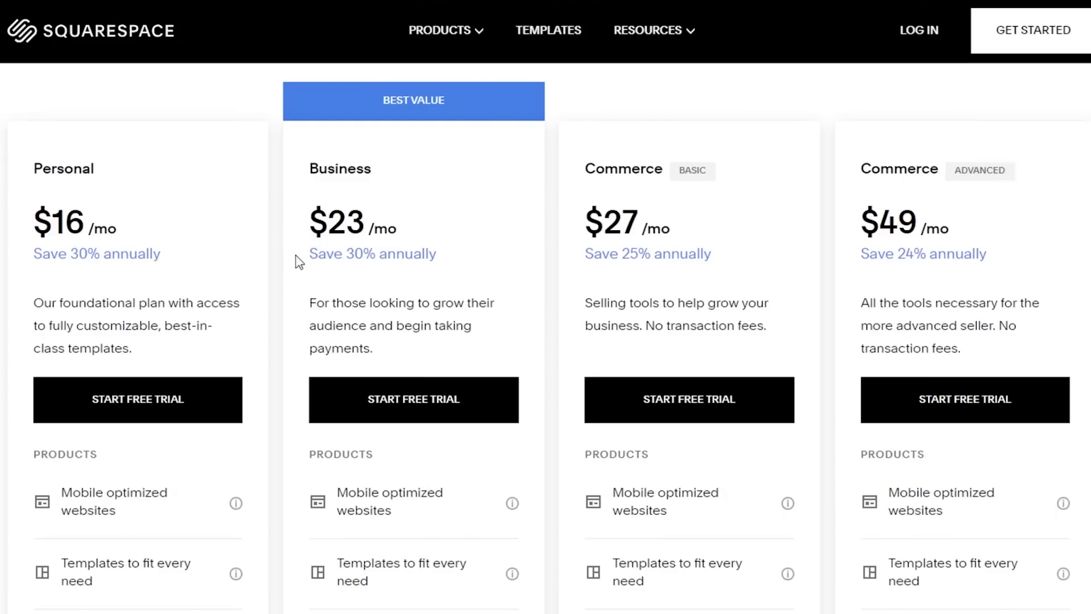
pyautogui.moveTo(72, 186)
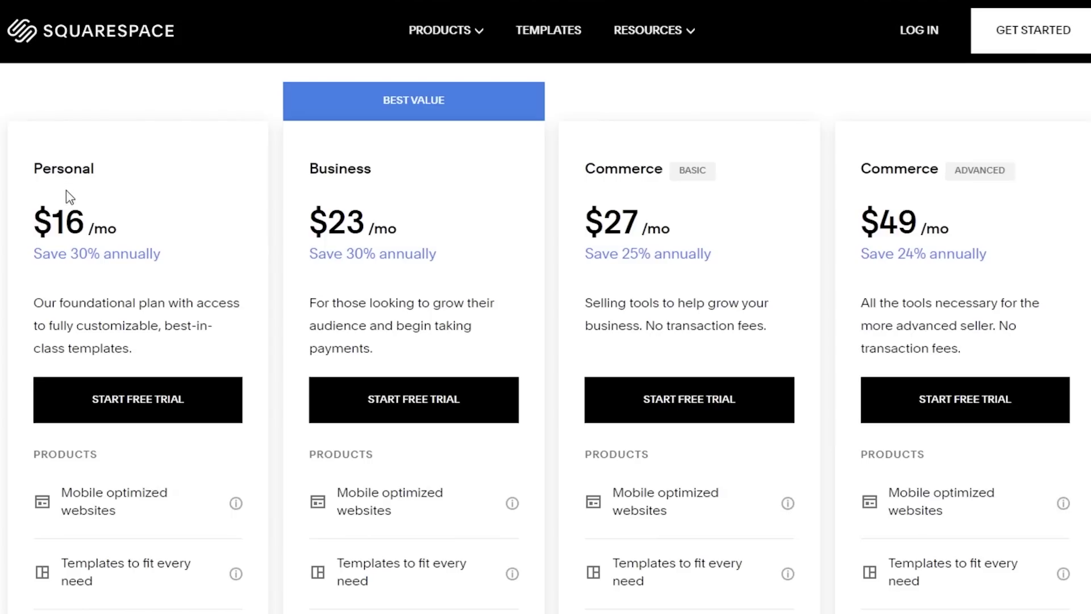
pyautogui.moveTo(593, 185)
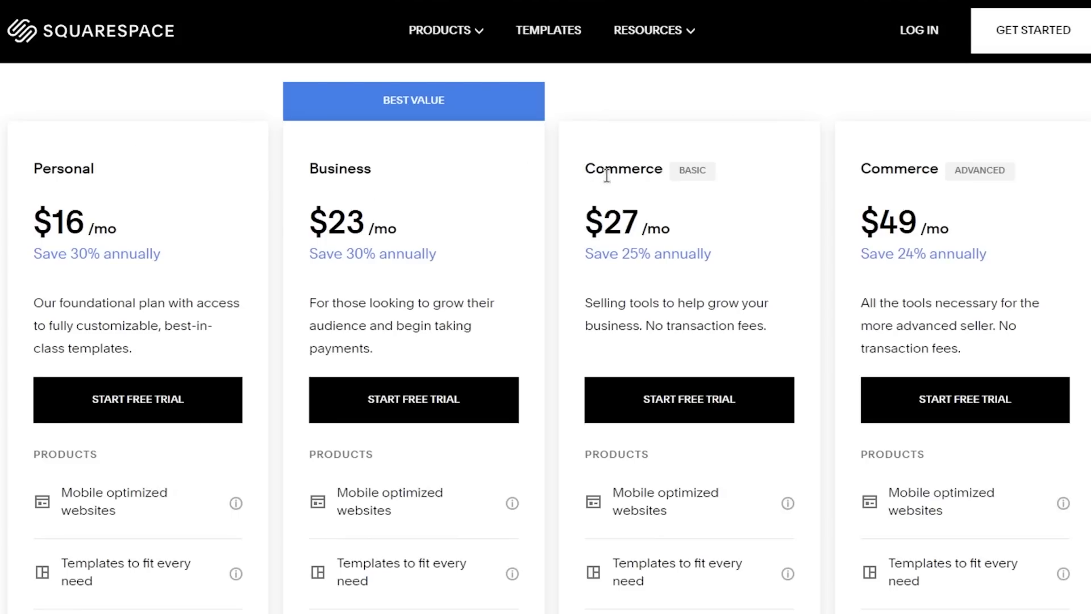
pyautogui.moveTo(614, 220)
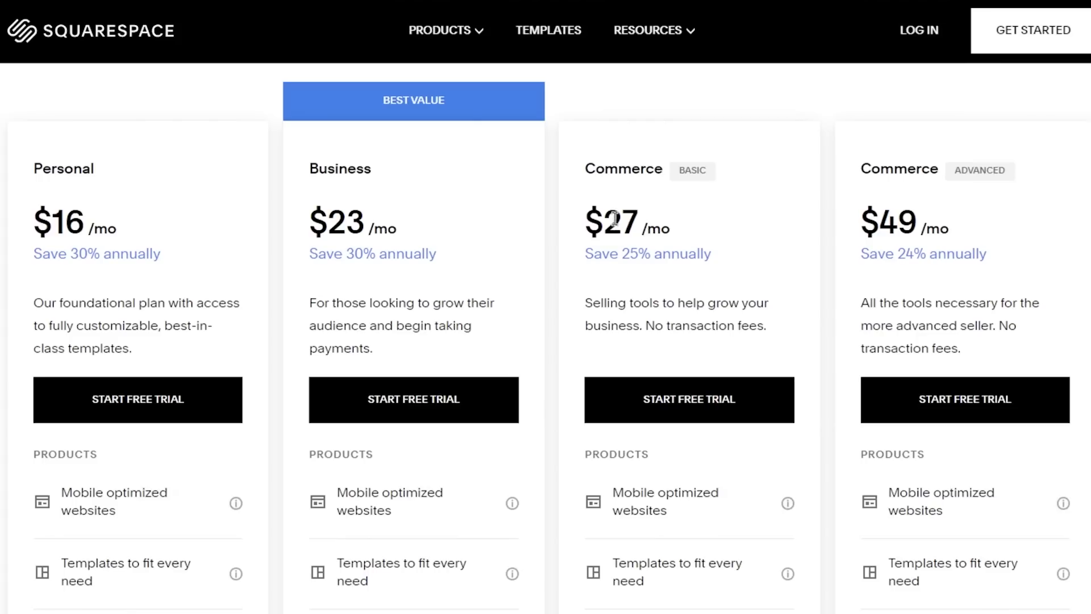
pyautogui.moveTo(881, 191)
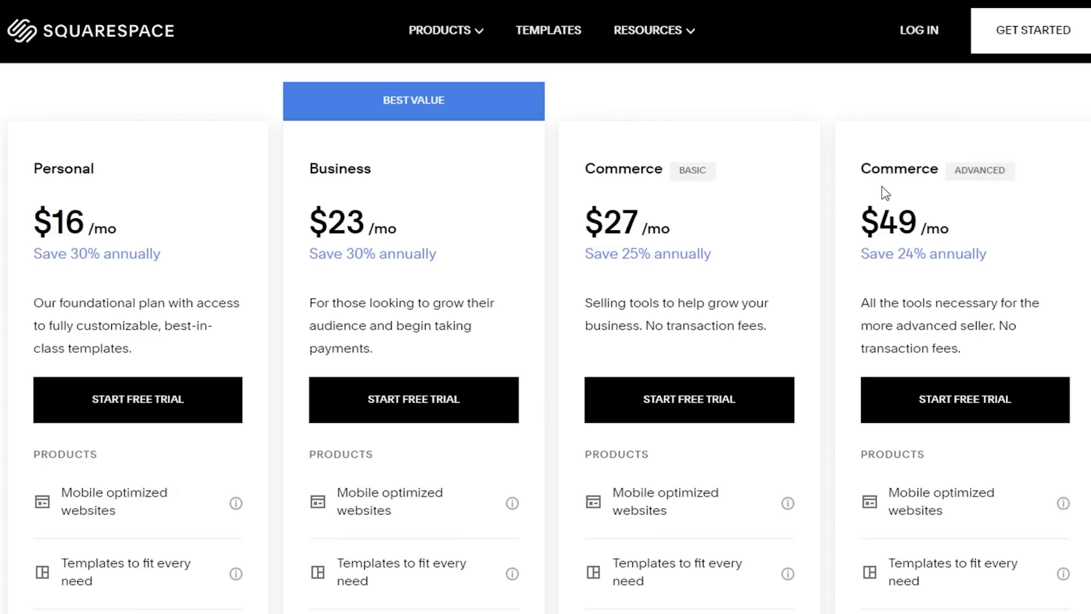
pyautogui.scroll(-3)
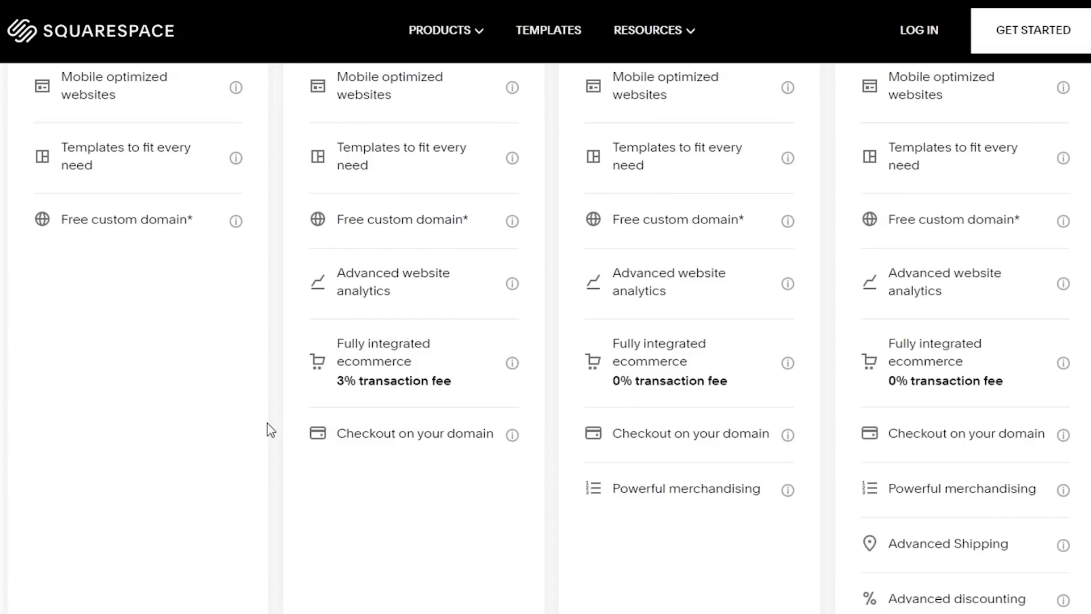
pyautogui.scroll(3)
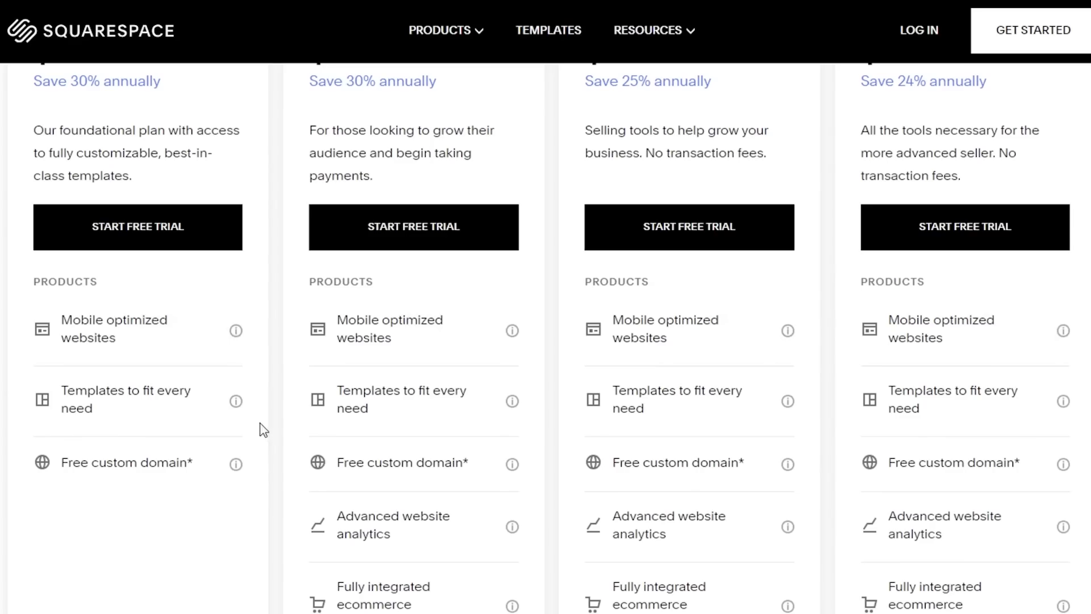
pyautogui.scroll(-3)
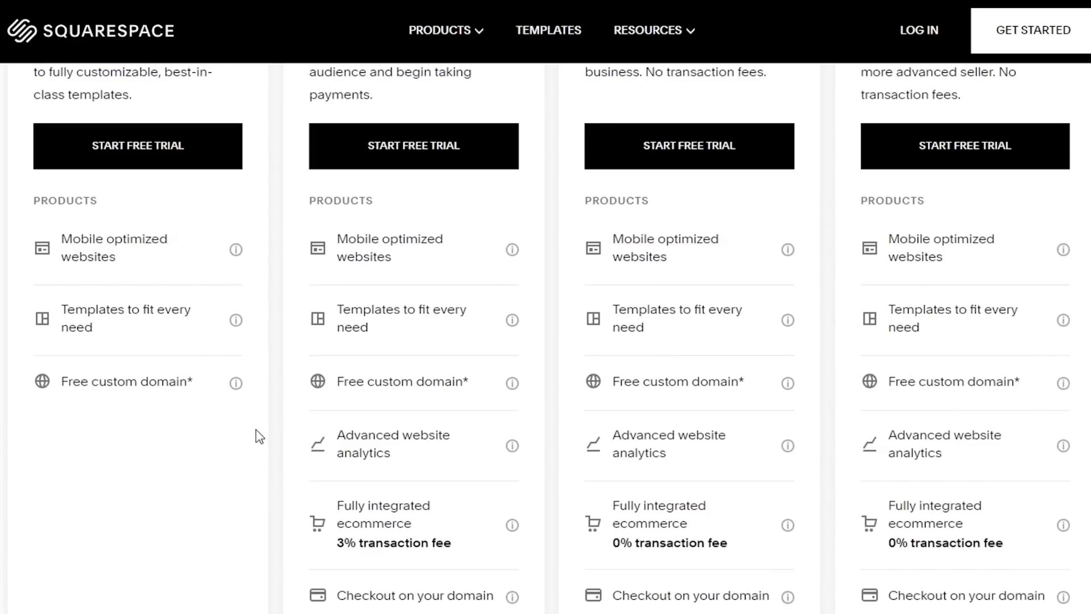
pyautogui.scroll(-3)
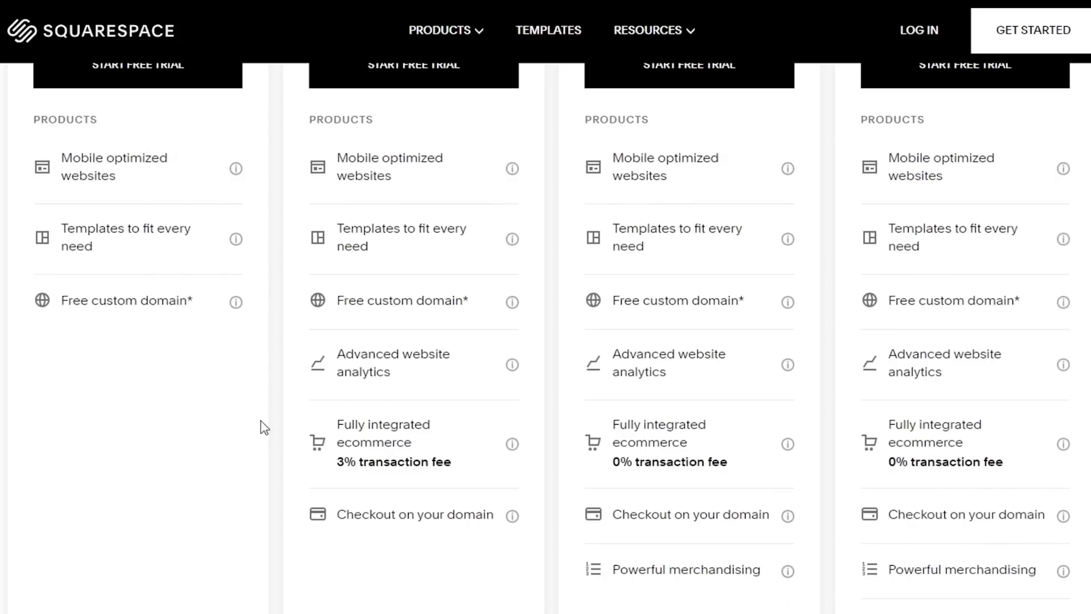
pyautogui.moveTo(296, 424)
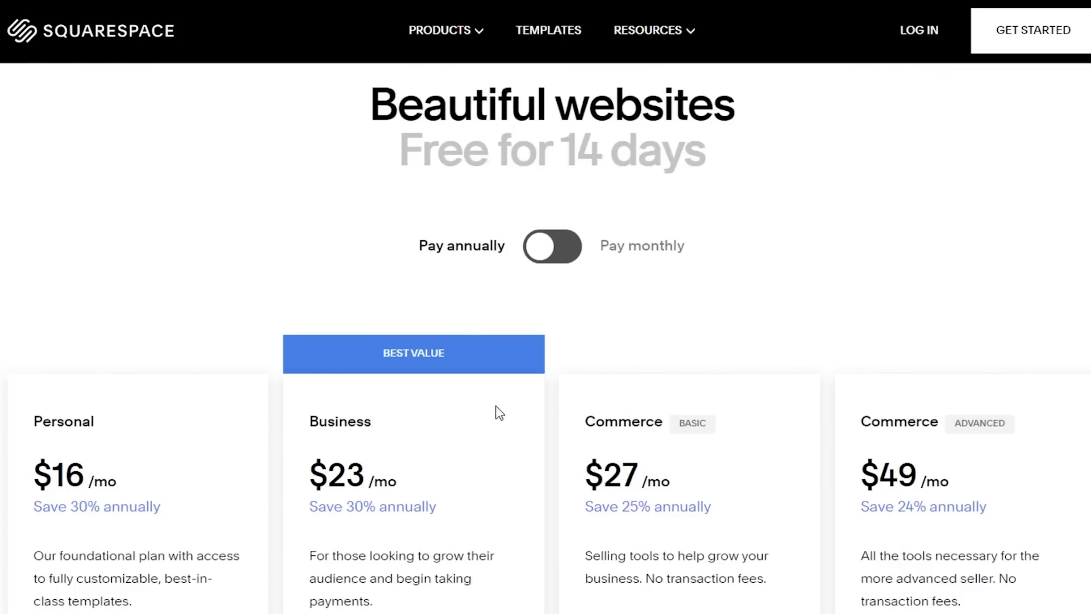
pyautogui.scroll(-3)
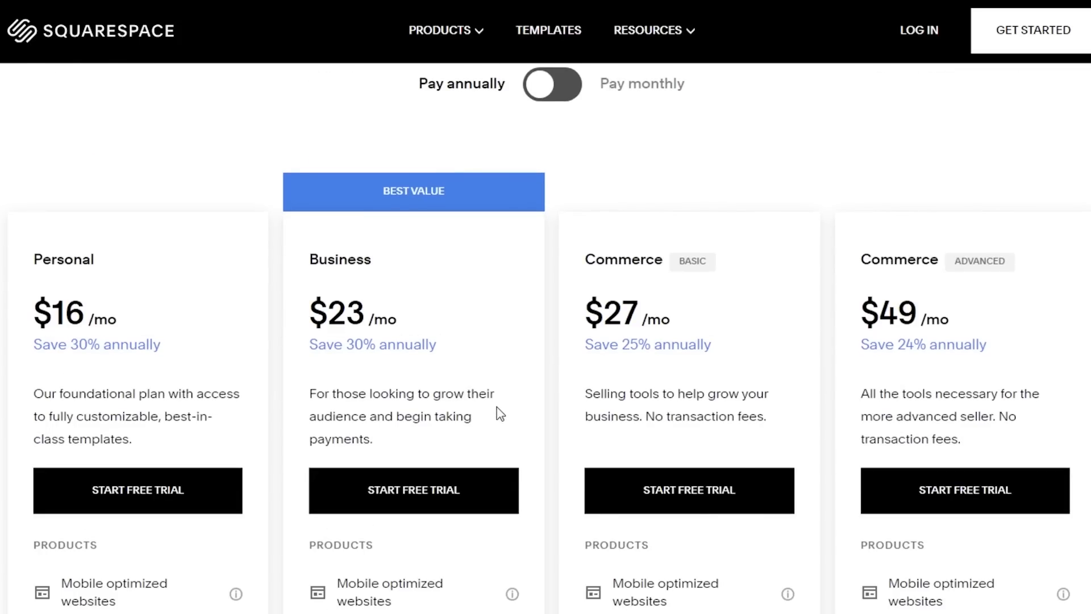
pyautogui.moveTo(426, 340)
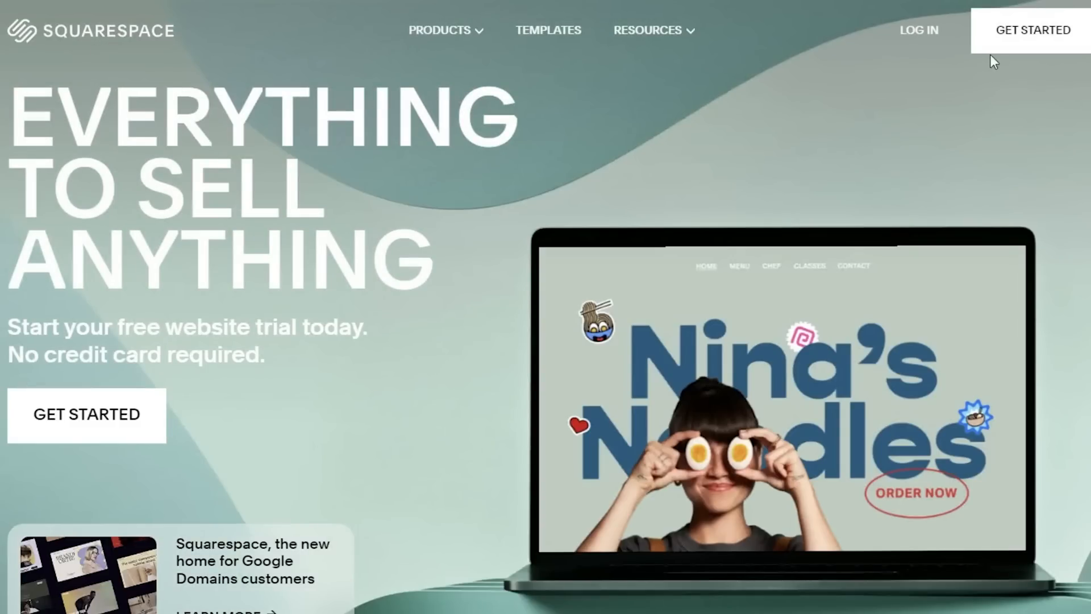
pyautogui.moveTo(985, 105)
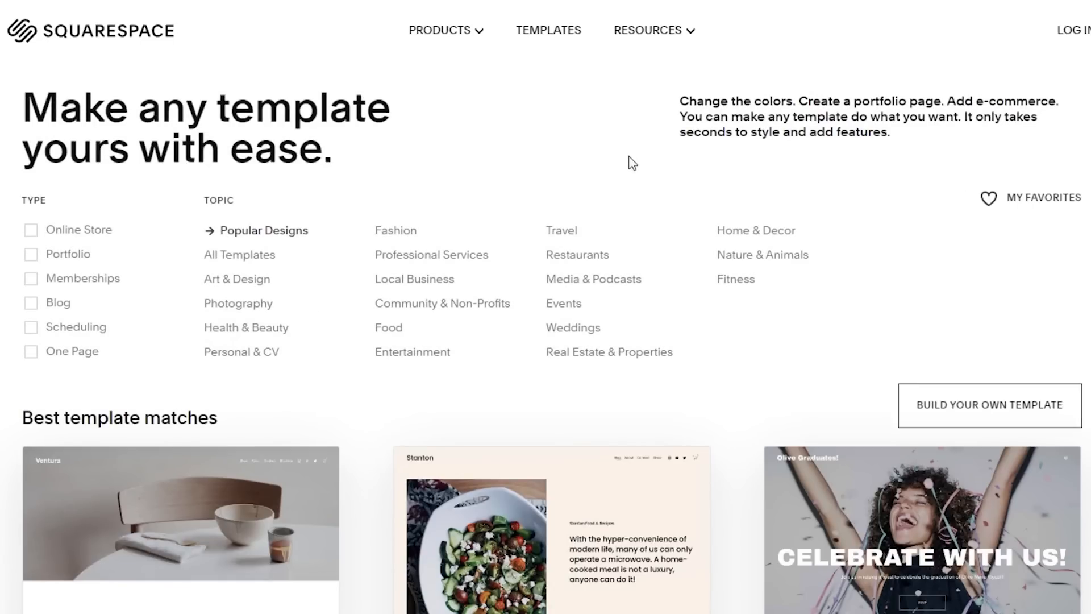
pyautogui.moveTo(636, 172)
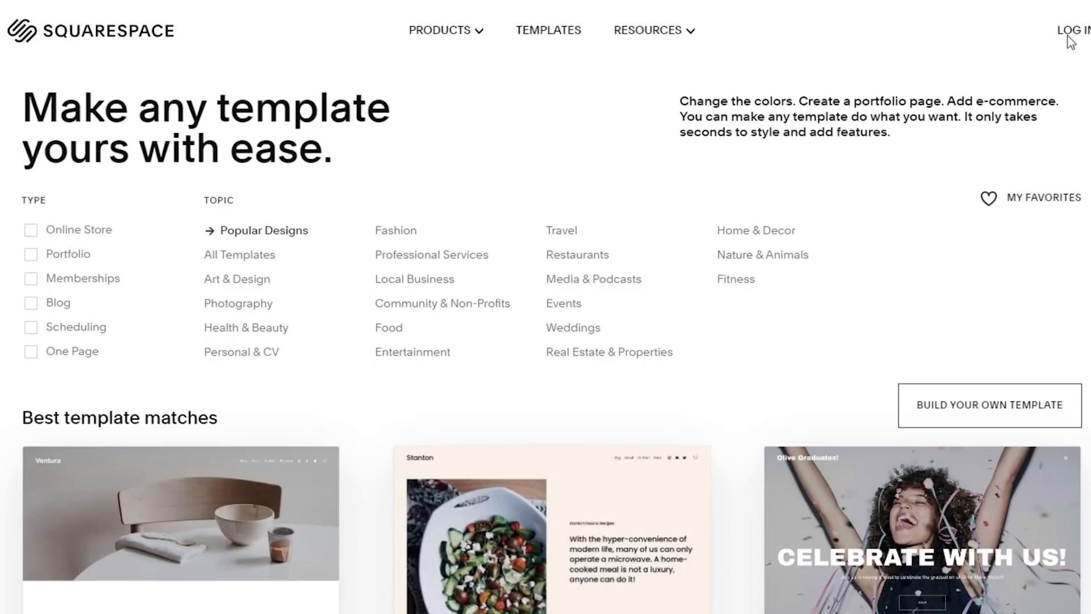
# Log in via Continue with Google, choosing the listed Google account (retrying once)
pyautogui.click(1077, 31)
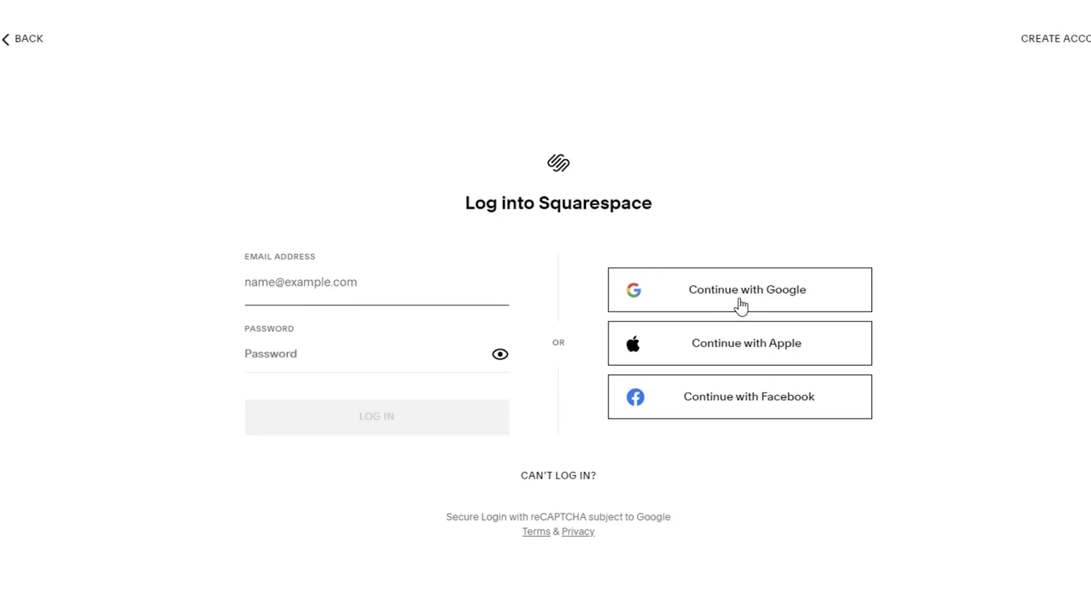
pyautogui.click(740, 290)
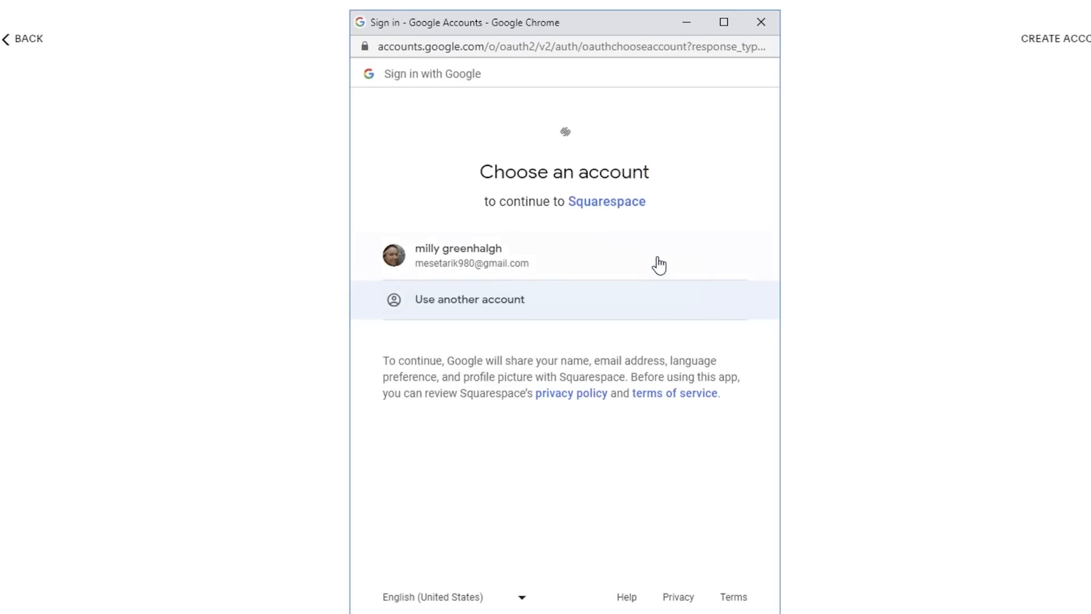
pyautogui.click(479, 255)
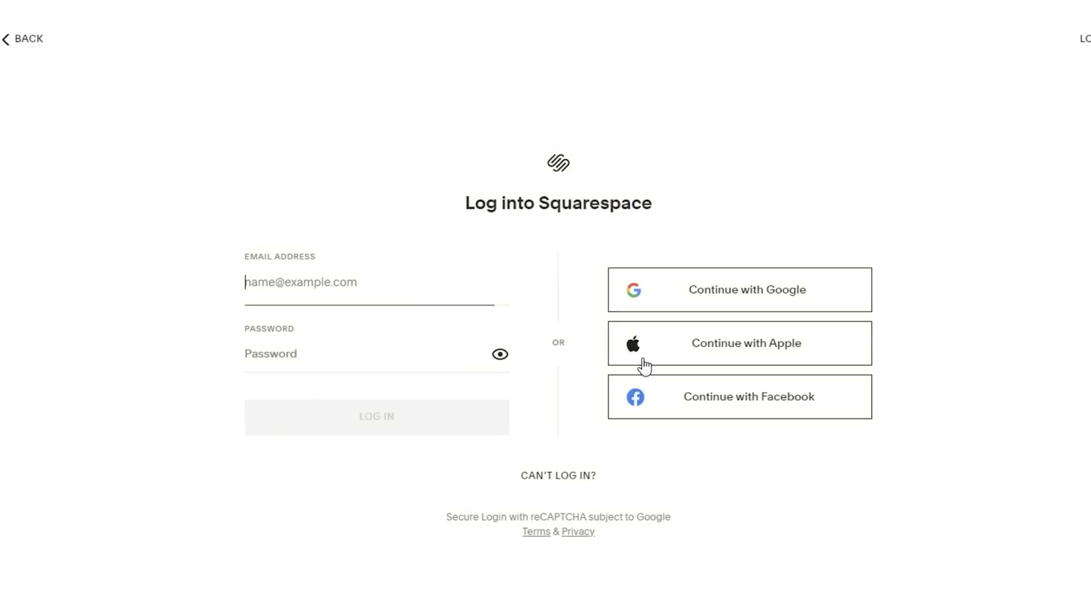
pyautogui.click(740, 290)
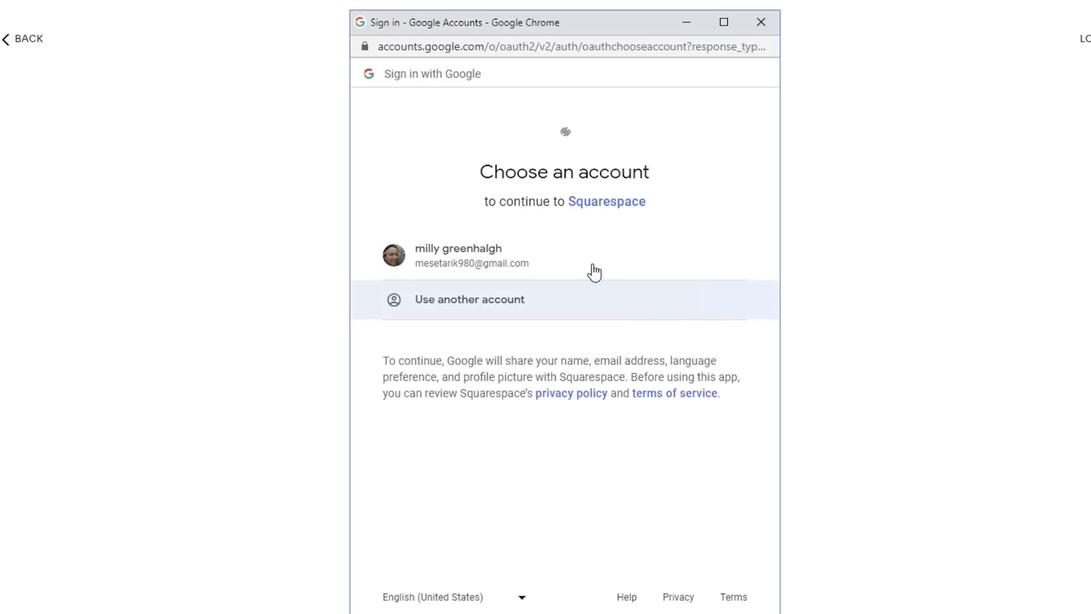
pyautogui.click(456, 255)
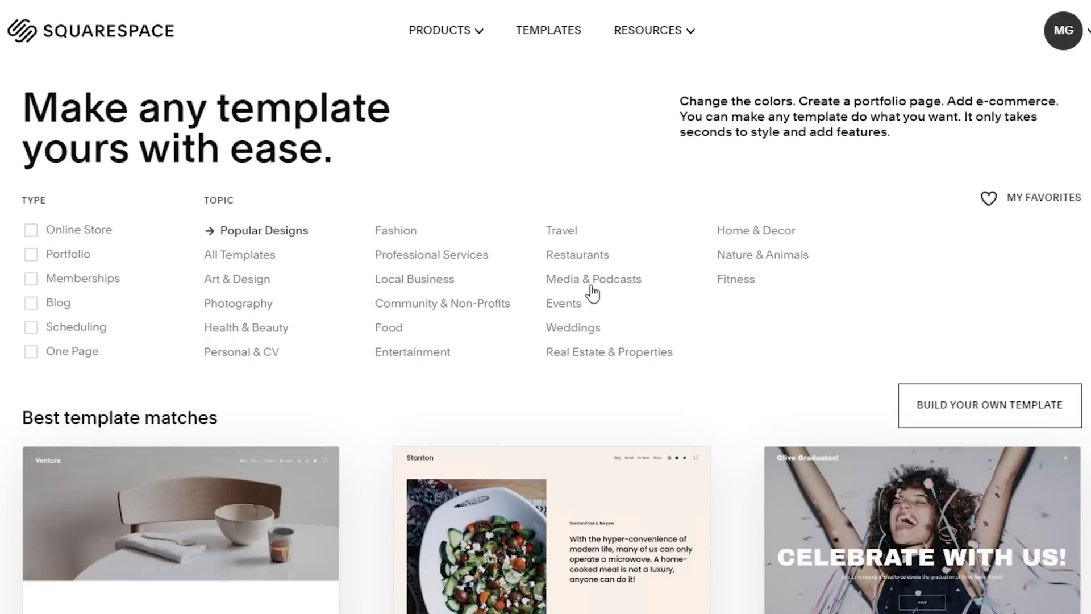
# Filter the template gallery to Fashion and scroll the matches down to the Zaatar card
pyautogui.scroll(-3)
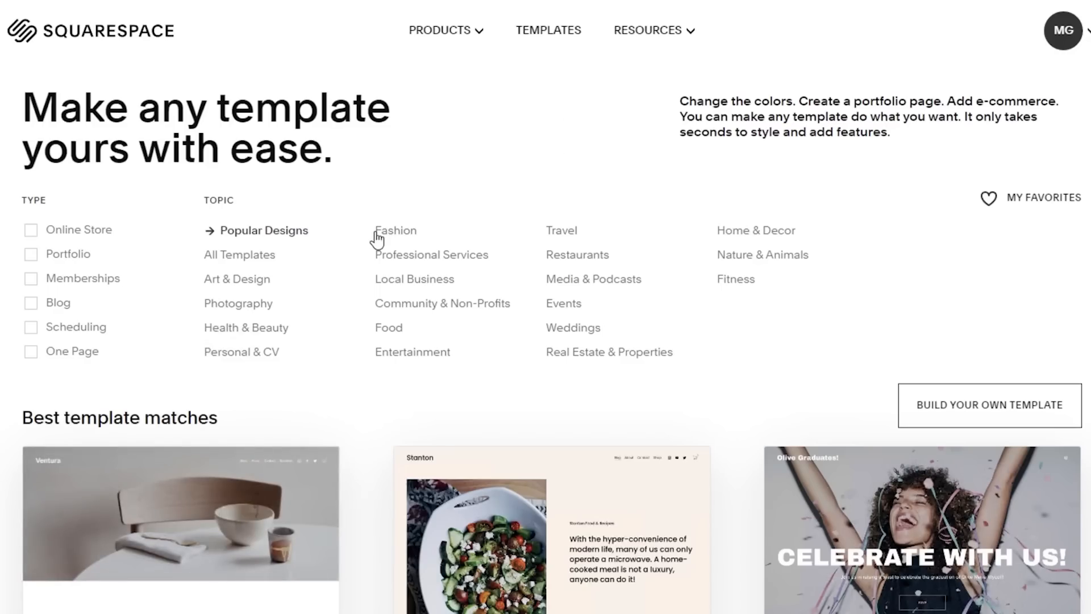
pyautogui.click(396, 230)
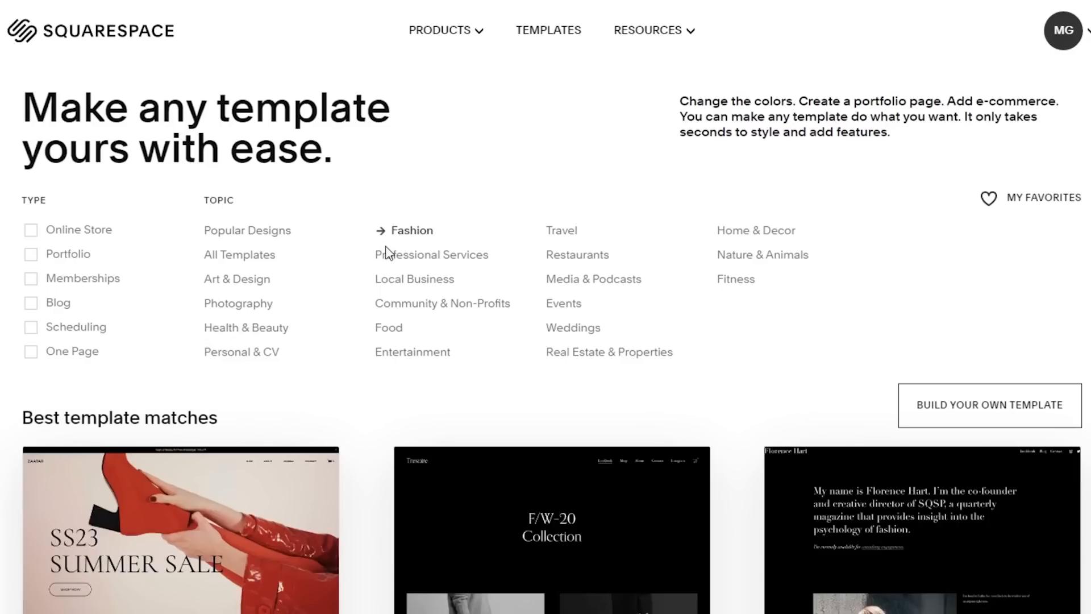
pyautogui.scroll(-3)
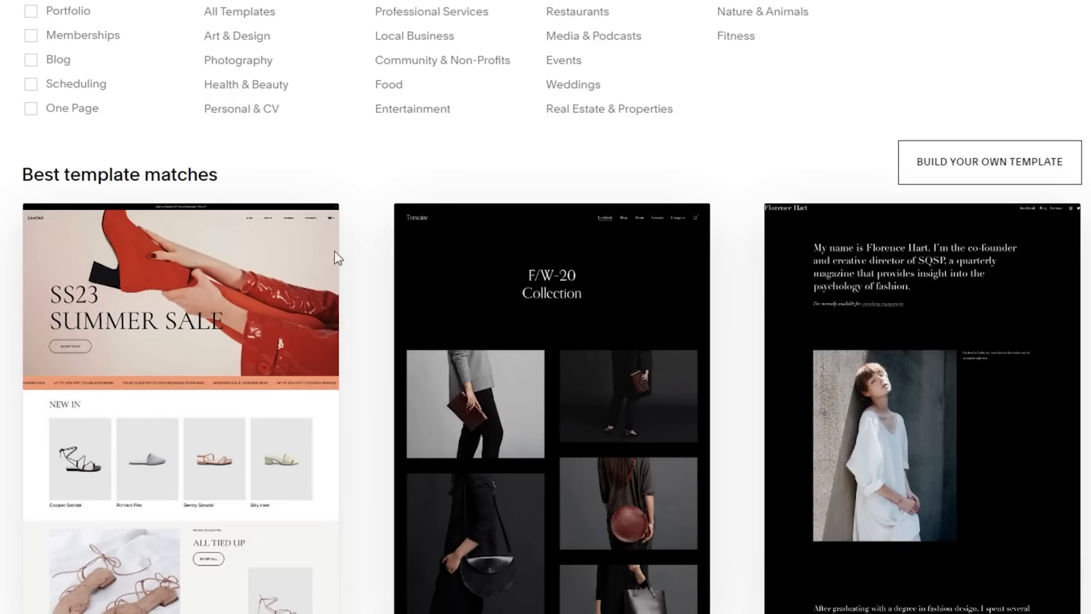
pyautogui.scroll(-3)
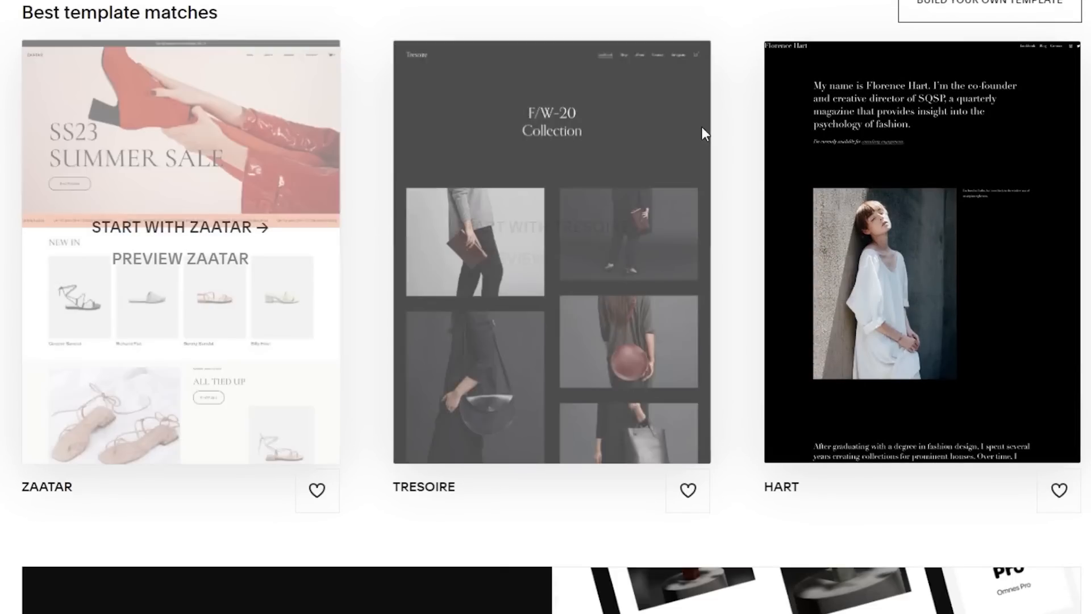
pyautogui.scroll(-3)
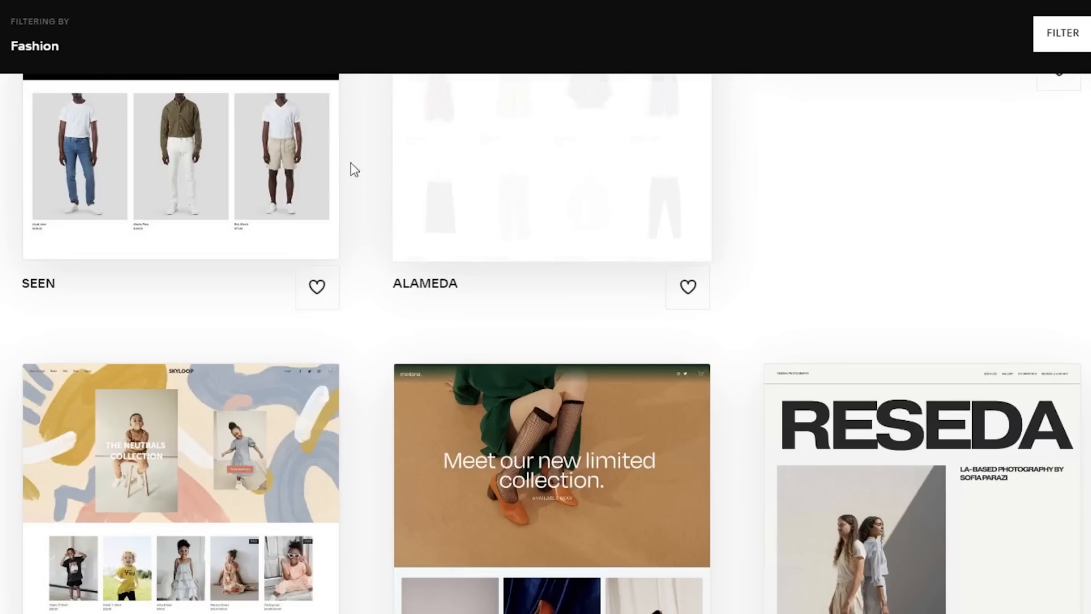
pyautogui.scroll(-3)
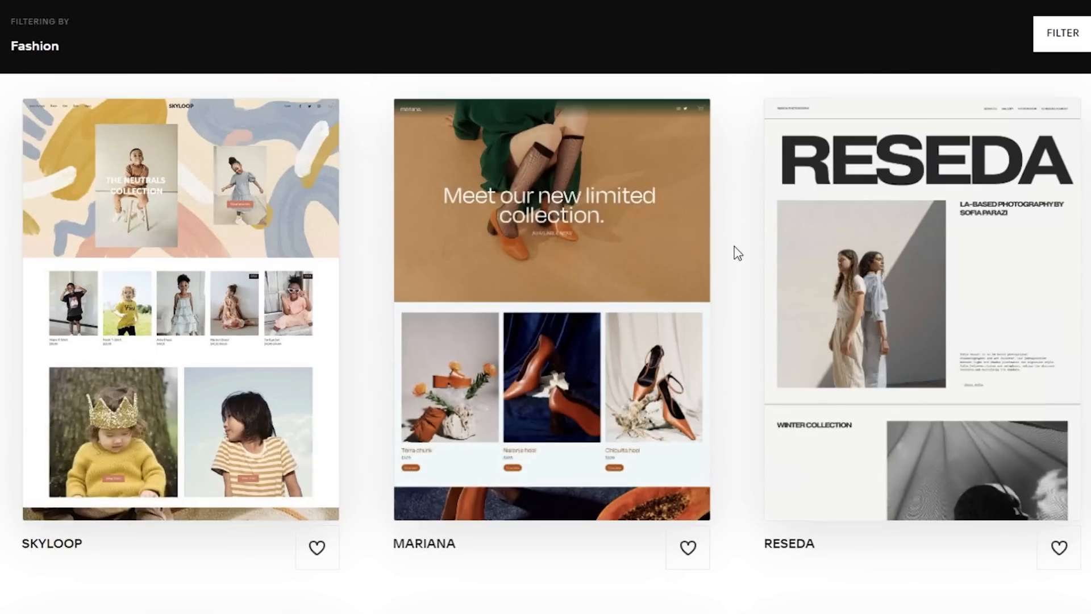
pyautogui.scroll(-3)
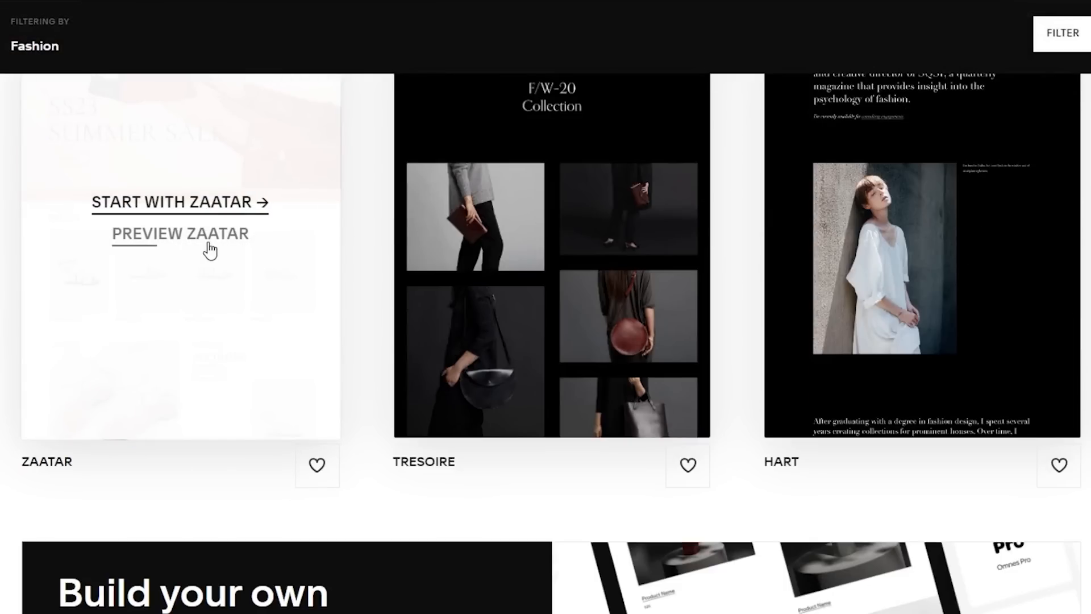
pyautogui.moveTo(211, 220)
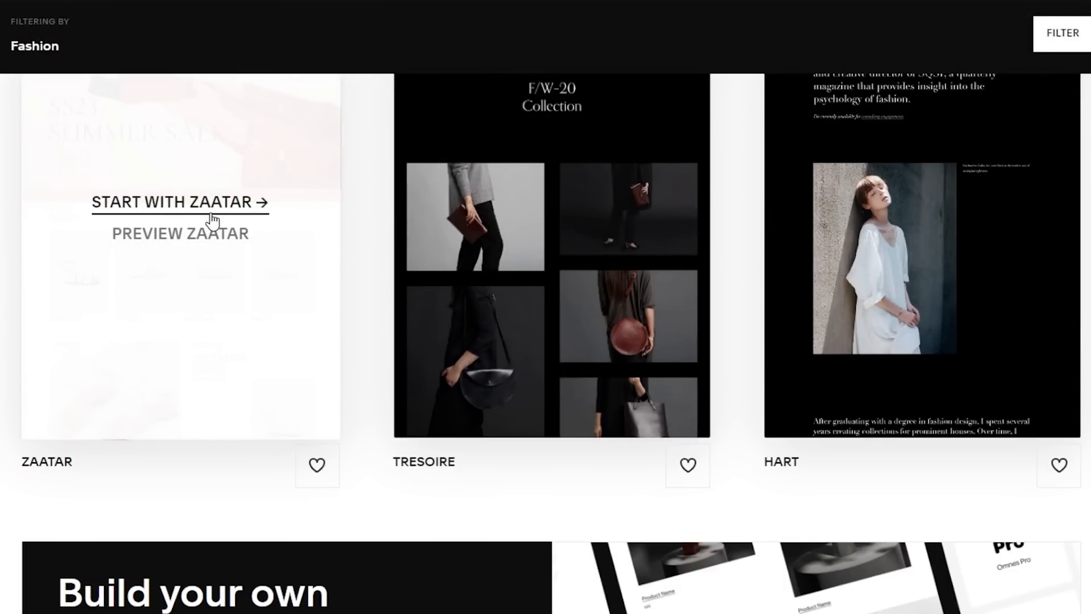
# Start a site from Zaatar and confirm the site title 'Sara's Store' in the welcome dialog
pyautogui.click(181, 203)
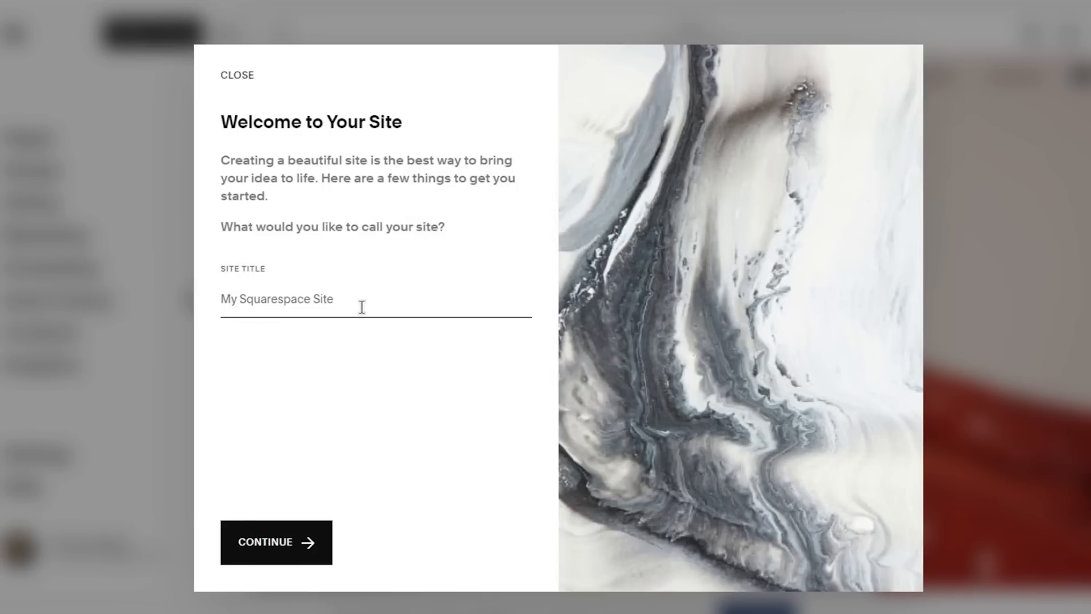
pyautogui.write("Sara's Store")
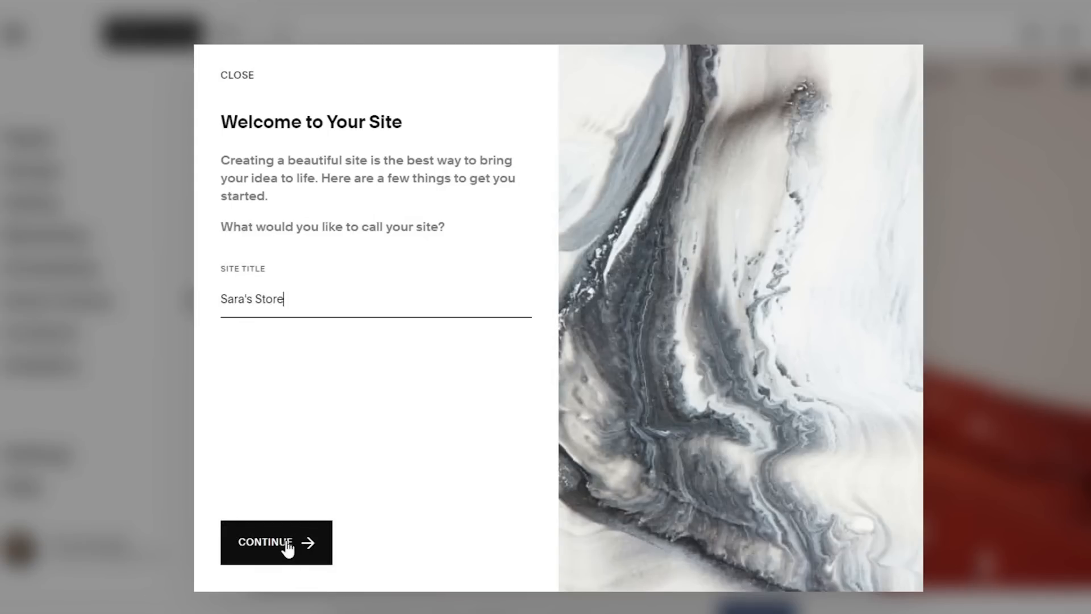
pyautogui.click(275, 545)
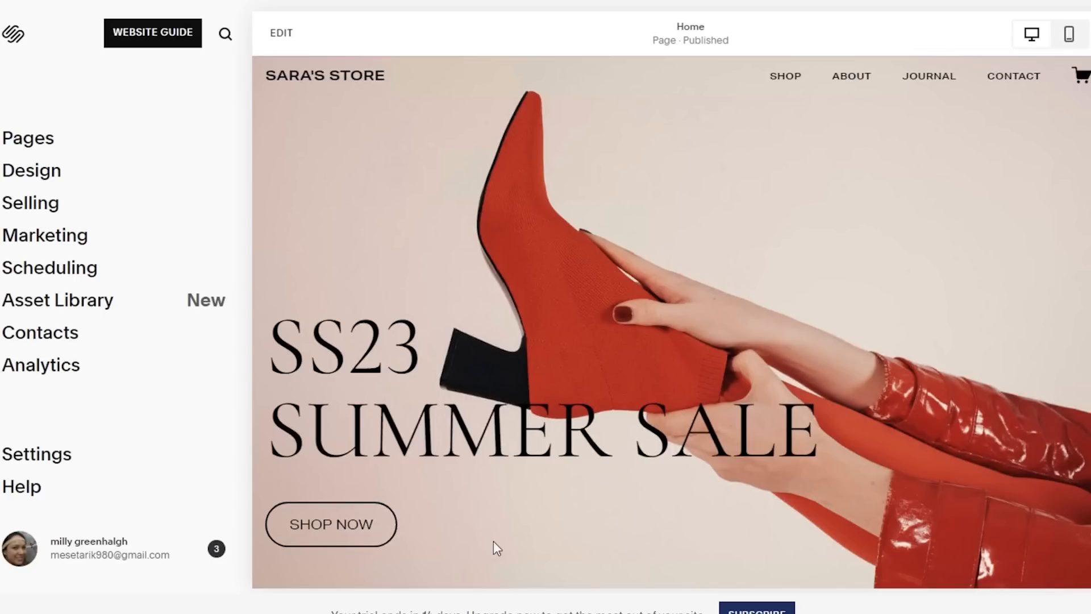
# Enter edit mode on the home page and skip the Fluid Engine introduction
pyautogui.click(152, 32)
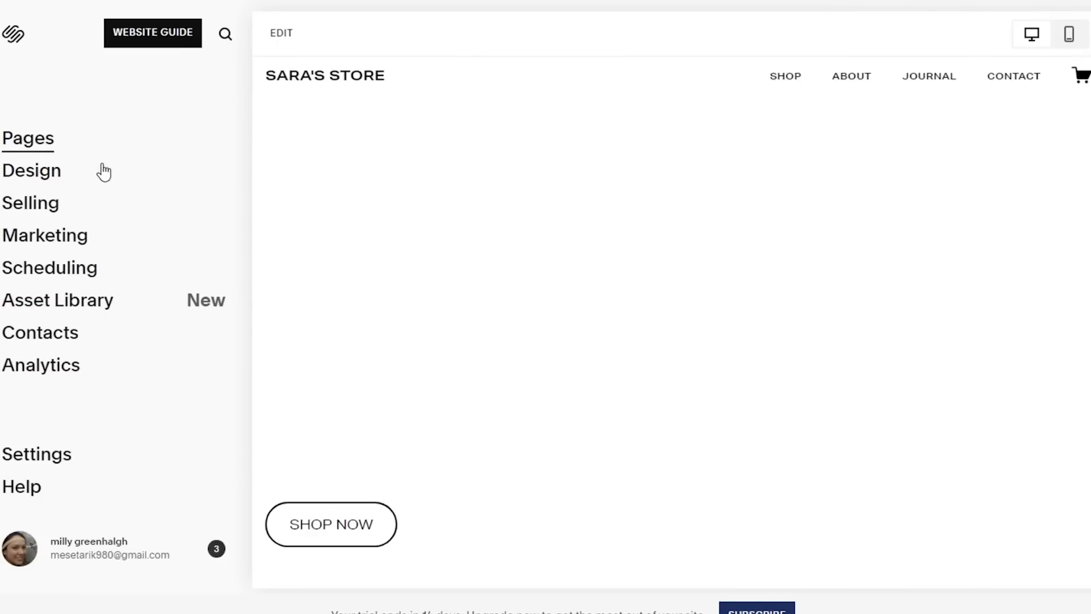
pyautogui.click(282, 32)
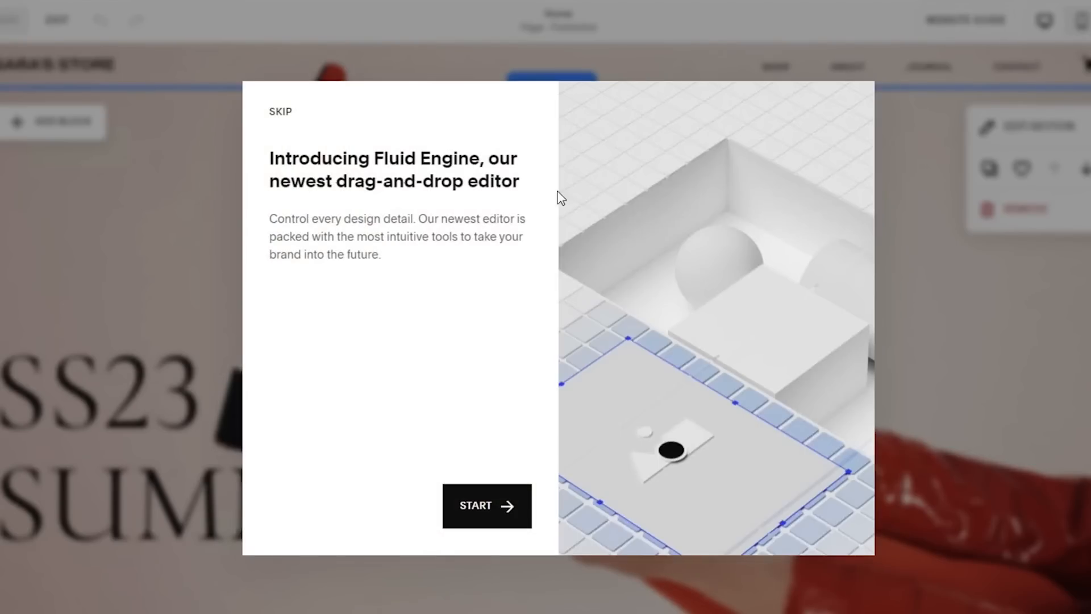
pyautogui.moveTo(281, 116)
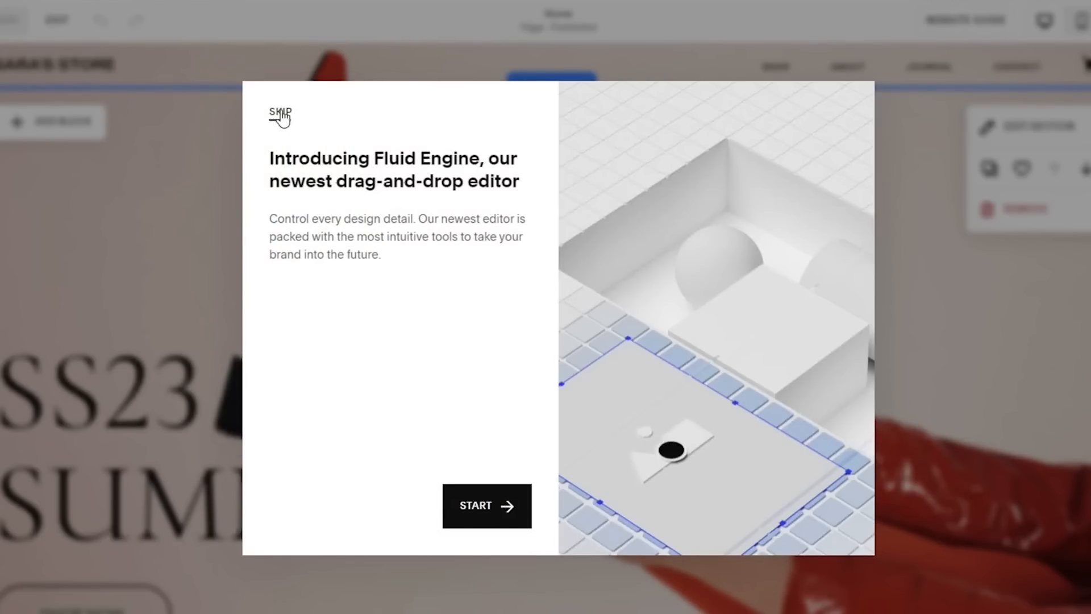
pyautogui.click(281, 111)
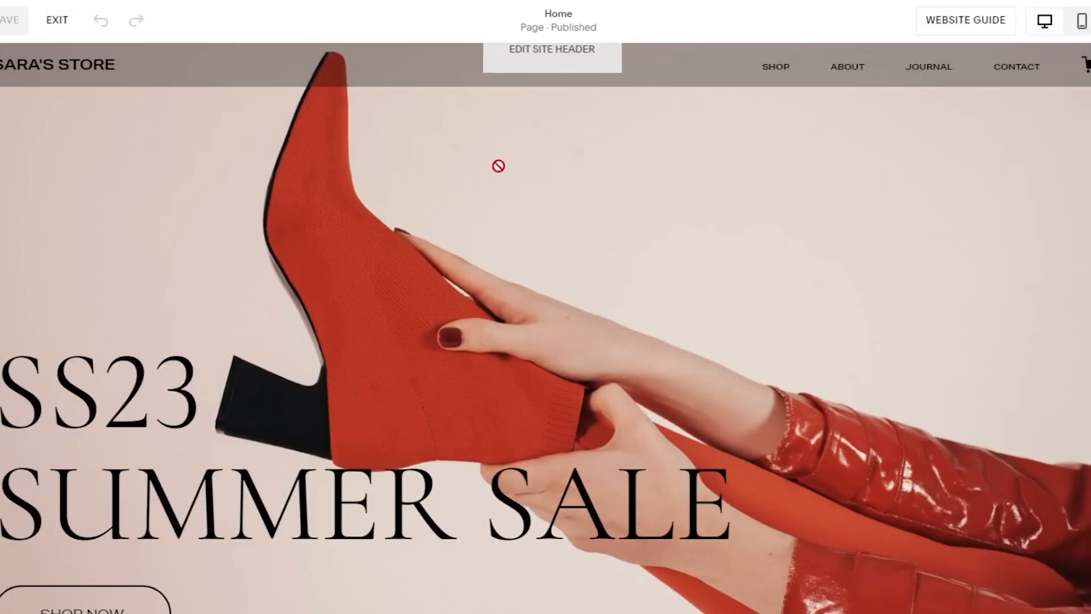
# Show the Website Guide setup checklist briefly and close it again
pyautogui.scroll(-3)
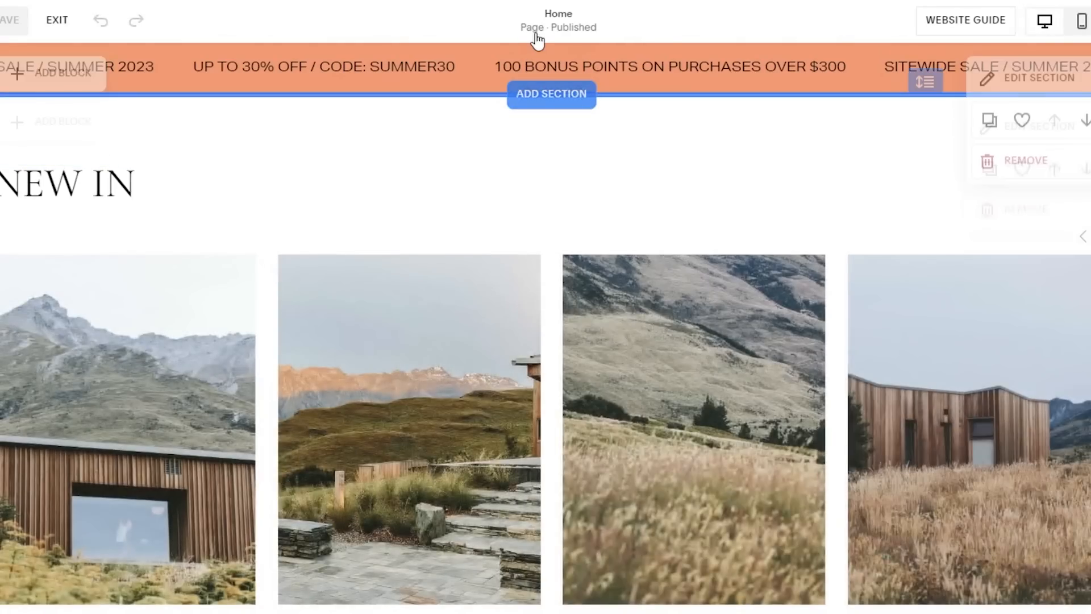
pyautogui.click(558, 23)
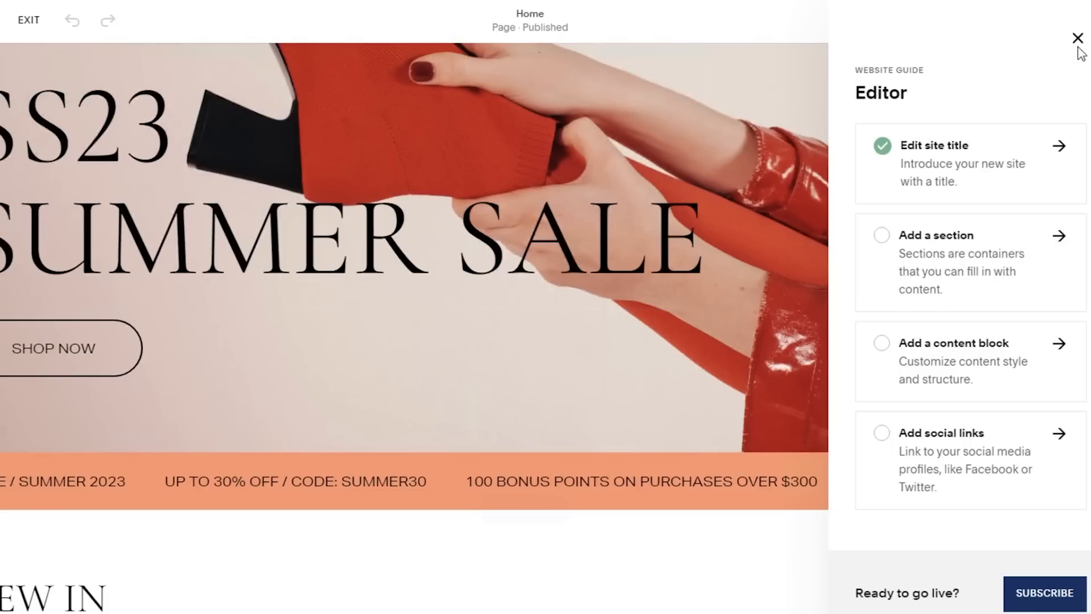
pyautogui.click(1074, 39)
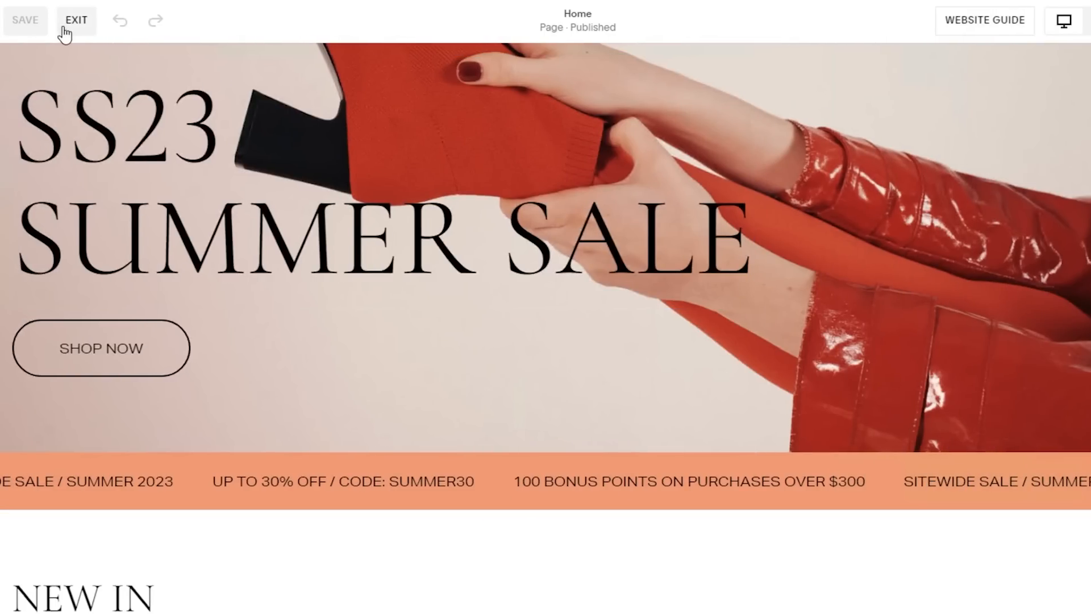
# Exit the editor to the dashboard, glance at Settings, return Home and head to Design
pyautogui.click(75, 19)
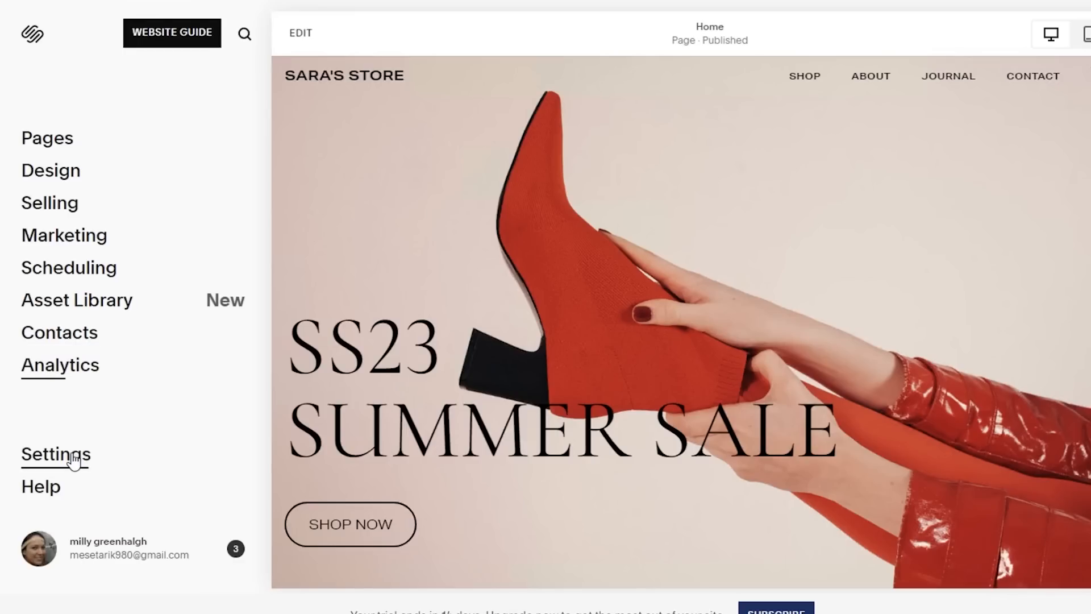
pyautogui.click(57, 454)
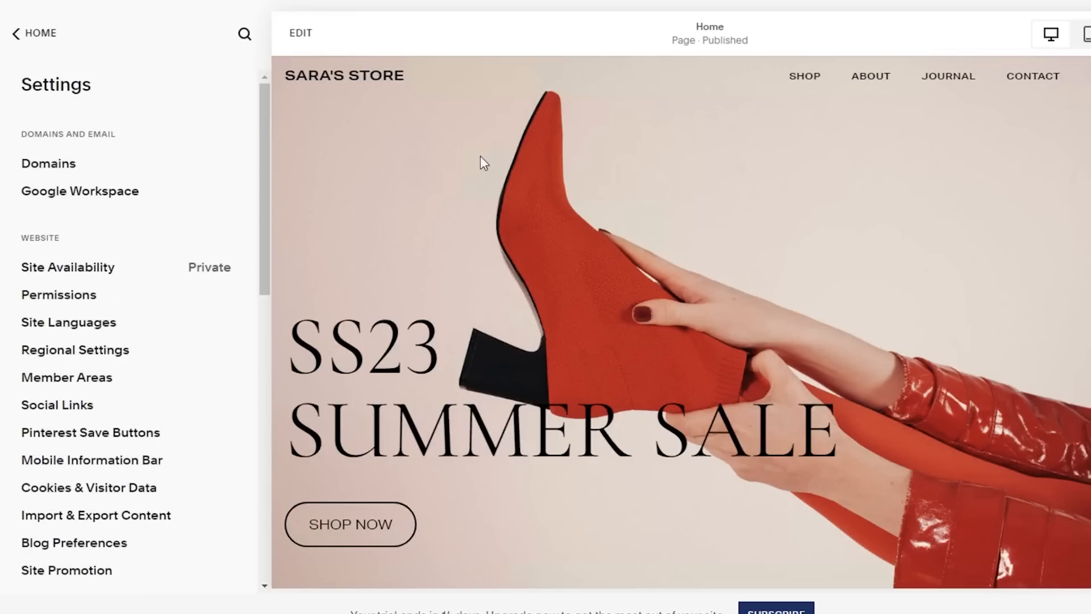
pyautogui.moveTo(227, 223)
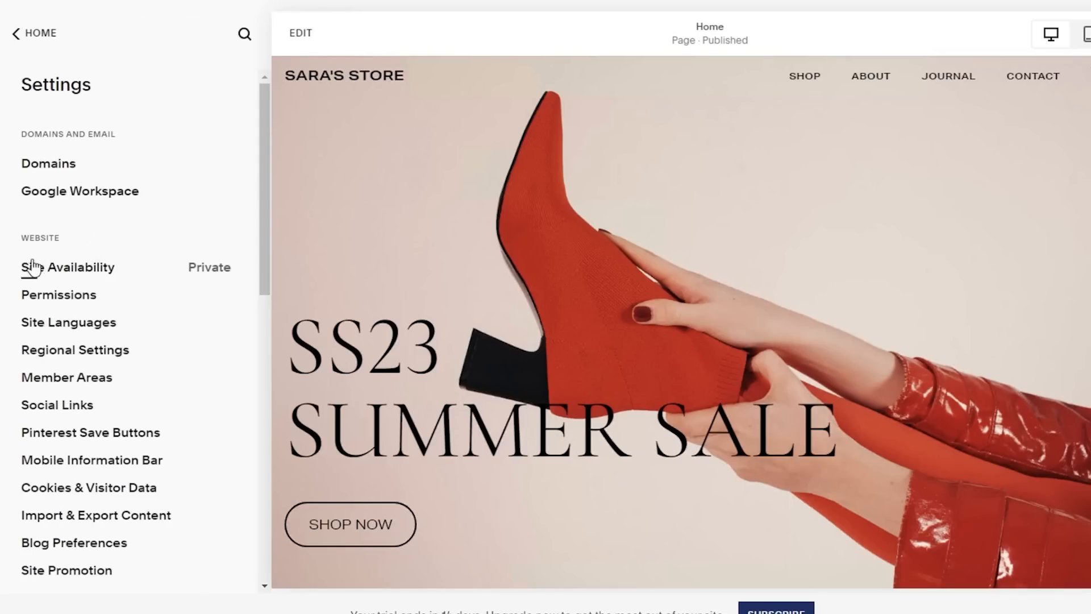
pyautogui.moveTo(32, 39)
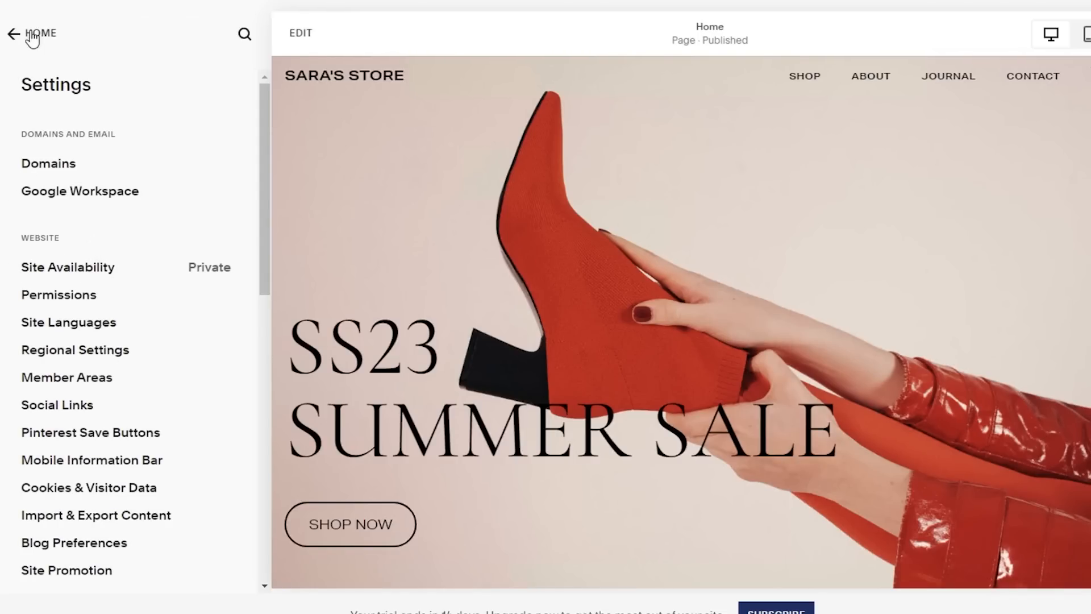
pyautogui.click(18, 32)
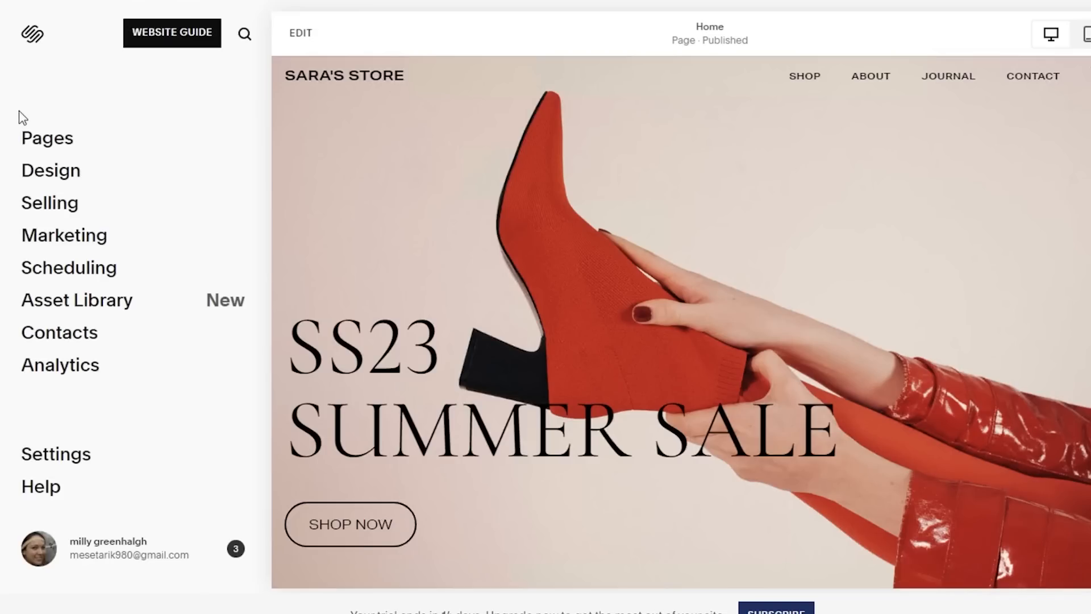
pyautogui.moveTo(39, 141)
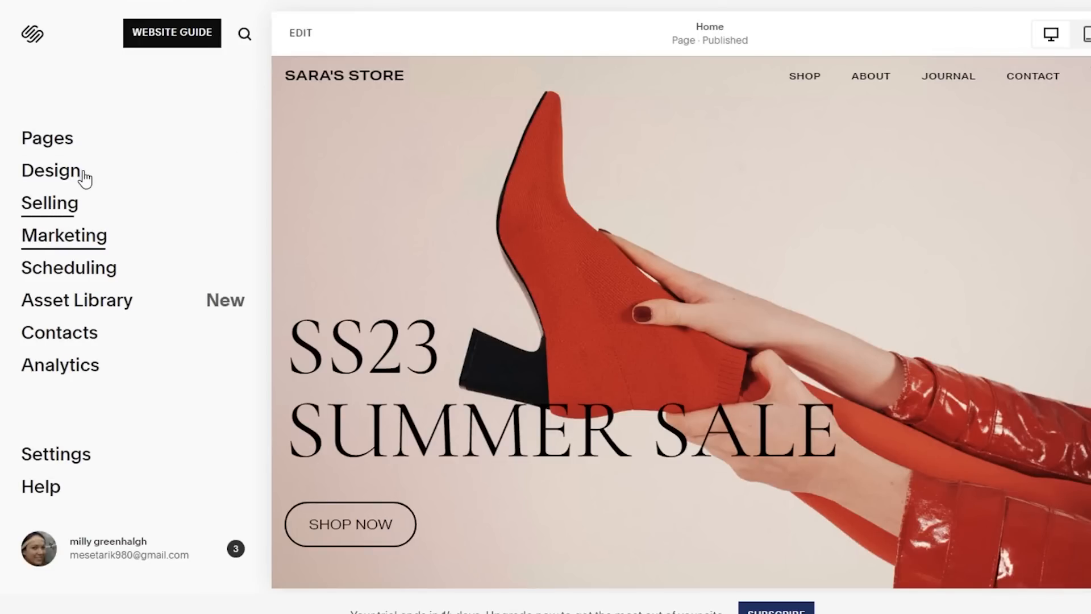
pyautogui.click(55, 170)
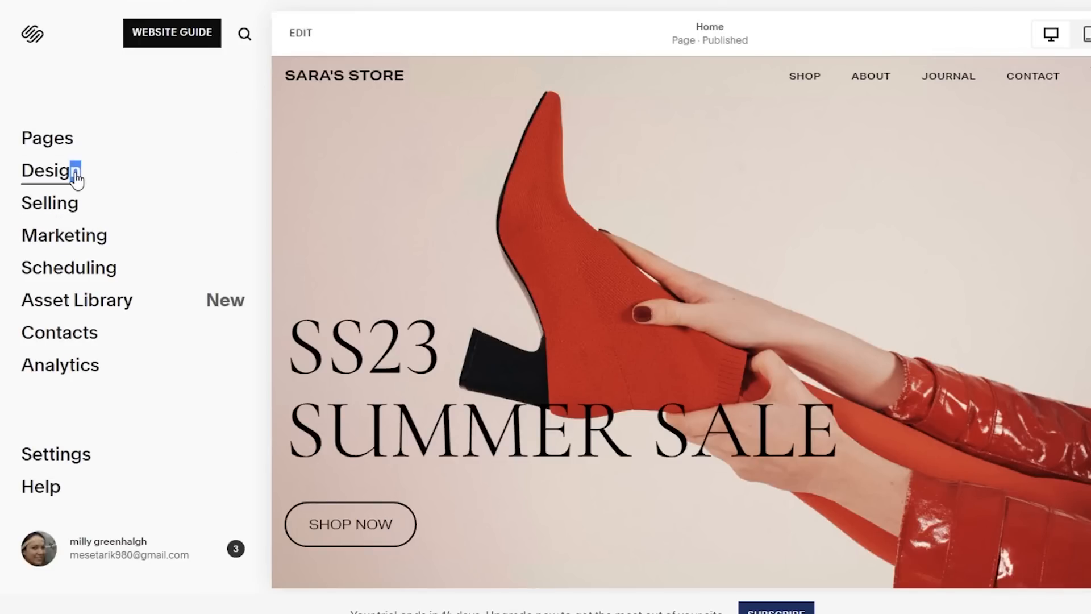
# Enter Site Styles from Design, close the style tip and show the Fonts section with Cormorant Infant
pyautogui.click(50, 170)
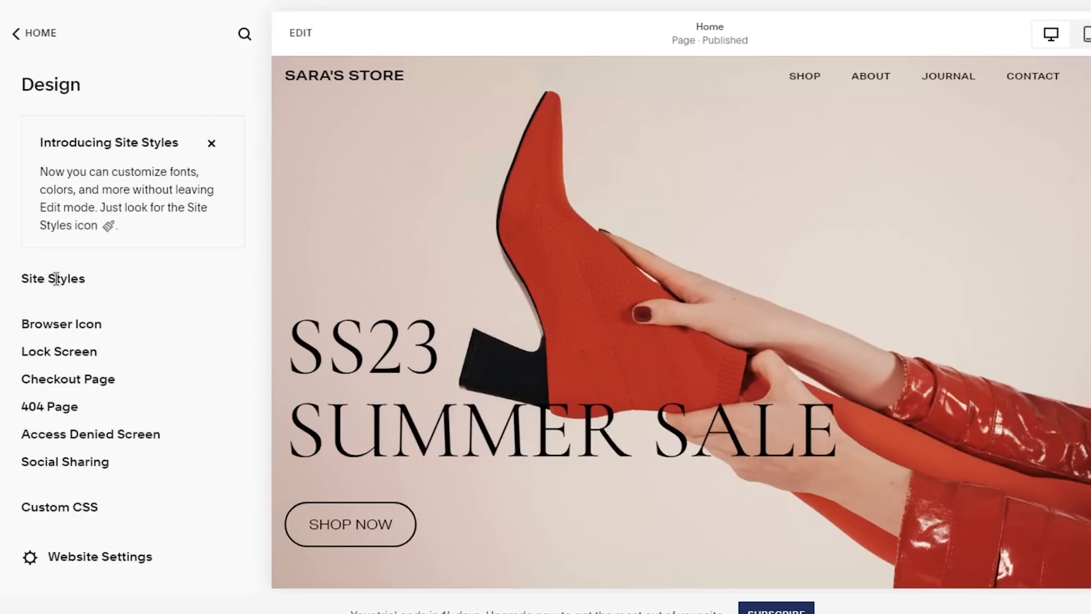
pyautogui.click(54, 279)
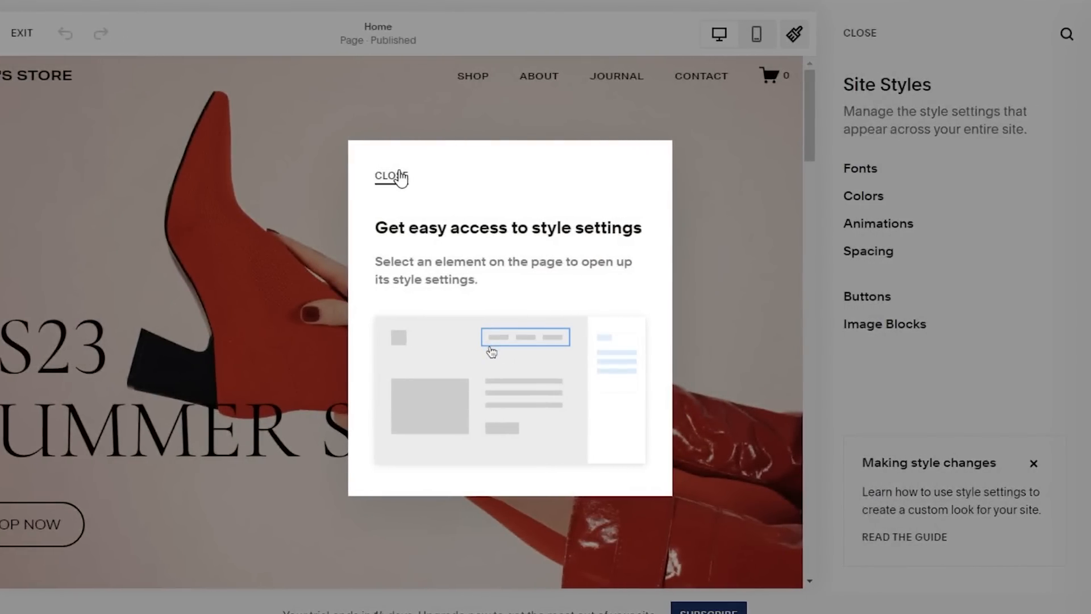
pyautogui.click(390, 175)
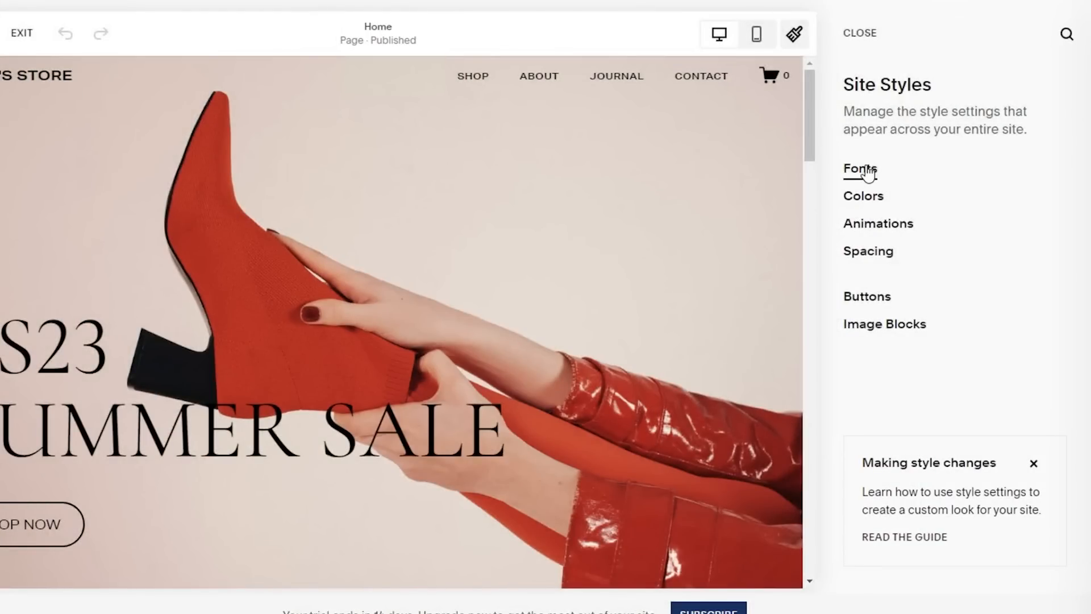
pyautogui.click(859, 167)
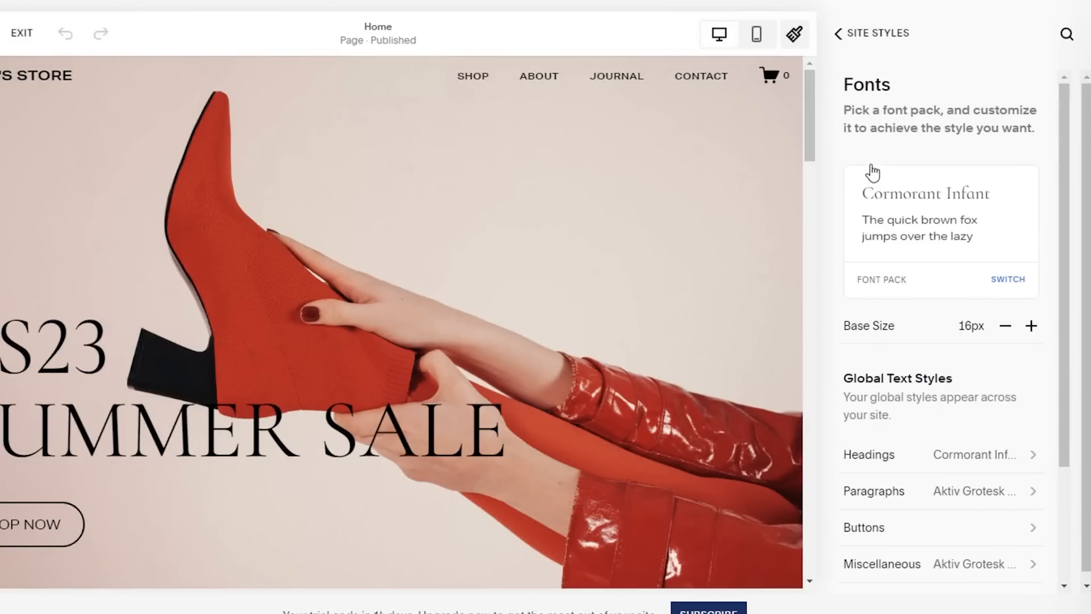
pyautogui.click(844, 32)
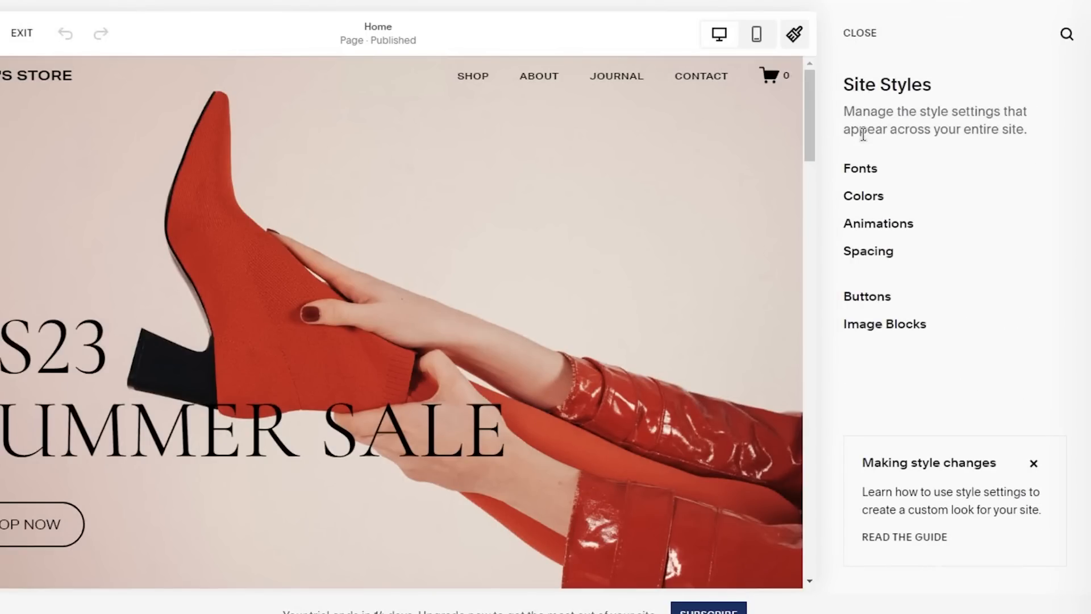
pyautogui.moveTo(861, 149)
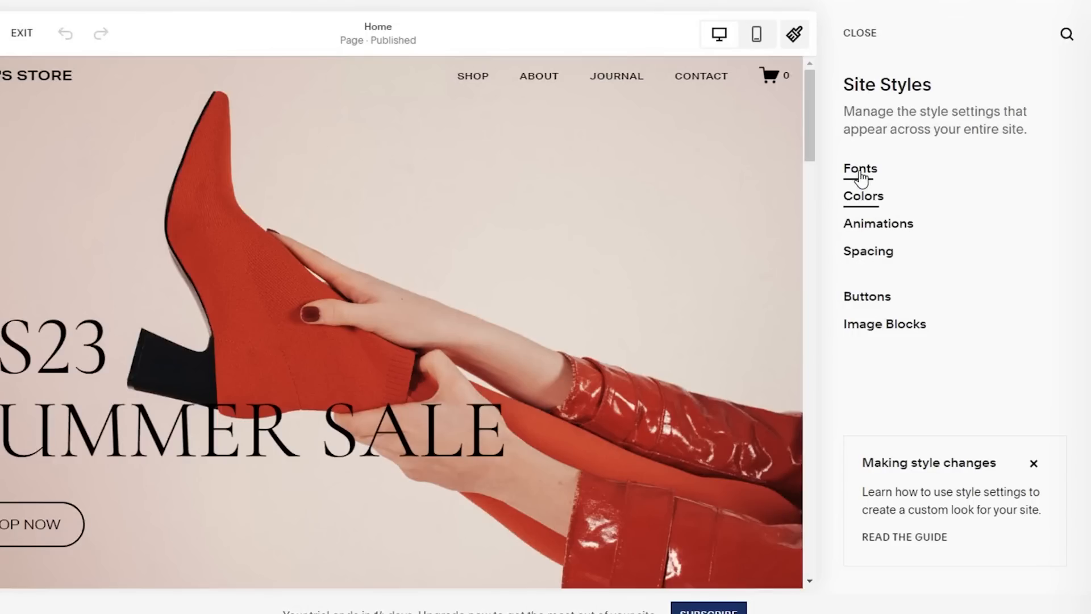
pyautogui.click(859, 168)
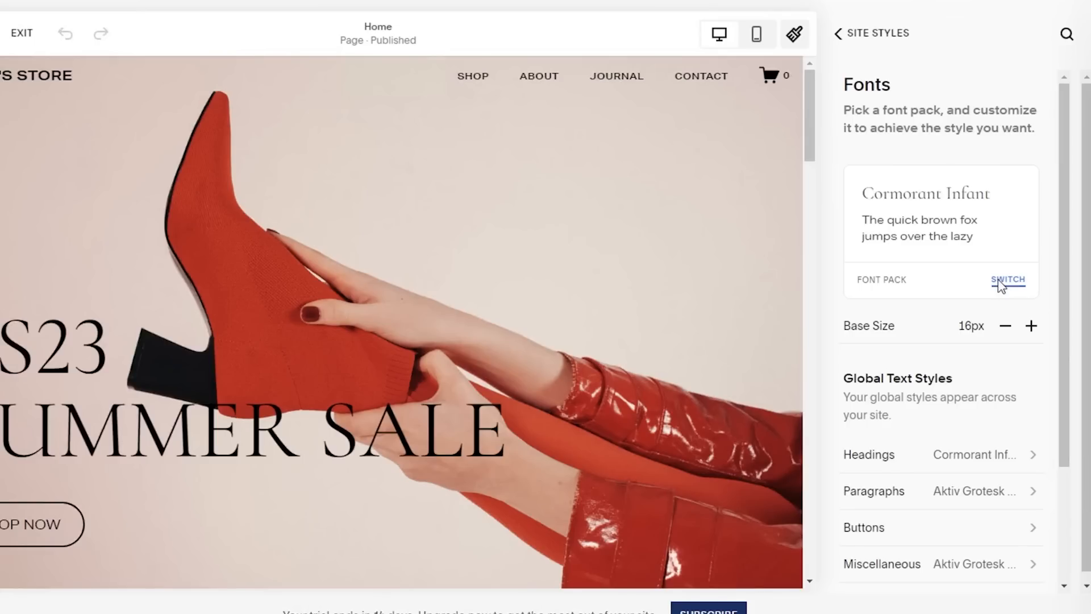
# Switch the site font pack to Halyard Micro and reduce the base size to 14px
pyautogui.click(1009, 279)
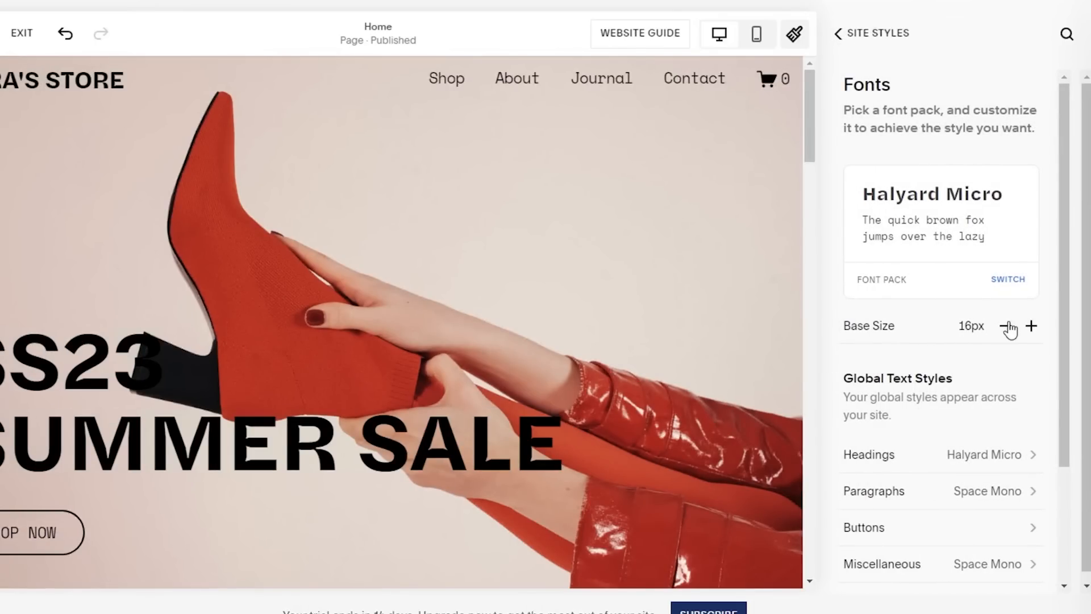
pyautogui.click(1002, 325)
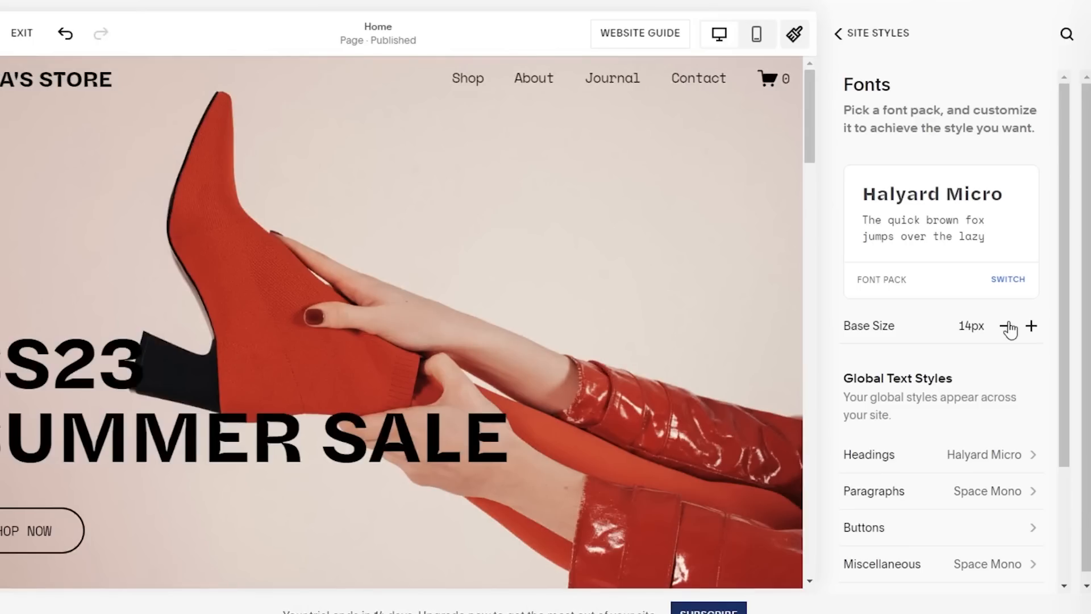
pyautogui.scroll(-3)
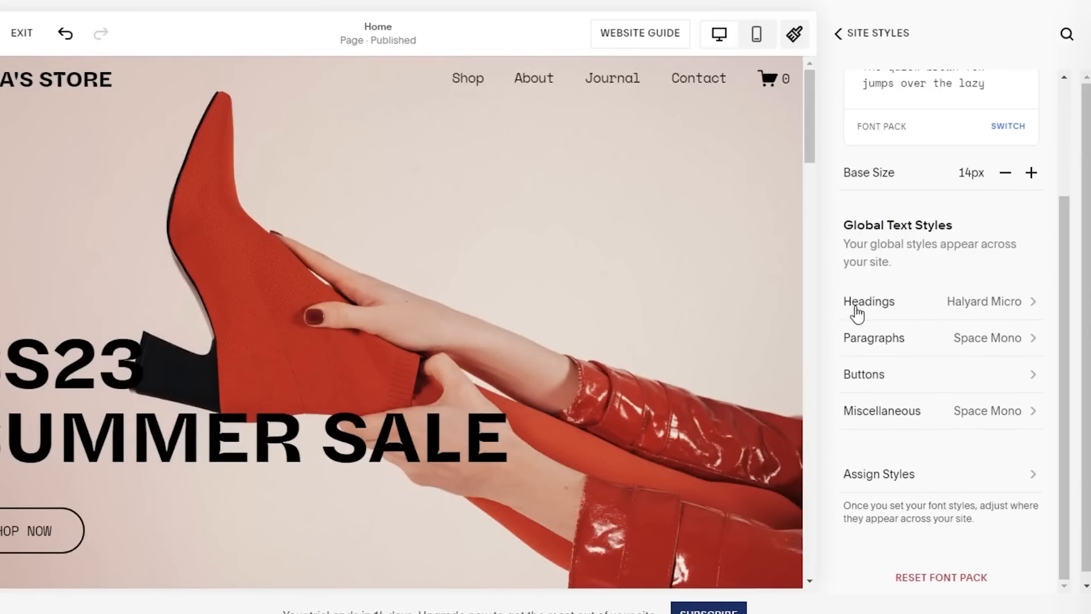
pyautogui.moveTo(911, 359)
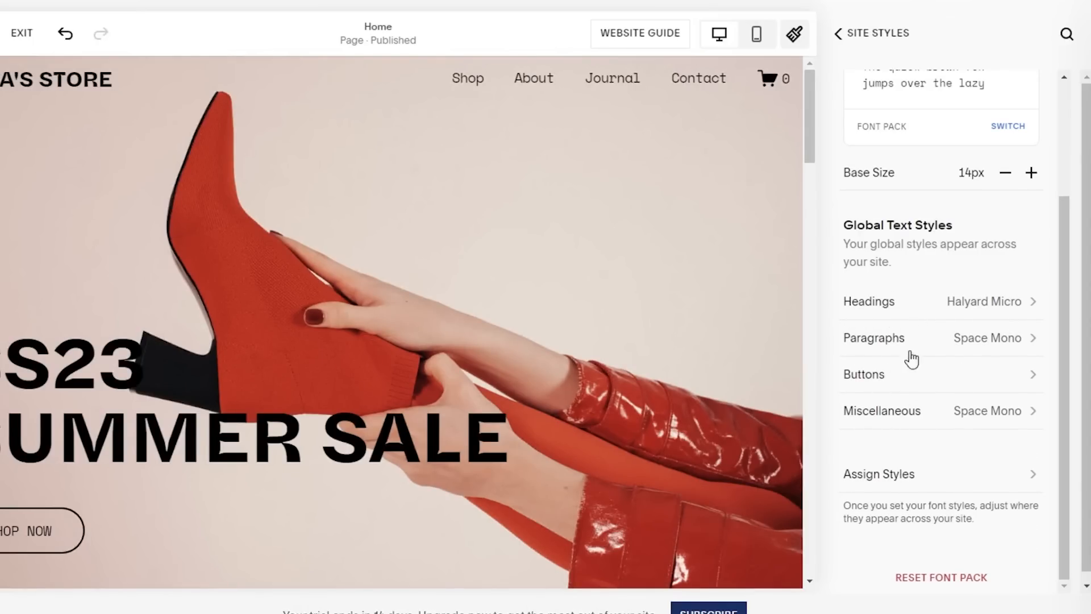
pyautogui.scroll(-3)
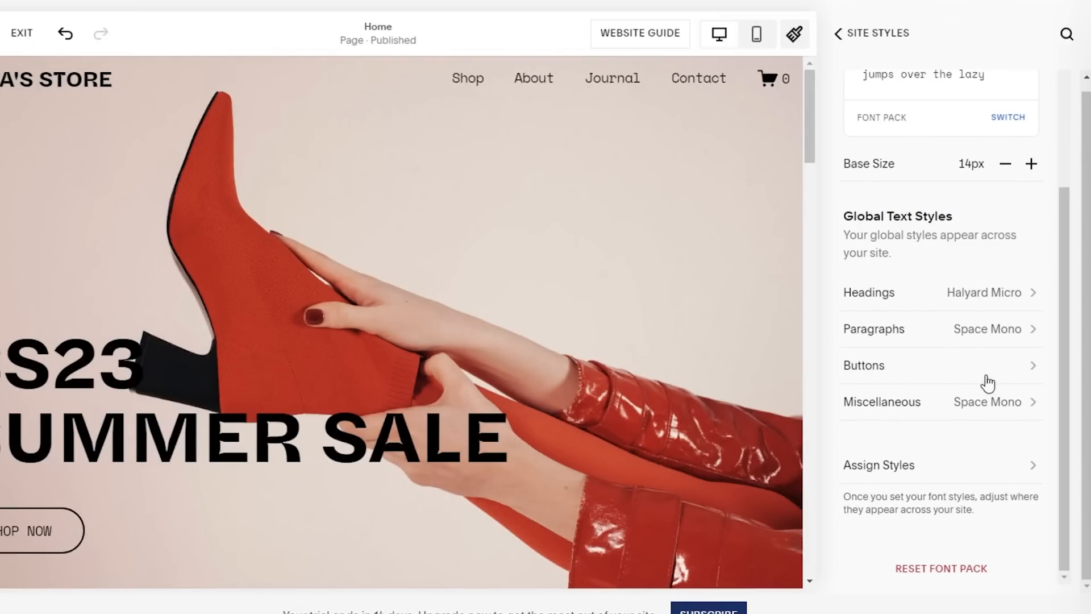
# Set primary buttons to Halyard Micro, size 1.5rem, italic style
pyautogui.click(864, 366)
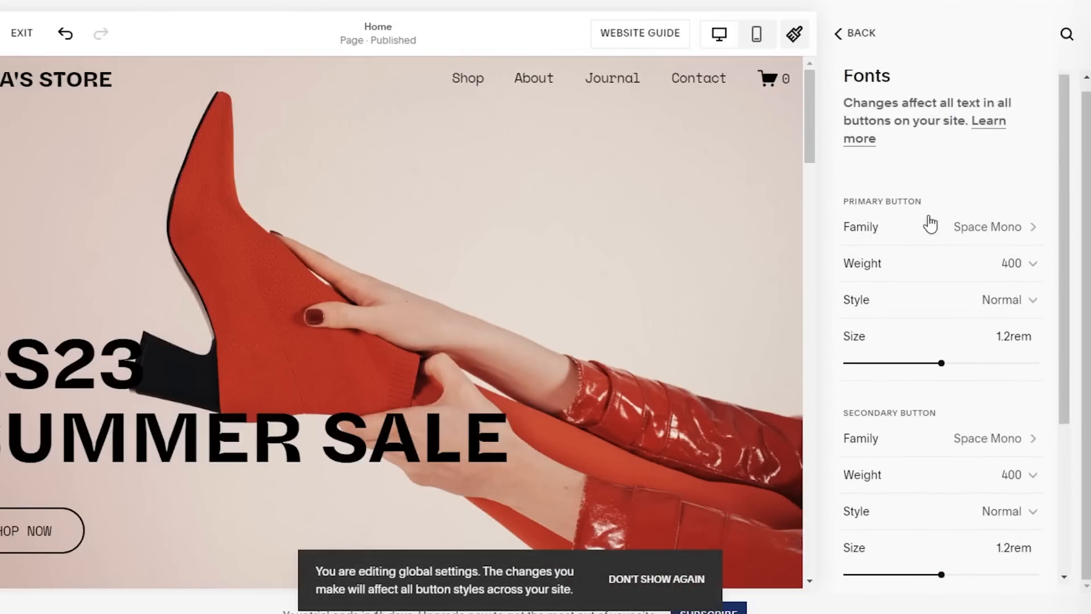
pyautogui.click(942, 226)
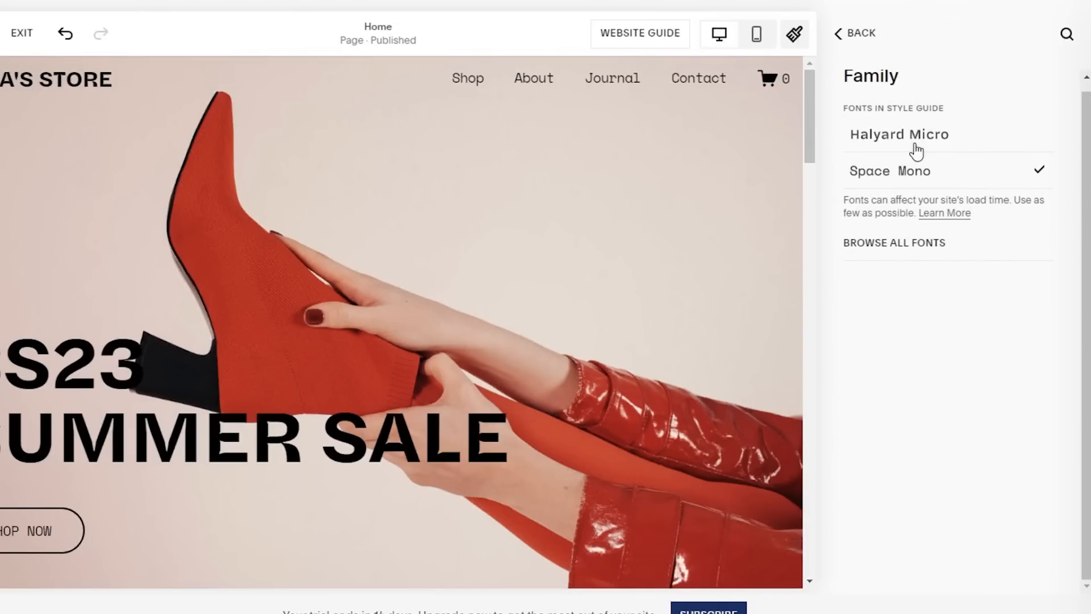
pyautogui.click(900, 134)
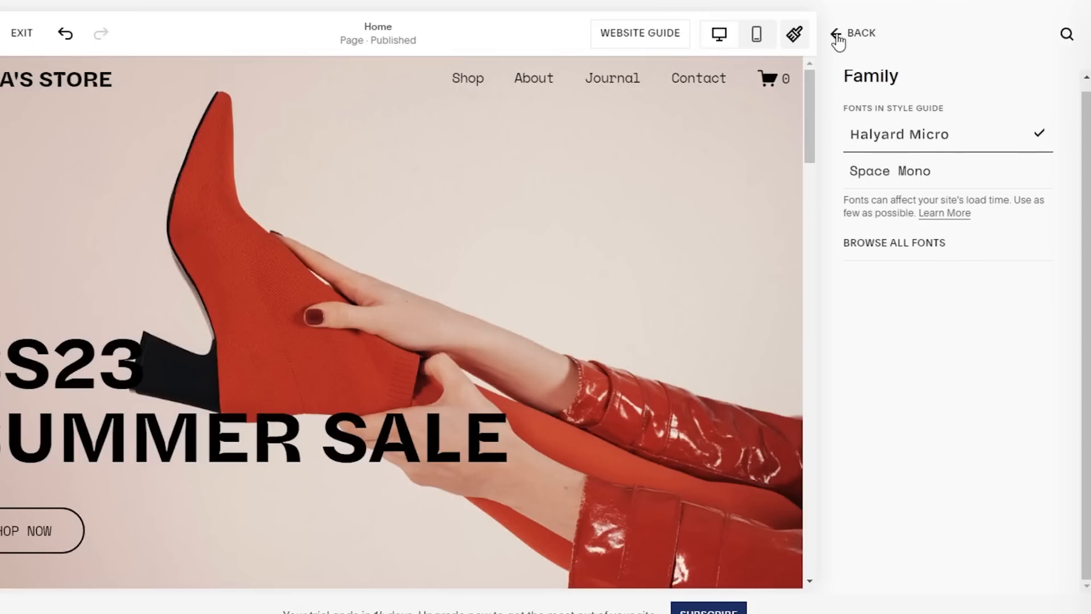
pyautogui.click(839, 32)
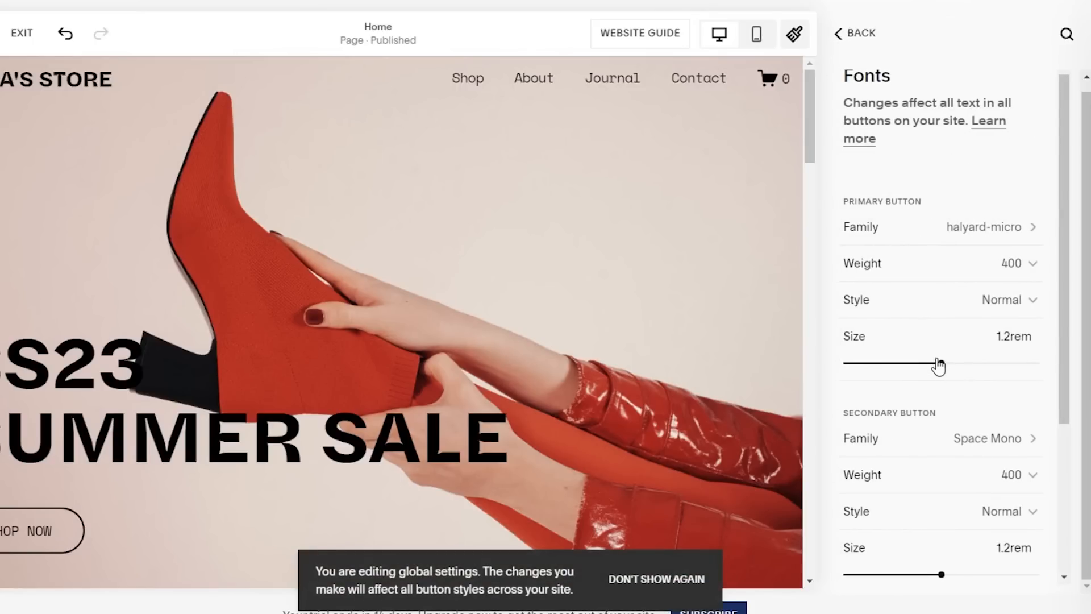
pyautogui.moveTo(941, 365); pyautogui.dragTo(1006, 365)
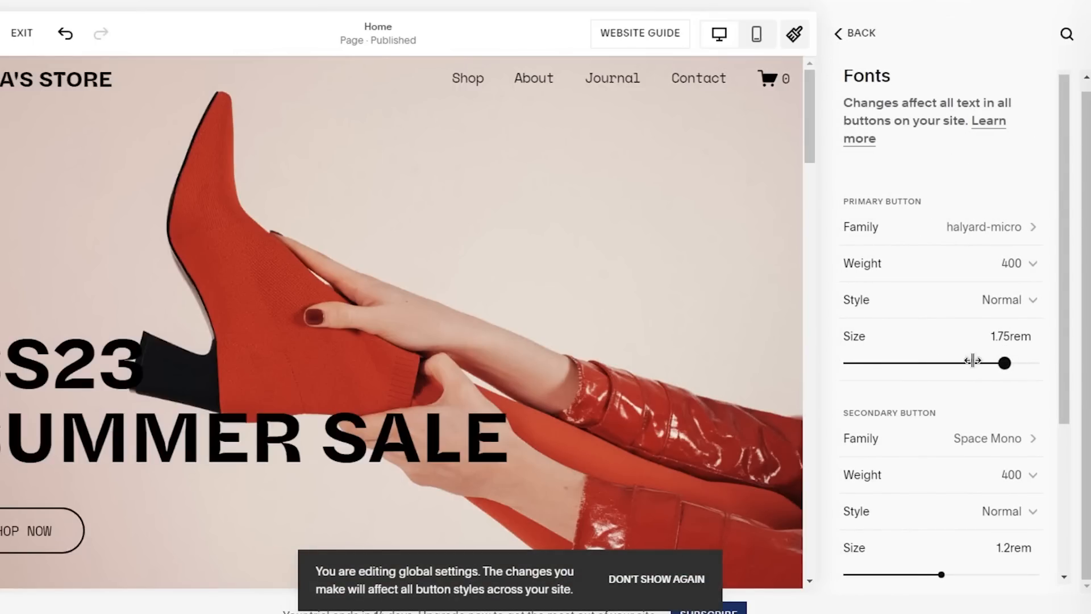
pyautogui.click(1007, 300)
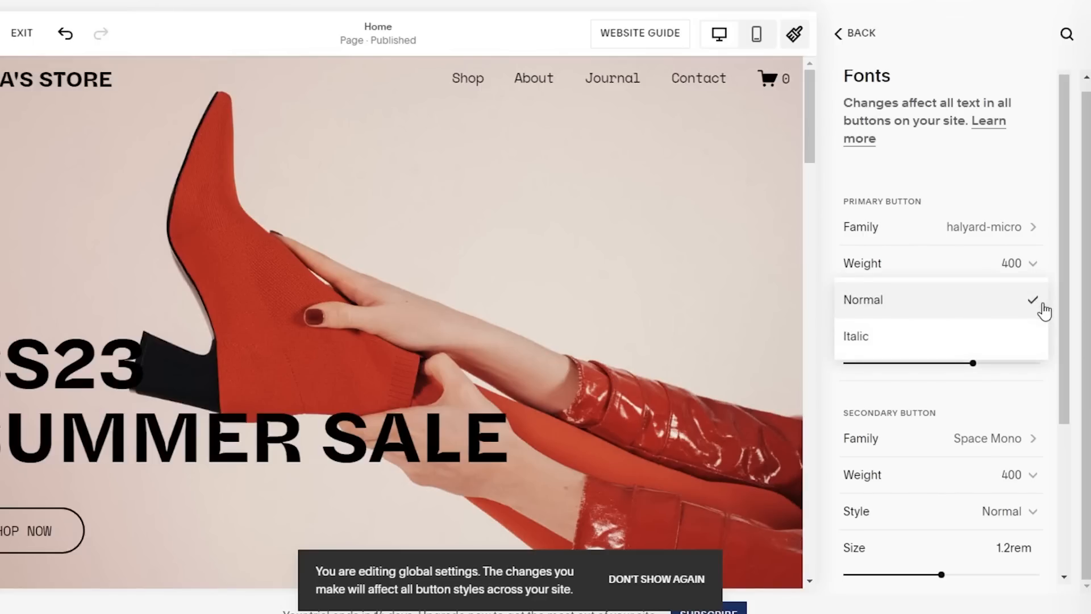
pyautogui.click(855, 337)
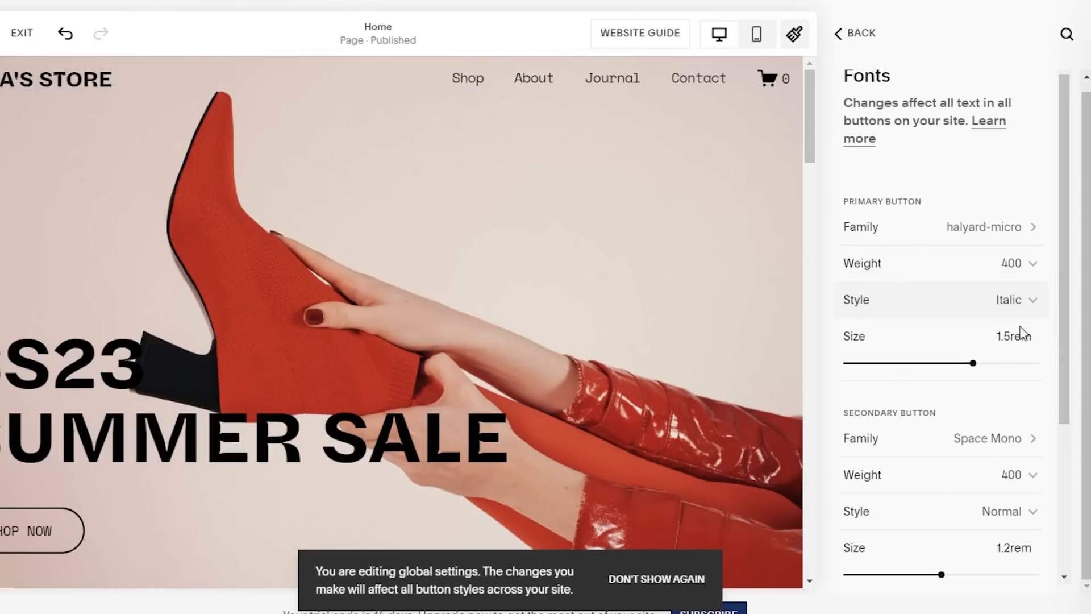
pyautogui.click(1017, 264)
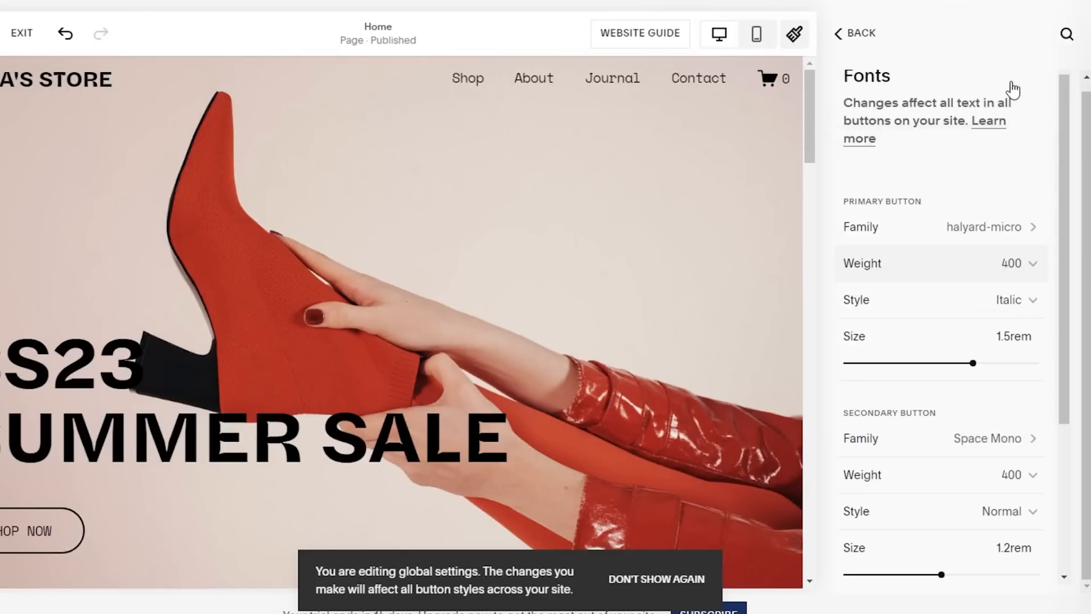
# Back out of the font settings and close Site Styles, returning to the Design menu
pyautogui.click(852, 33)
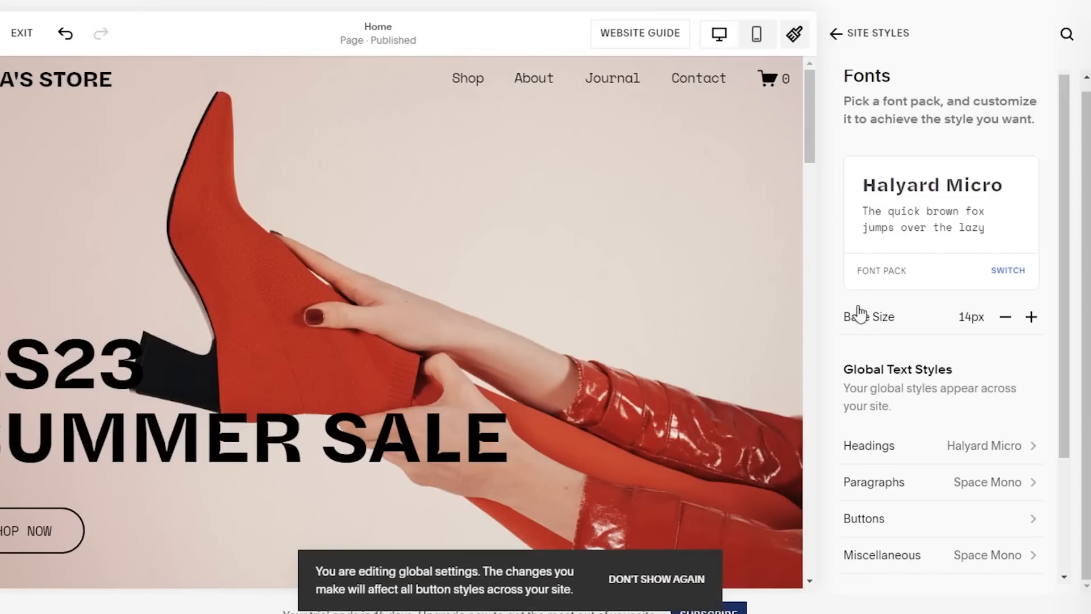
pyautogui.scroll(-3)
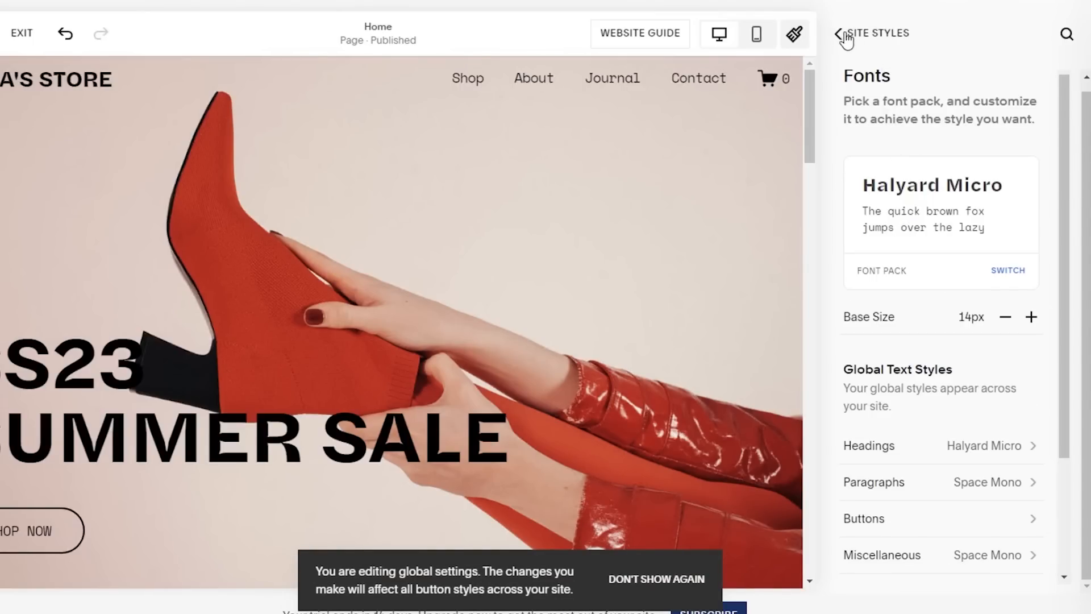
pyautogui.click(838, 32)
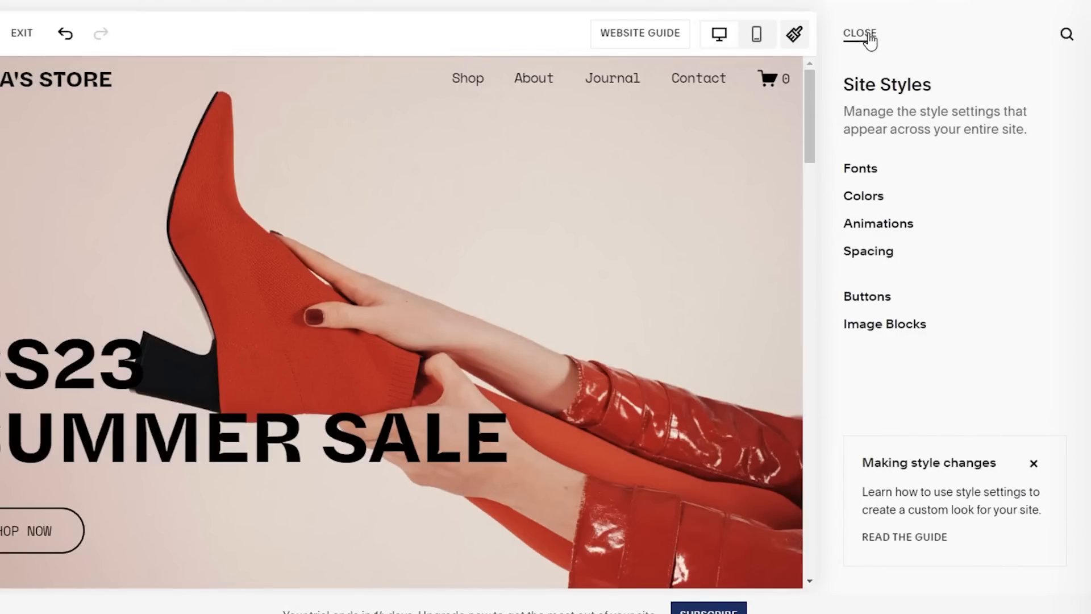
pyautogui.click(860, 32)
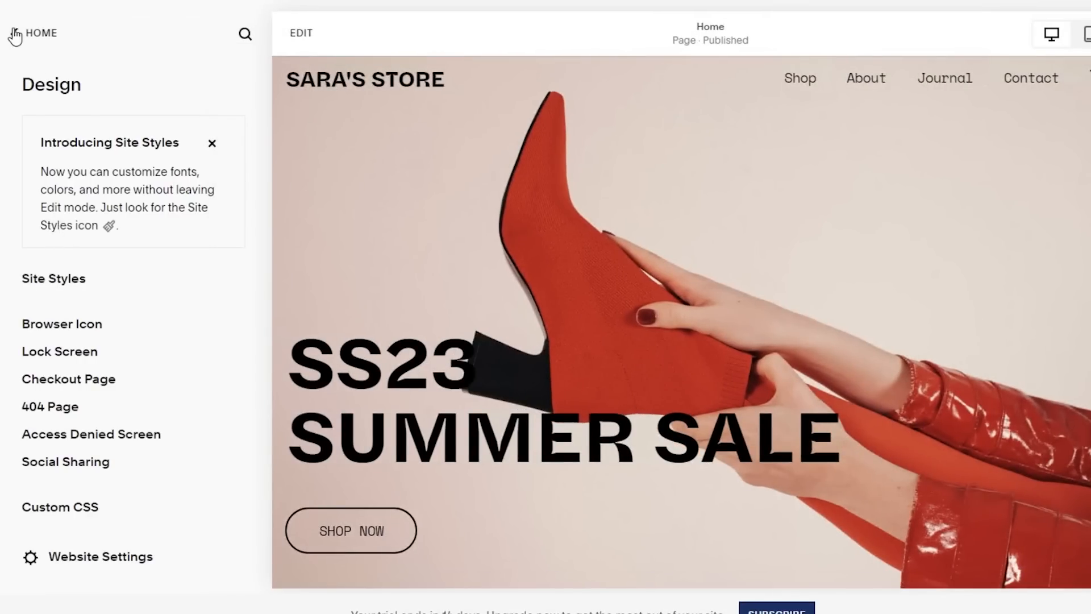
# Browse Email Campaigns' empty drafts, scheduled, sent and automations, then go back to Marketing
pyautogui.click(32, 32)
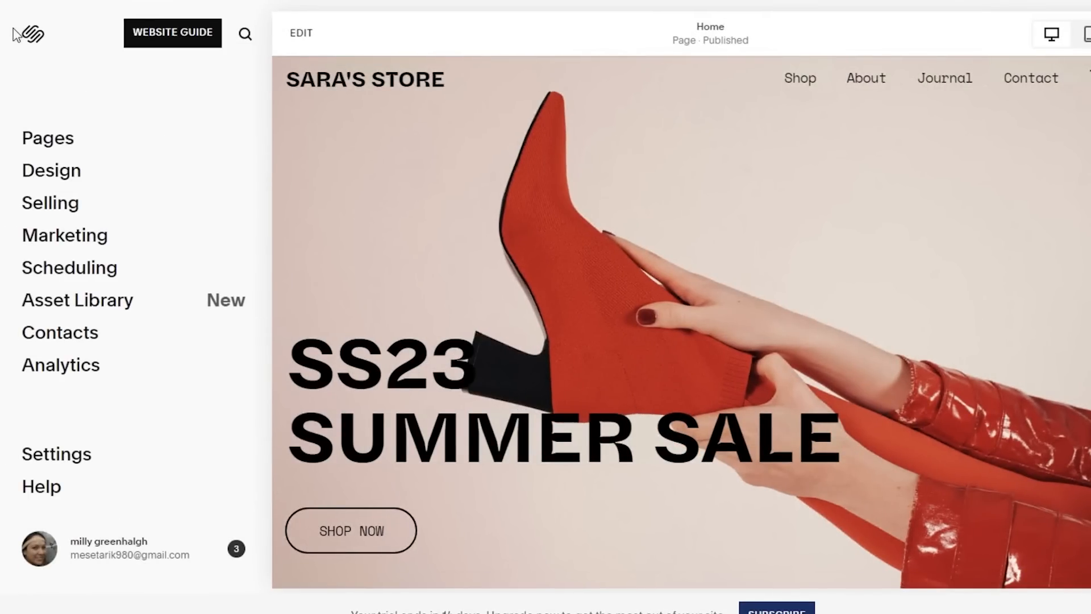
pyautogui.moveTo(53, 213)
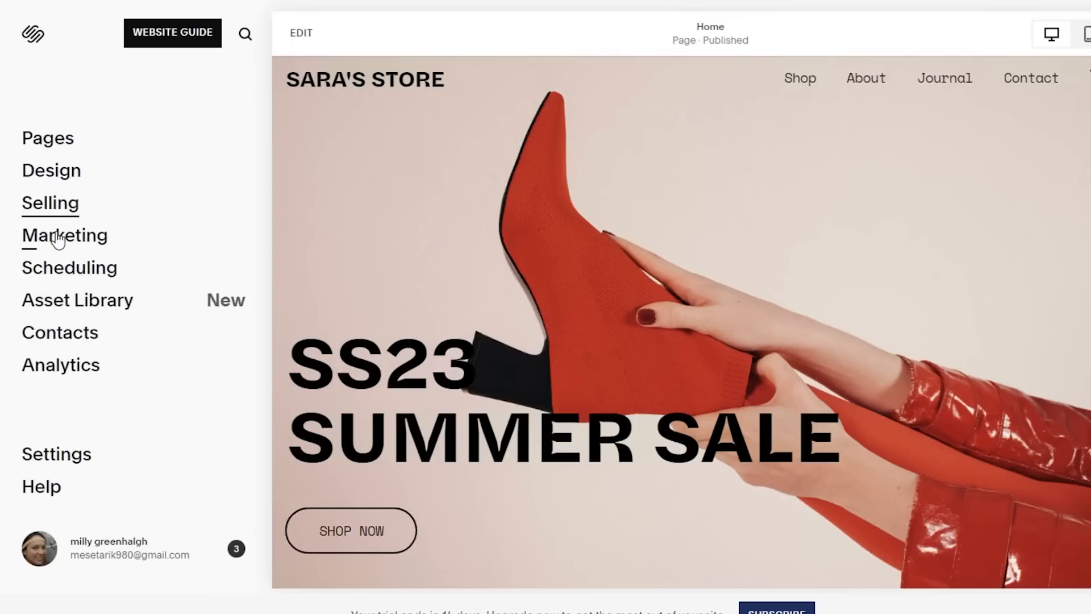
pyautogui.click(65, 236)
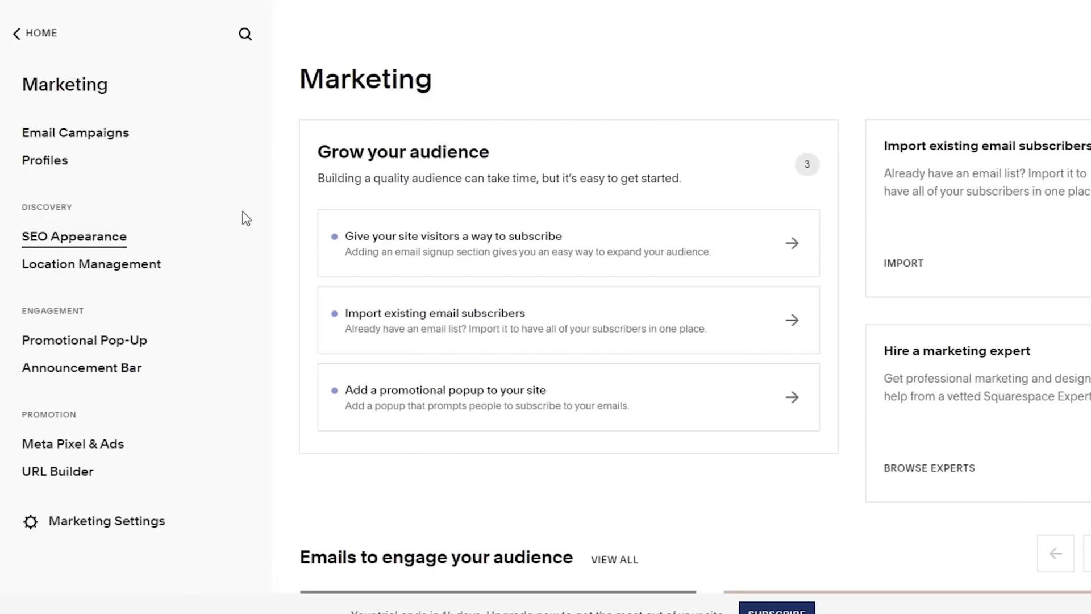
pyautogui.moveTo(164, 169)
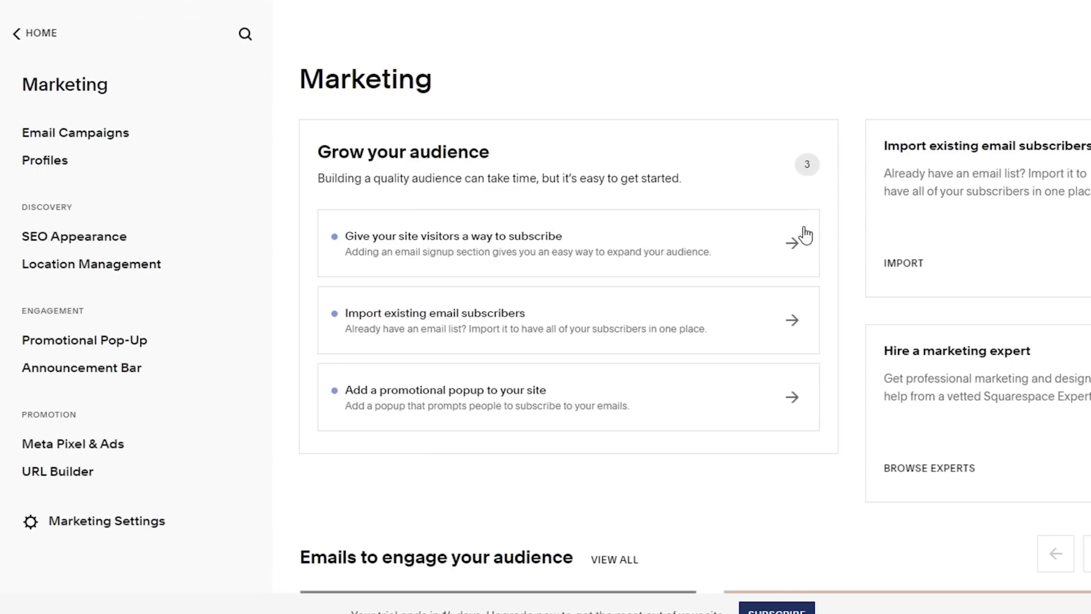
pyautogui.moveTo(44, 90)
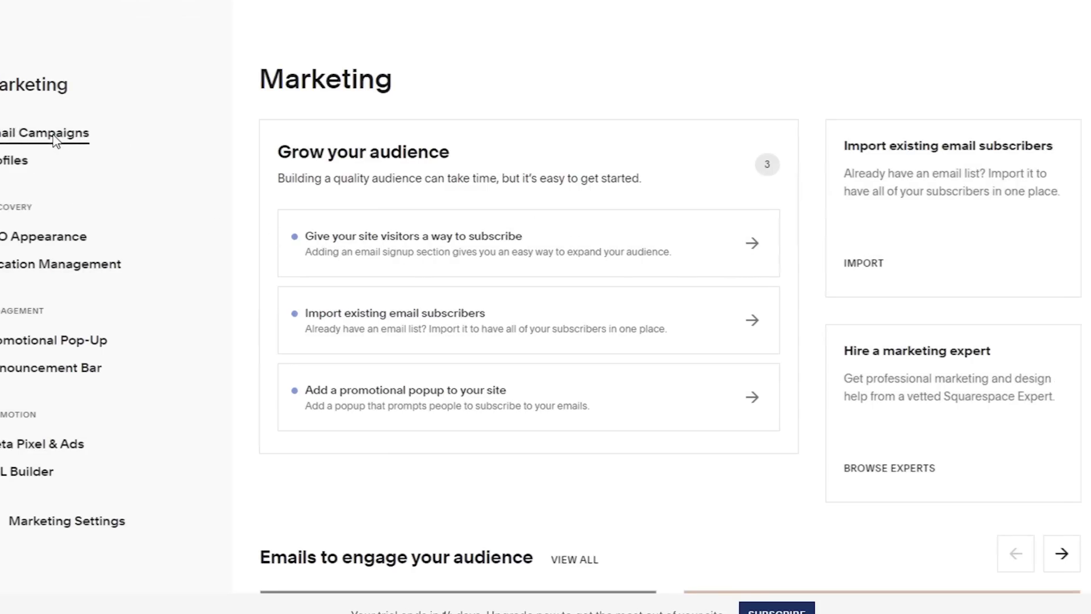
pyautogui.click(45, 132)
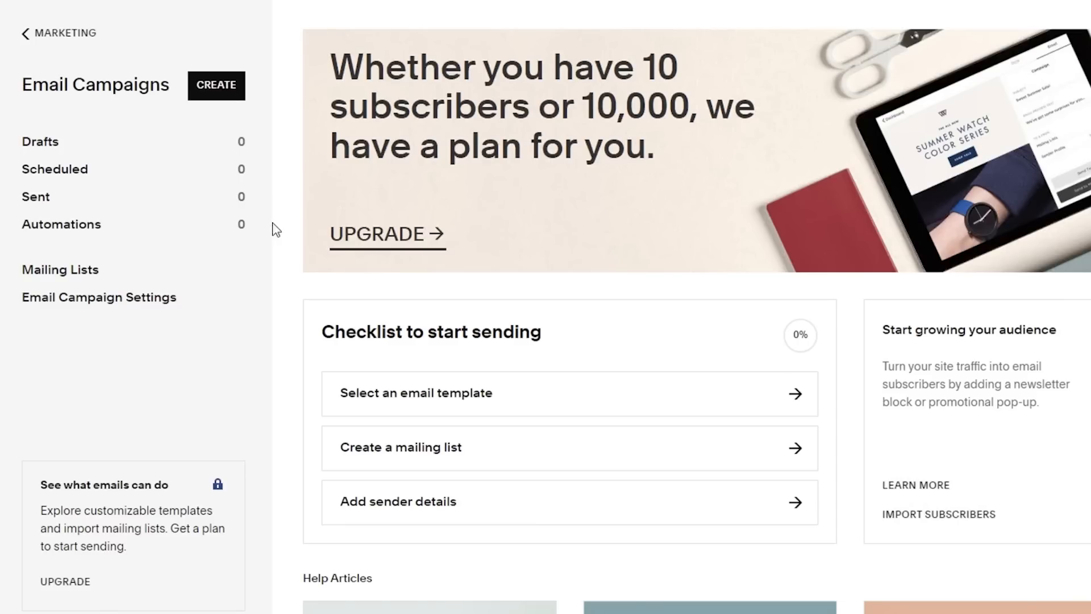
pyautogui.scroll(-3)
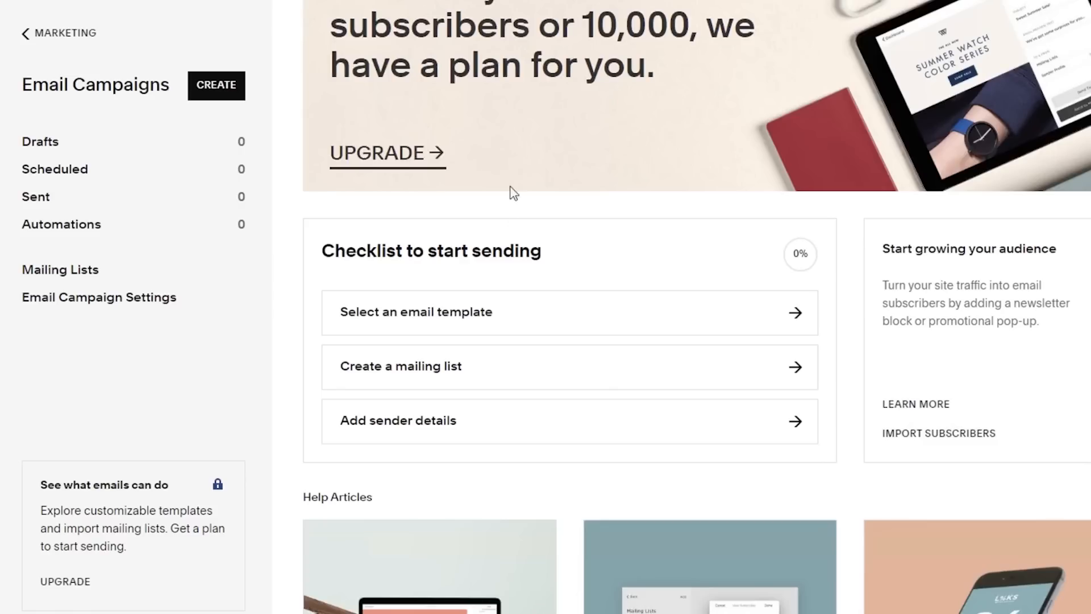
pyautogui.scroll(-3)
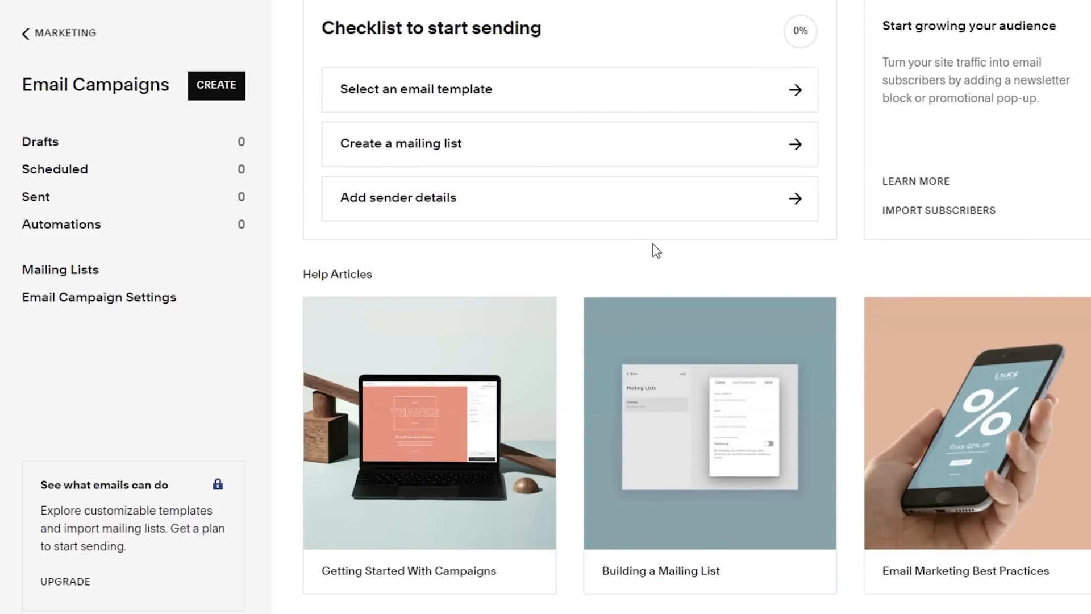
pyautogui.moveTo(677, 241)
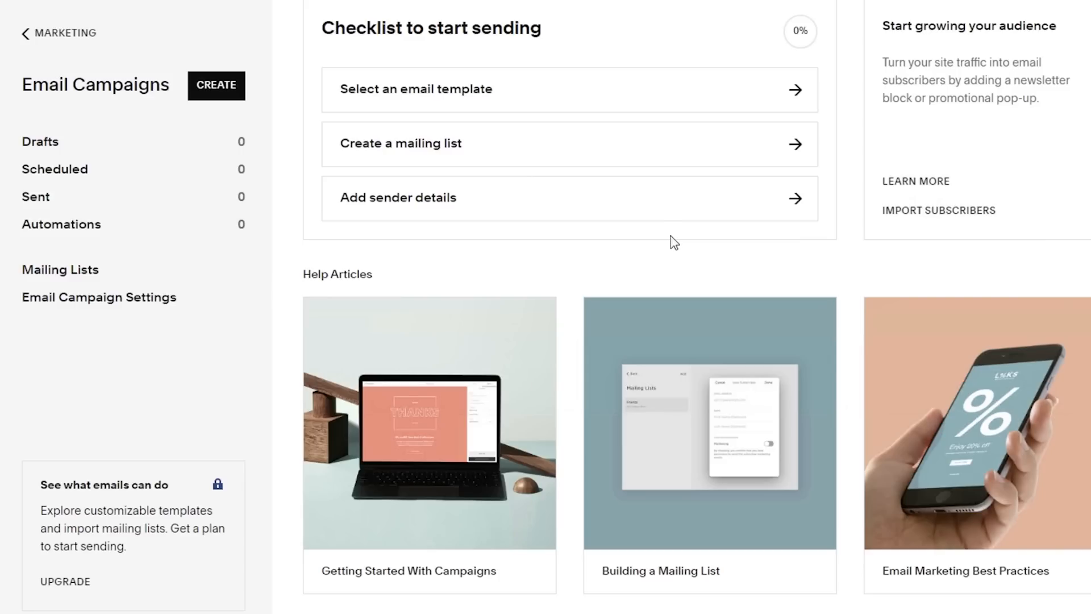
pyautogui.moveTo(648, 254)
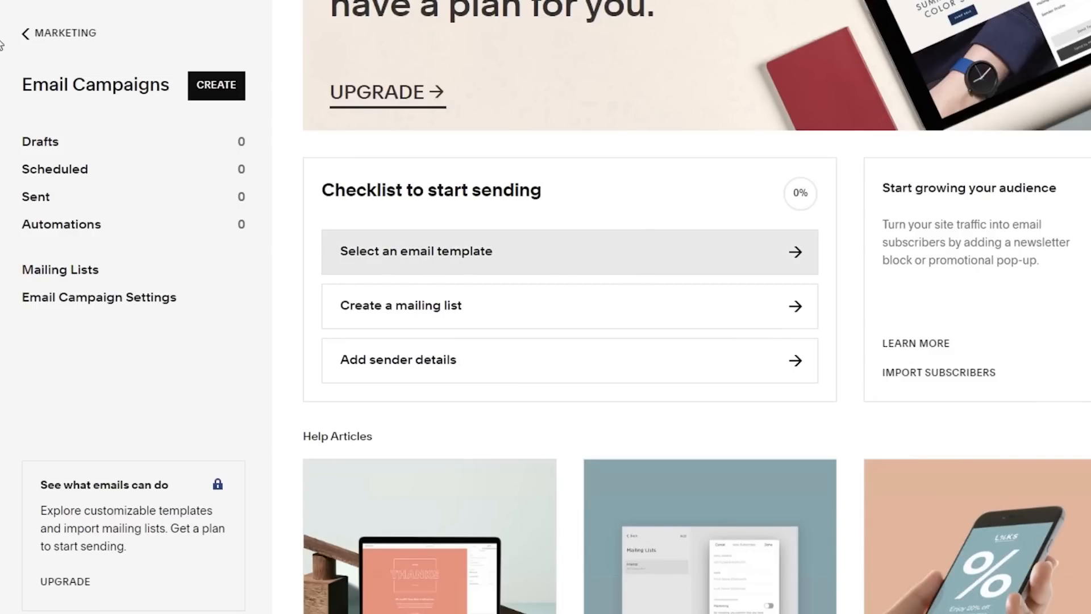
pyautogui.click(29, 31)
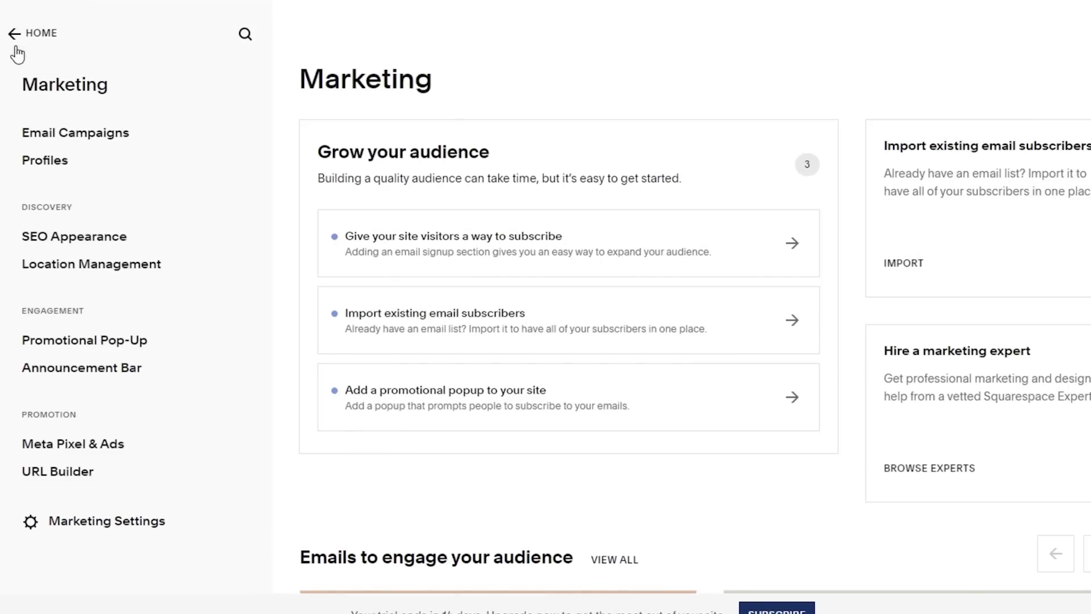
# Dismiss the Profiles intro, review the empty Contacts smart lists, and return to Sara's Store dashboard
pyautogui.click(14, 32)
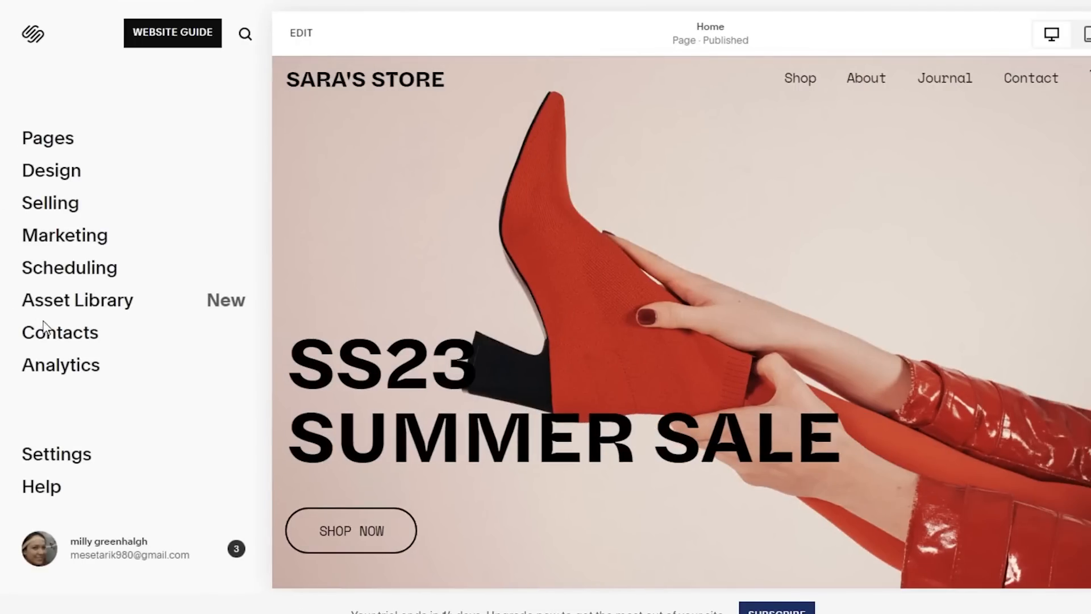
pyautogui.moveTo(48, 332)
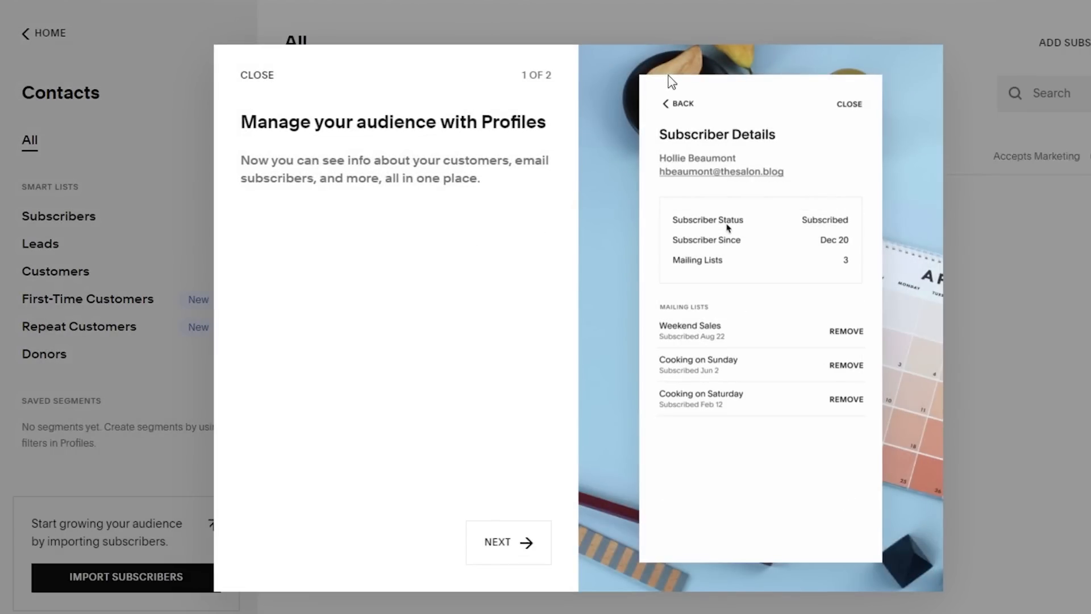
pyautogui.click(509, 542)
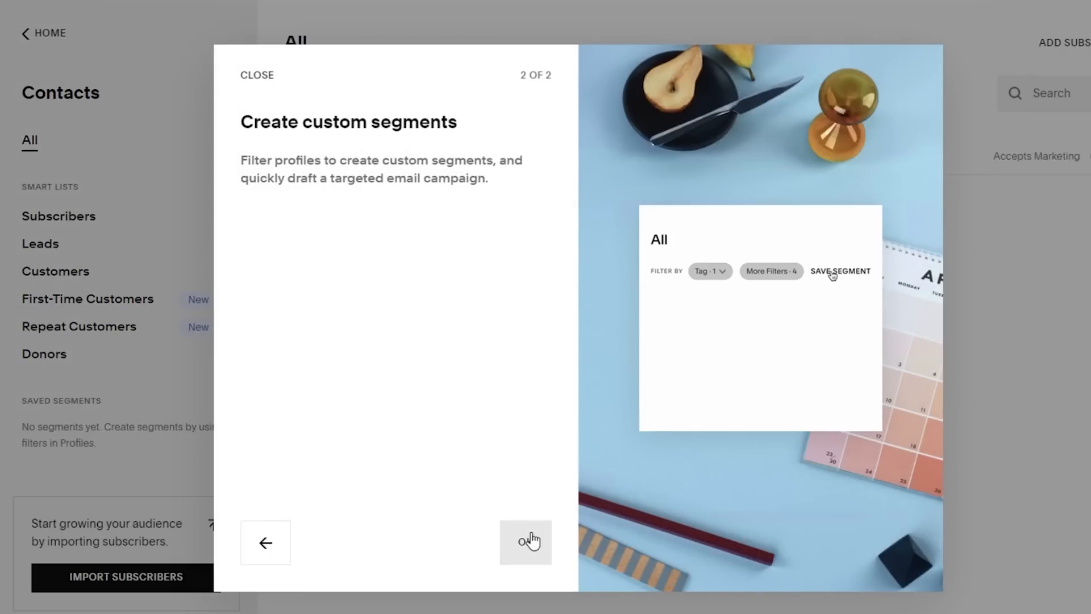
pyautogui.click(527, 544)
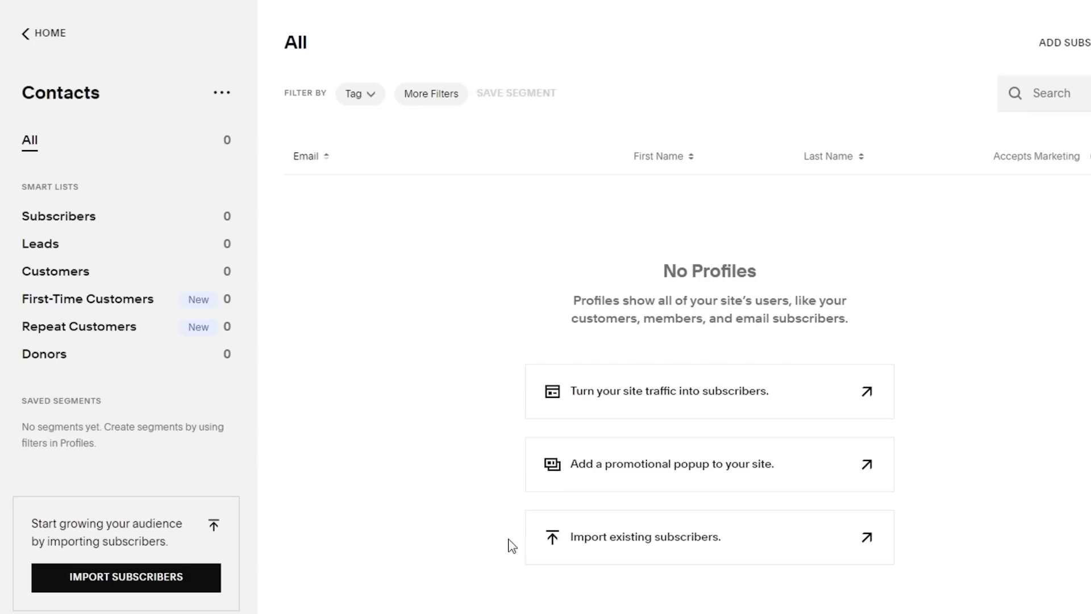
pyautogui.moveTo(379, 367)
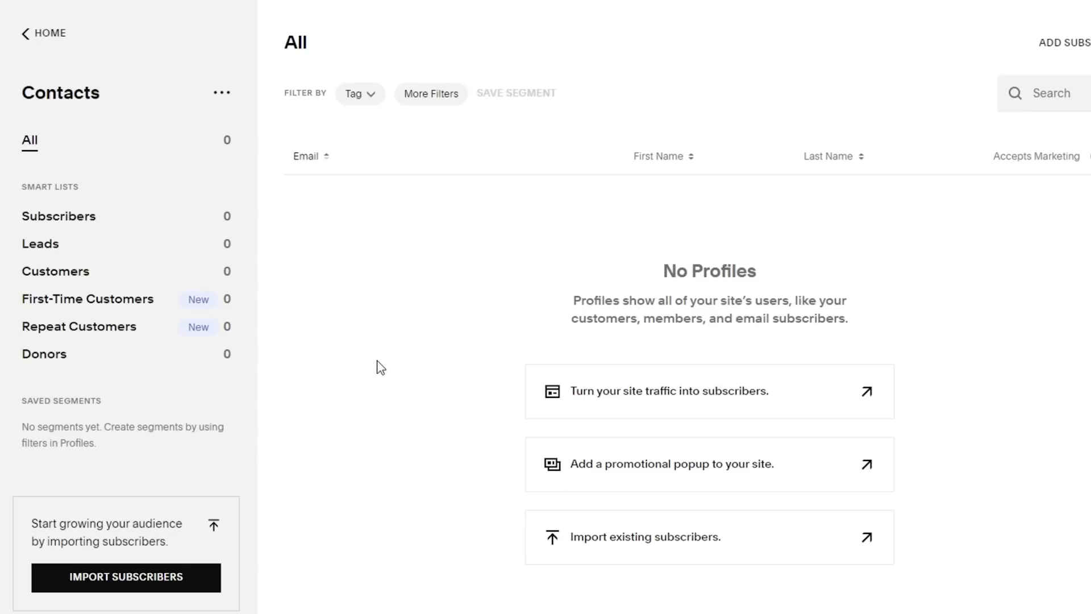
pyautogui.moveTo(375, 362)
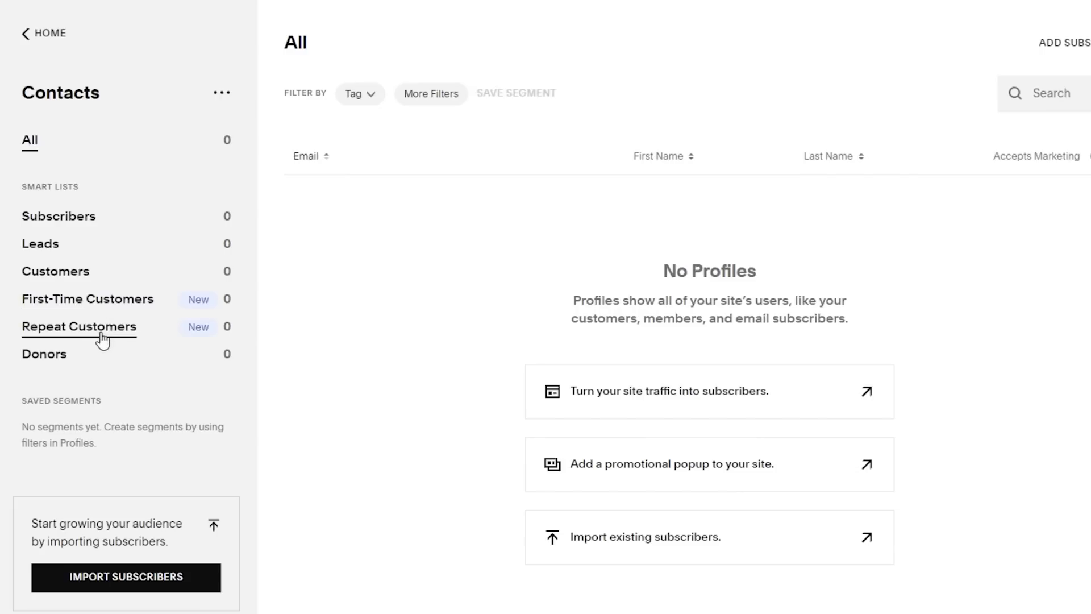
pyautogui.moveTo(398, 232)
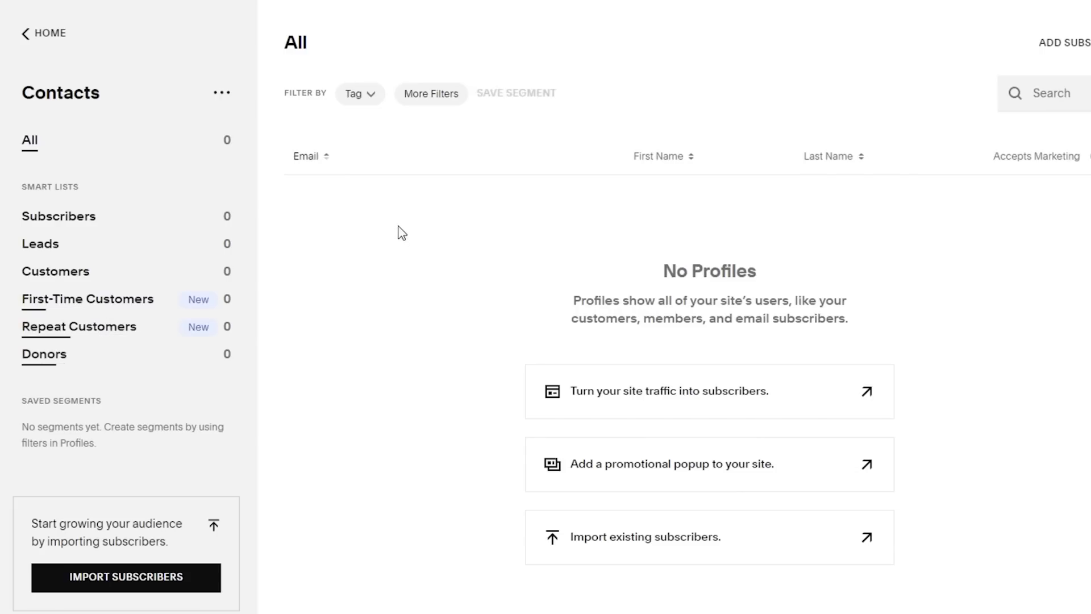
pyautogui.moveTo(396, 240)
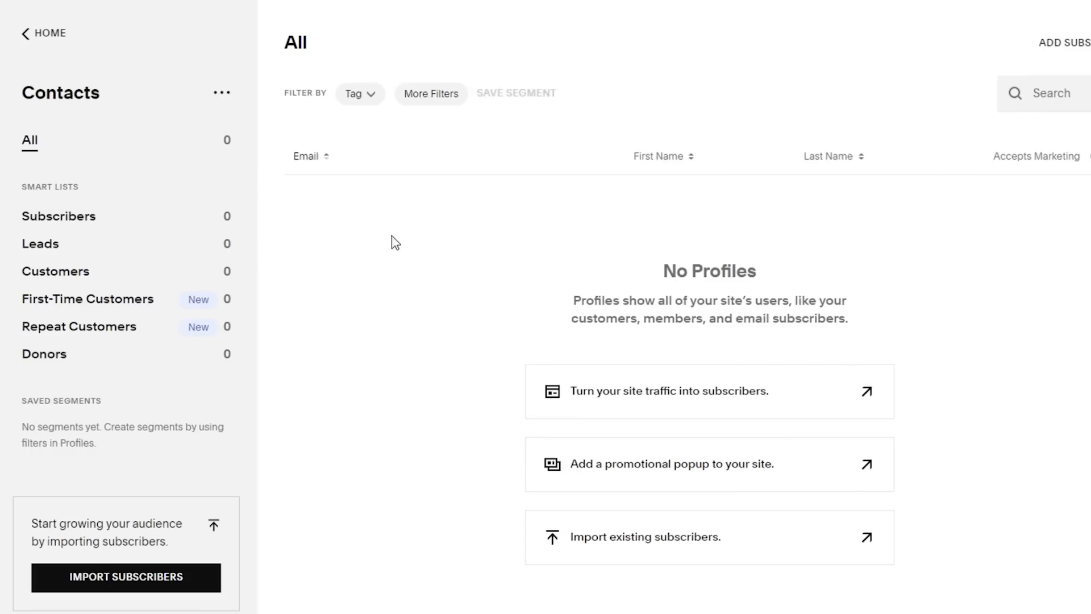
pyautogui.moveTo(302, 210)
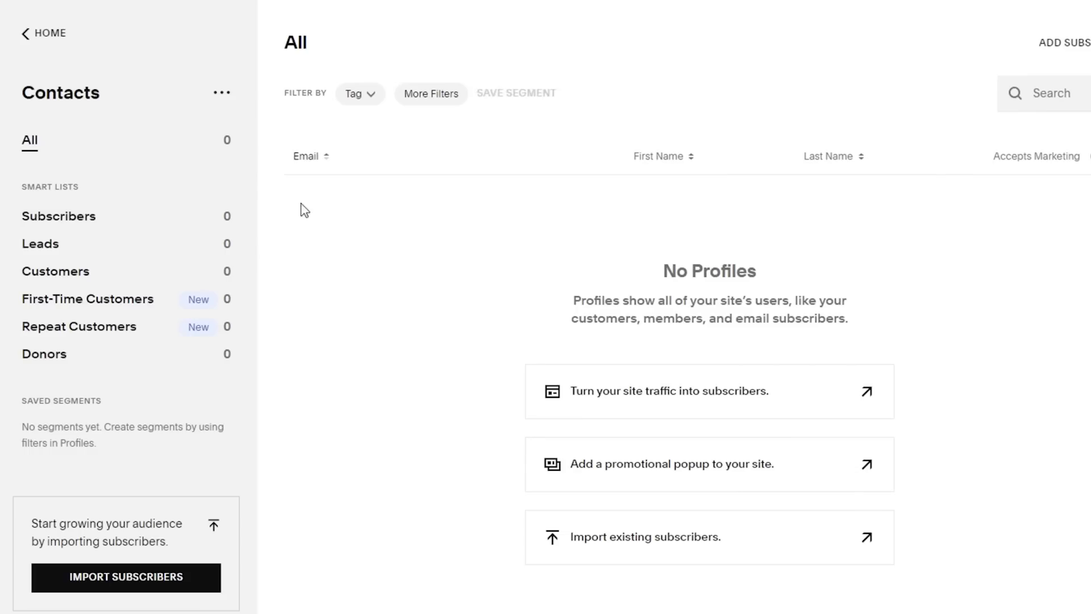
pyautogui.moveTo(48, 31)
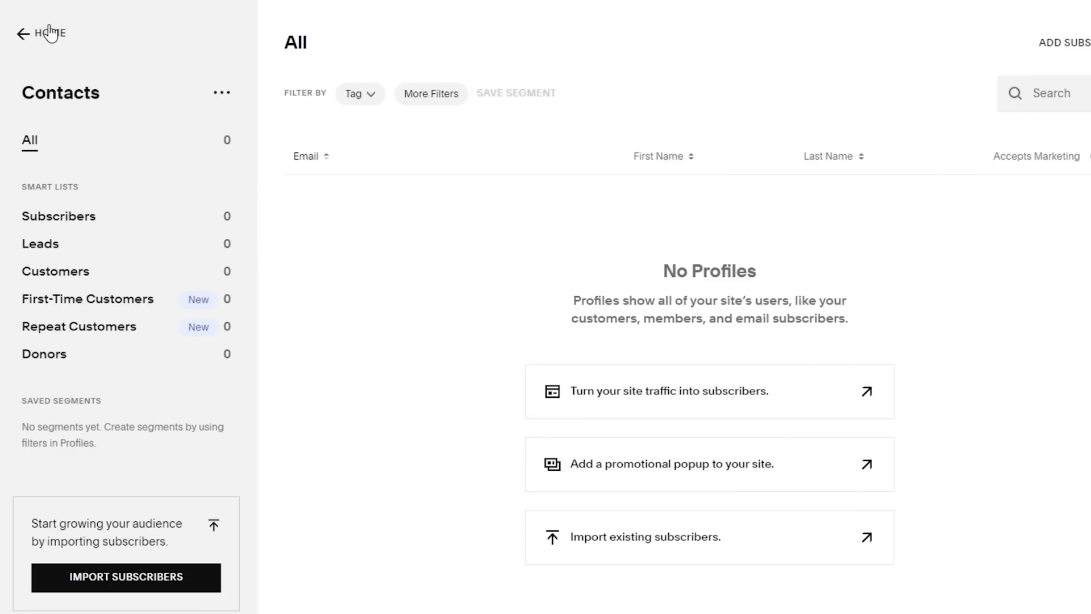
pyautogui.click(44, 32)
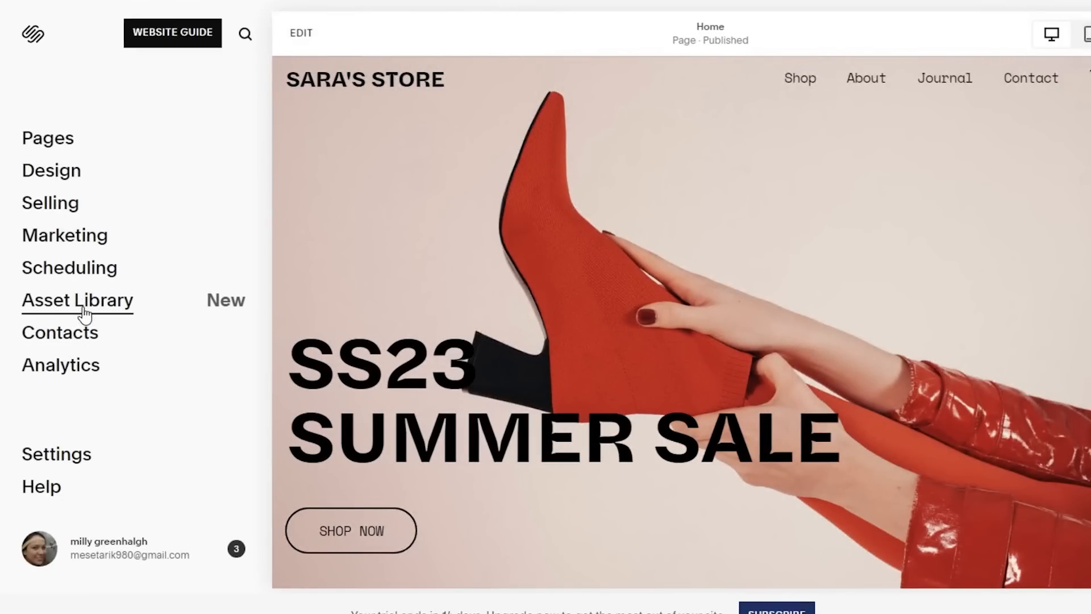
pyautogui.click(77, 300)
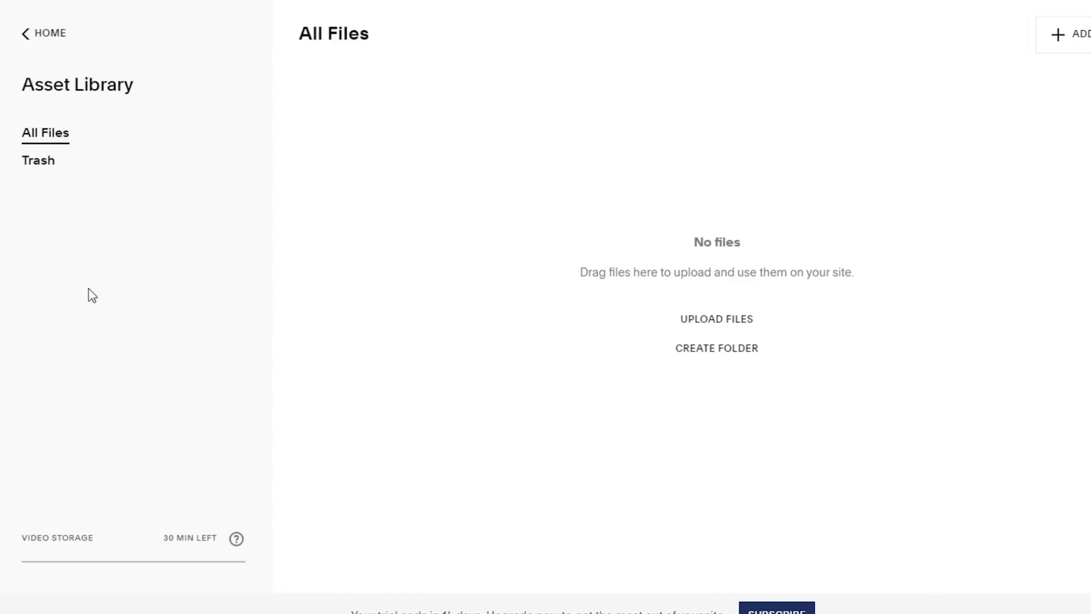
pyautogui.moveTo(205, 253)
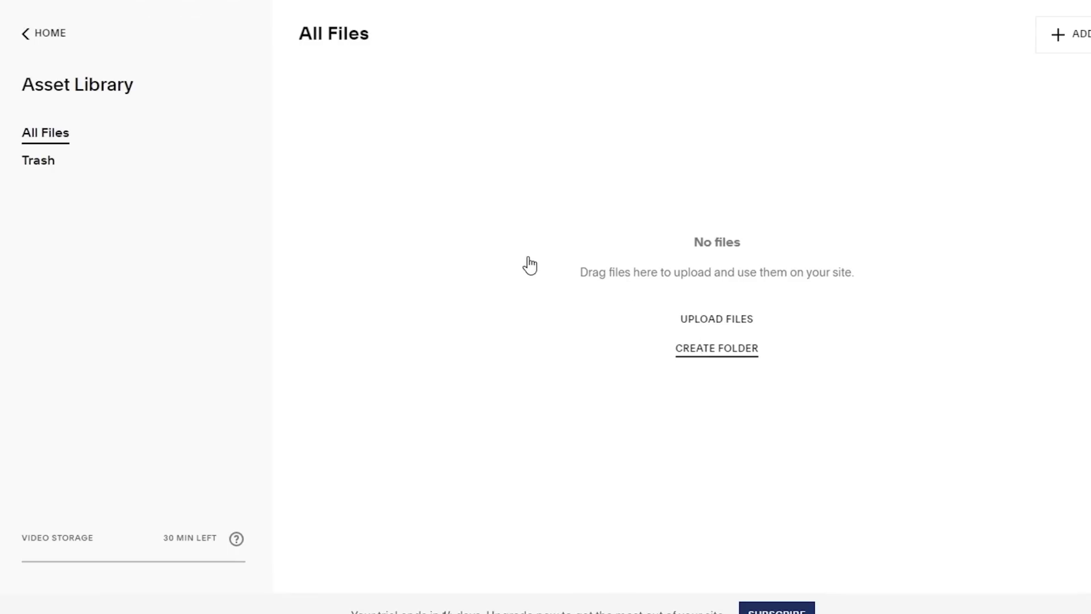
pyautogui.moveTo(4, 205)
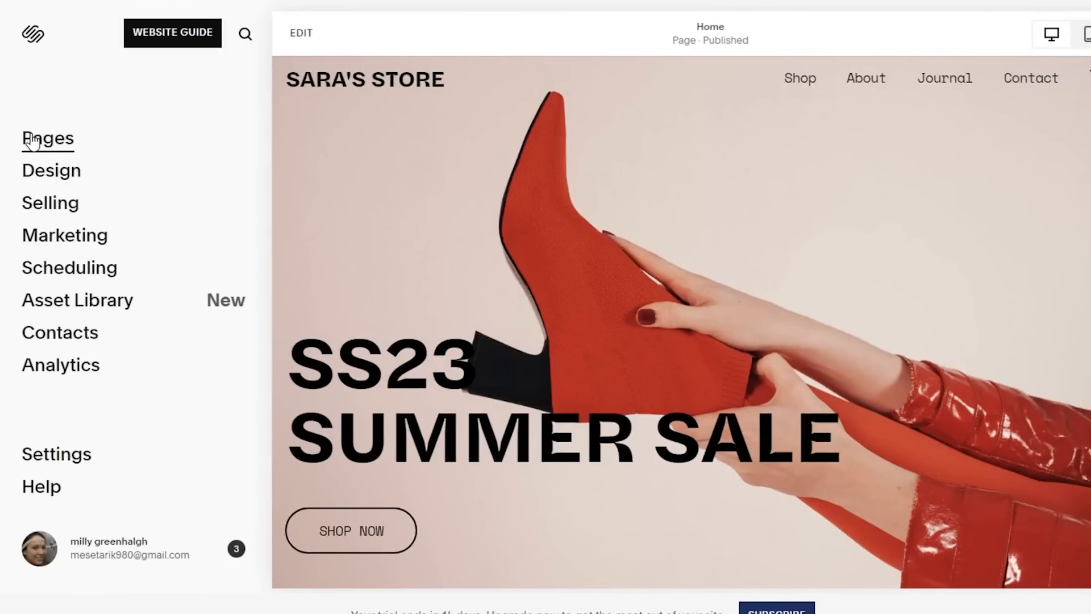
pyautogui.moveTo(32, 164)
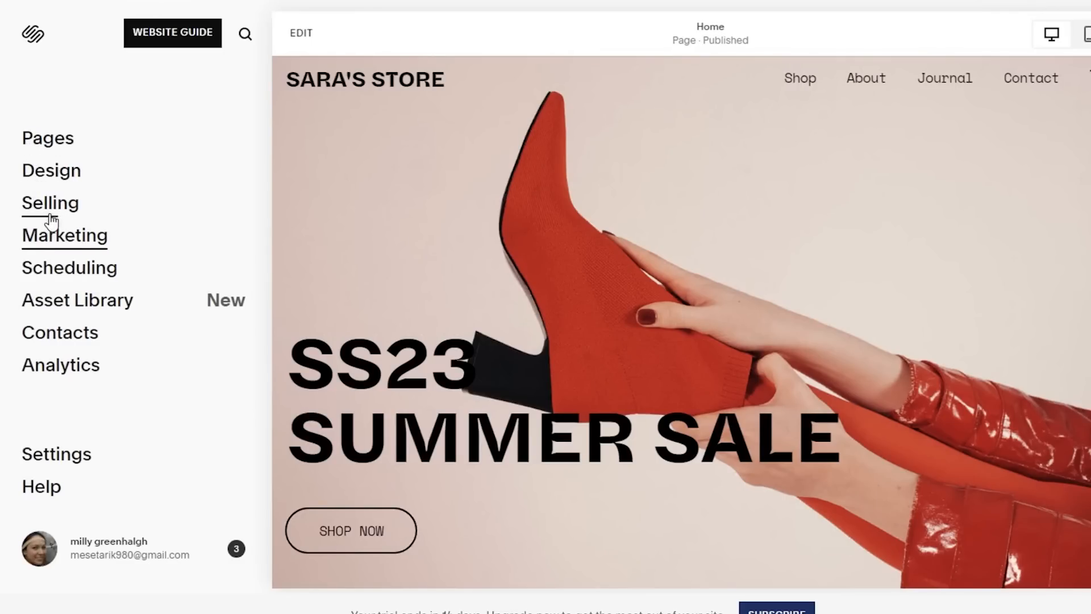
pyautogui.click(50, 202)
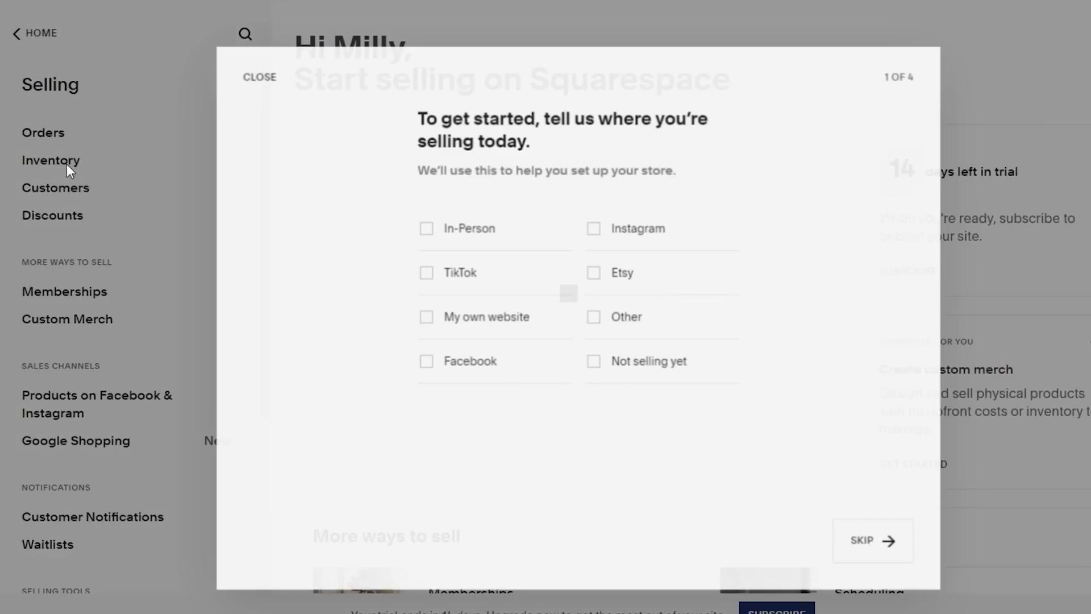
pyautogui.moveTo(871, 546)
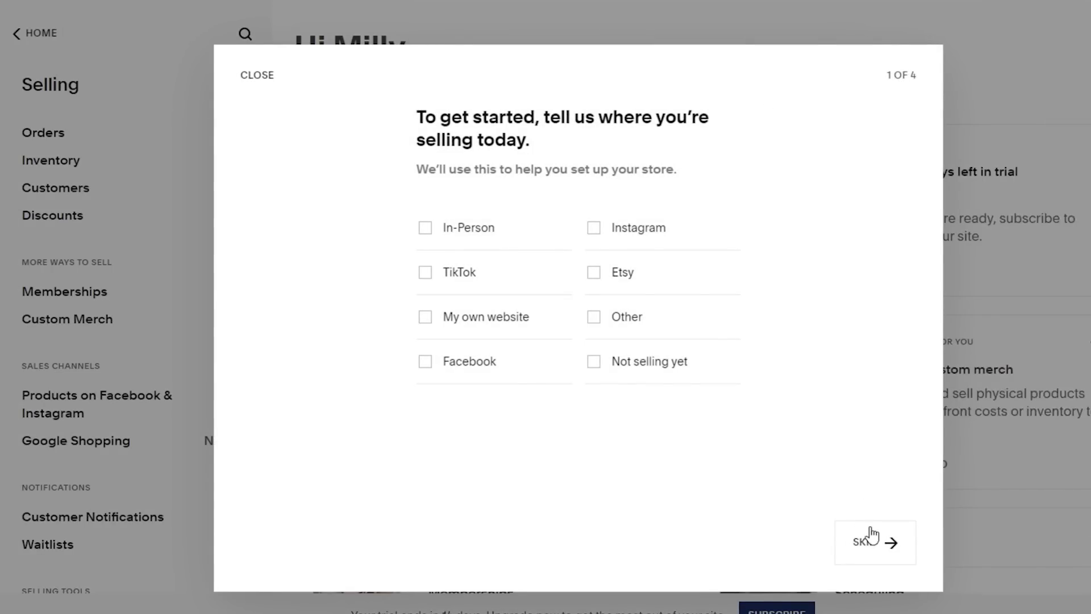
pyautogui.click(874, 543)
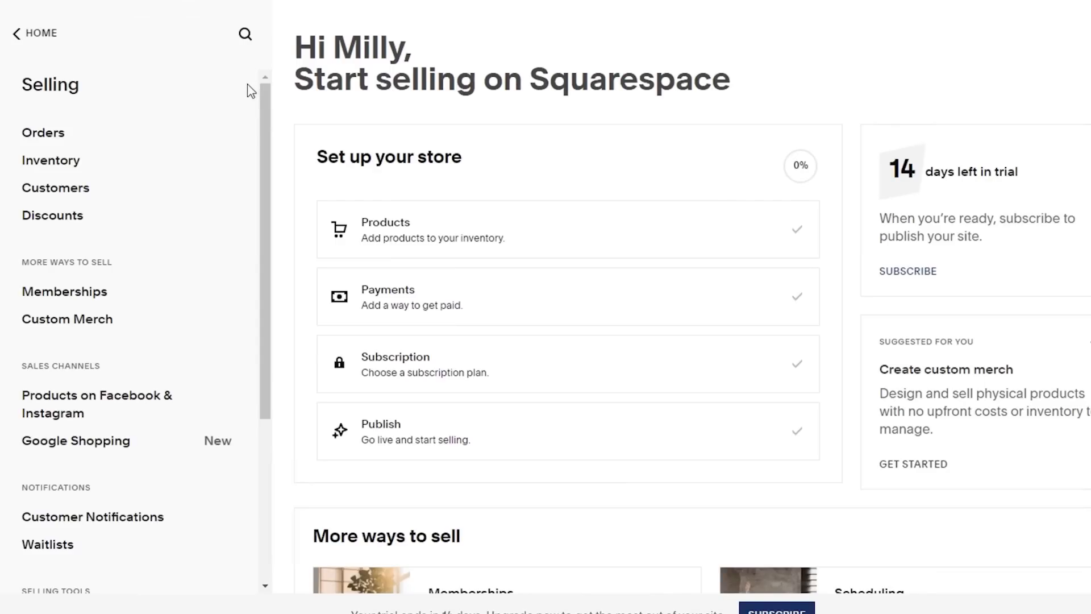
pyautogui.moveTo(234, 111)
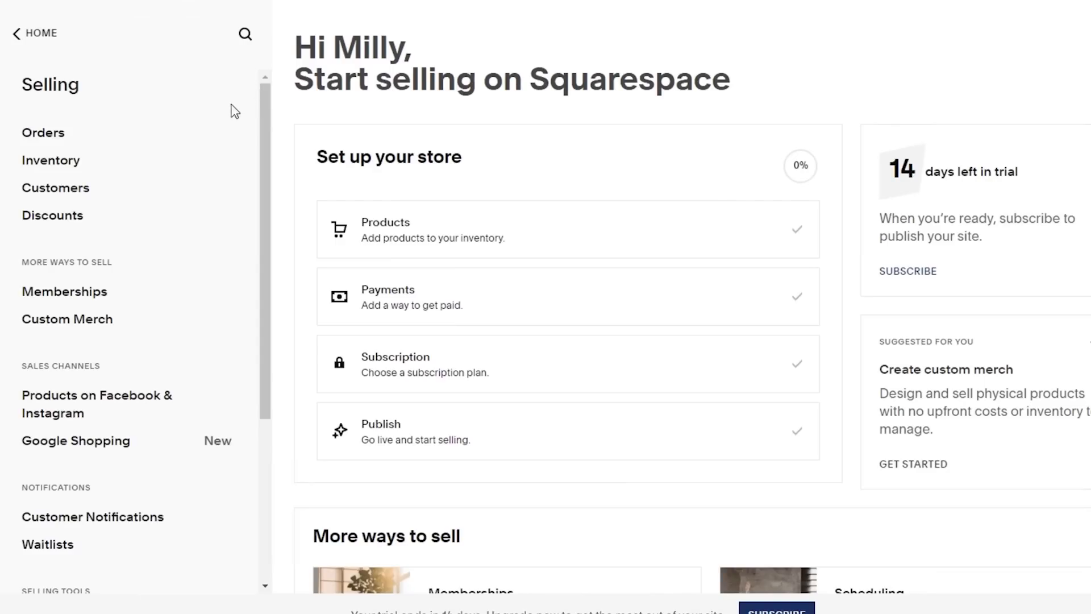
pyautogui.moveTo(82, 305)
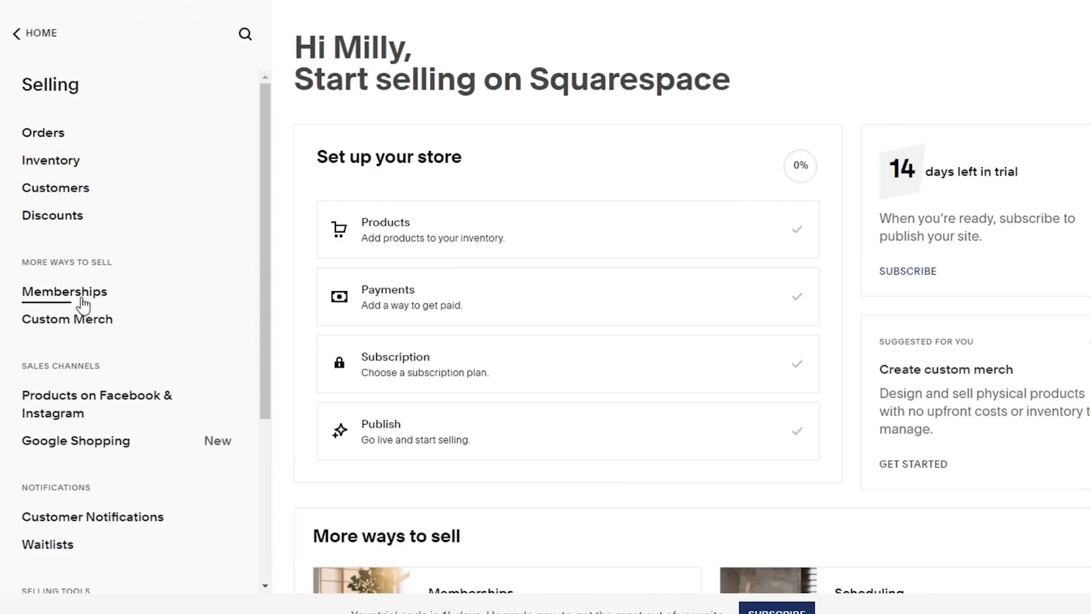
pyautogui.click(64, 291)
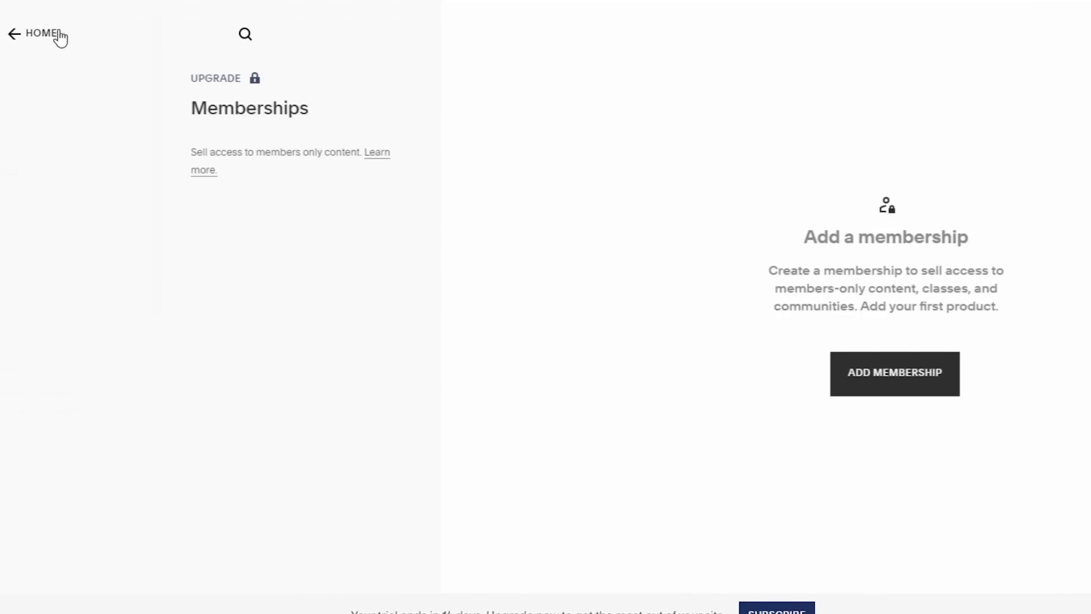
pyautogui.click(13, 34)
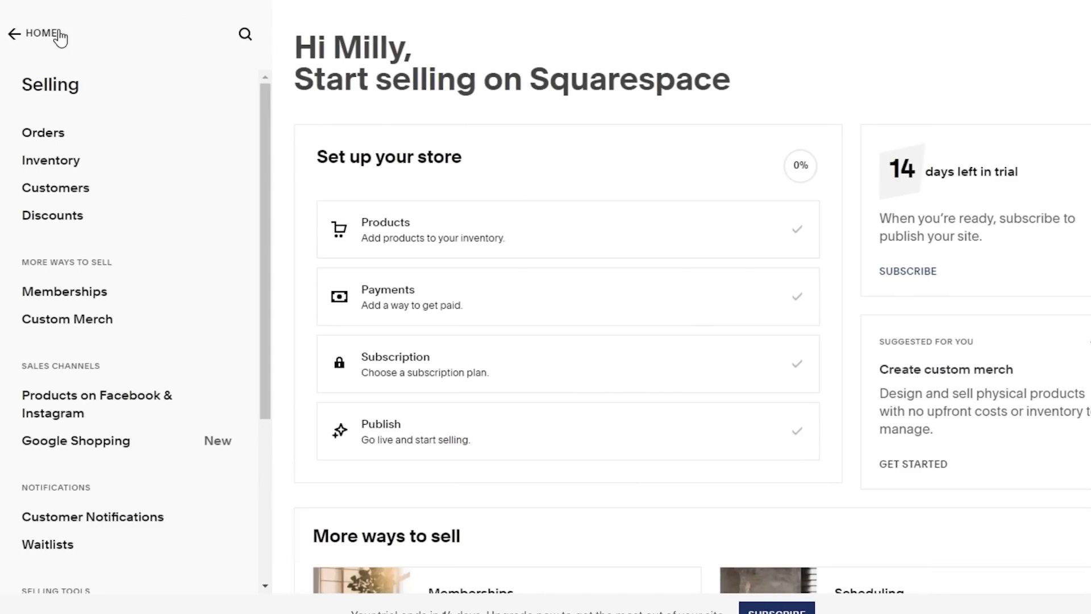
pyautogui.click(13, 32)
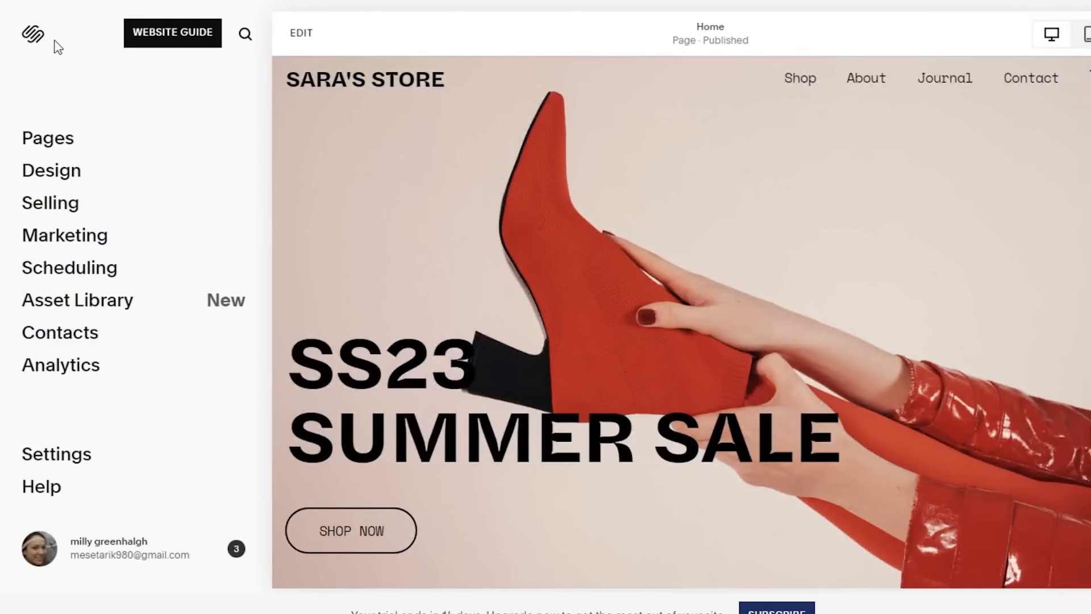
pyautogui.moveTo(27, 79)
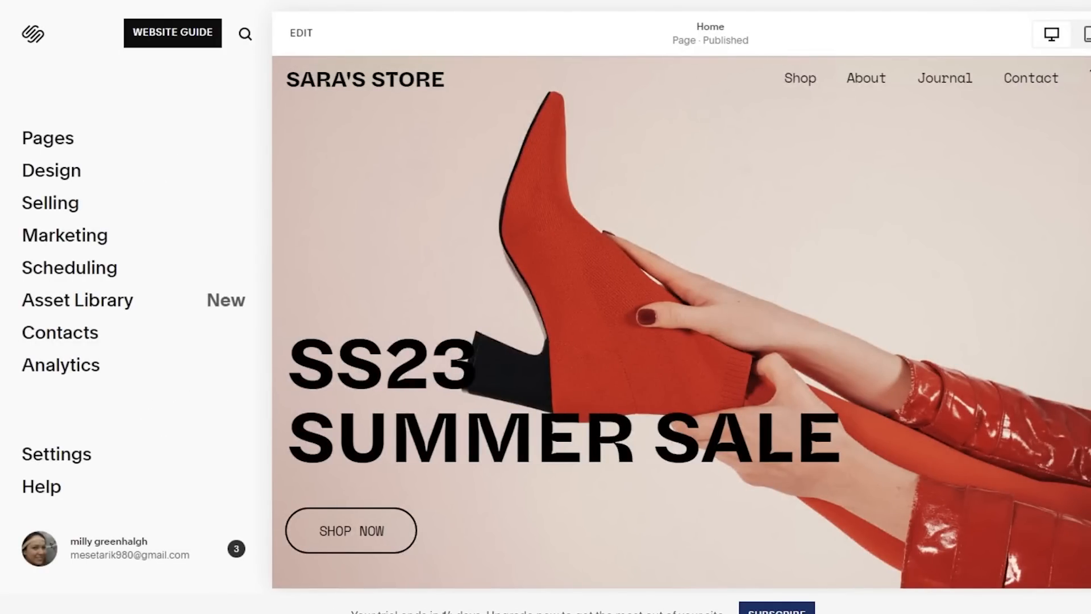
pyautogui.moveTo(288, 144)
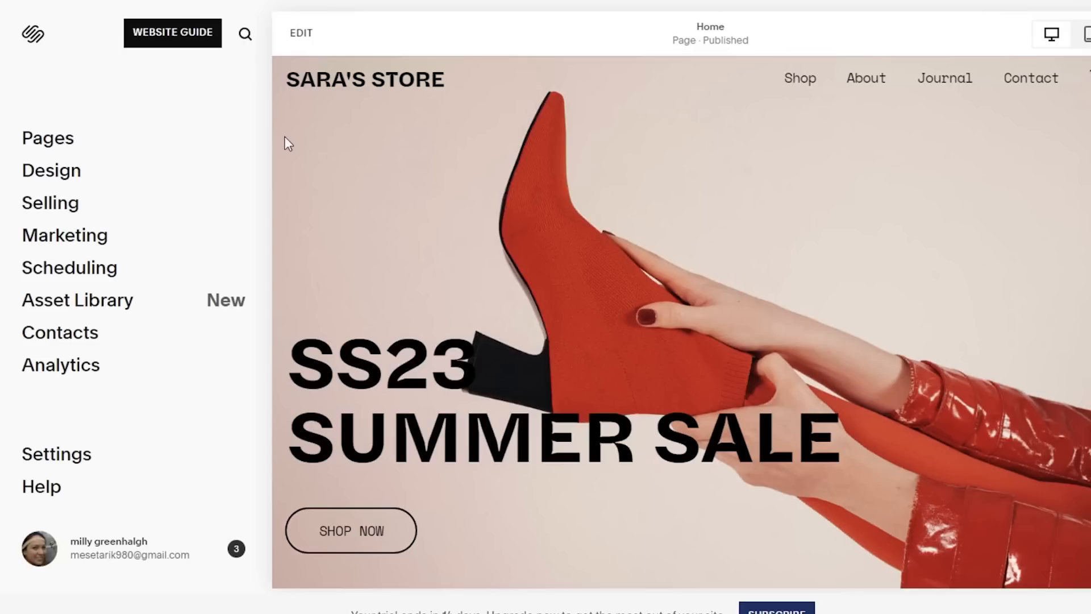
pyautogui.moveTo(319, 102)
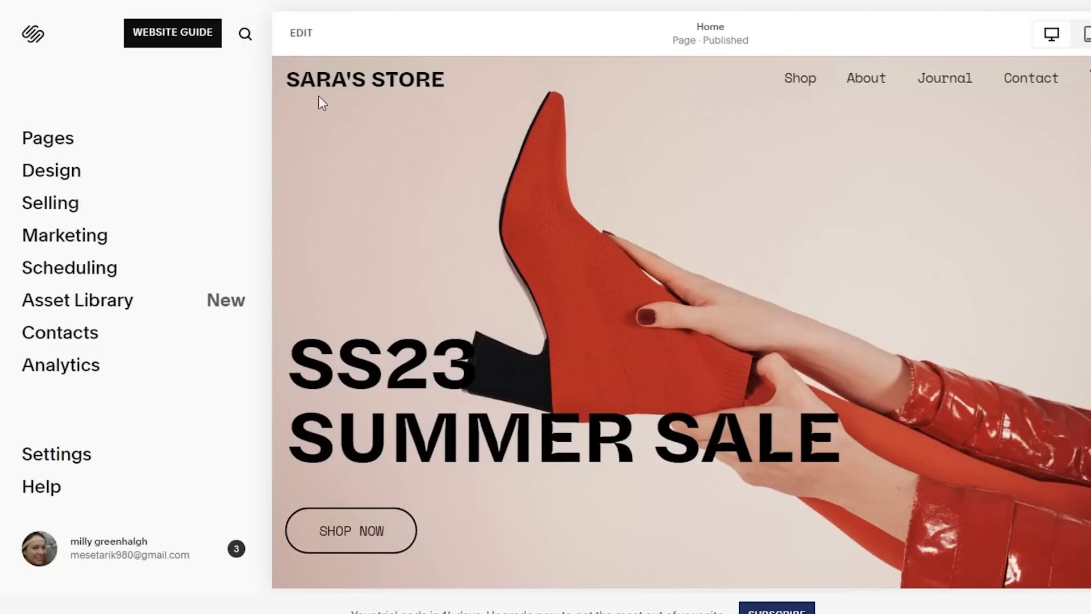
pyautogui.moveTo(350, 24)
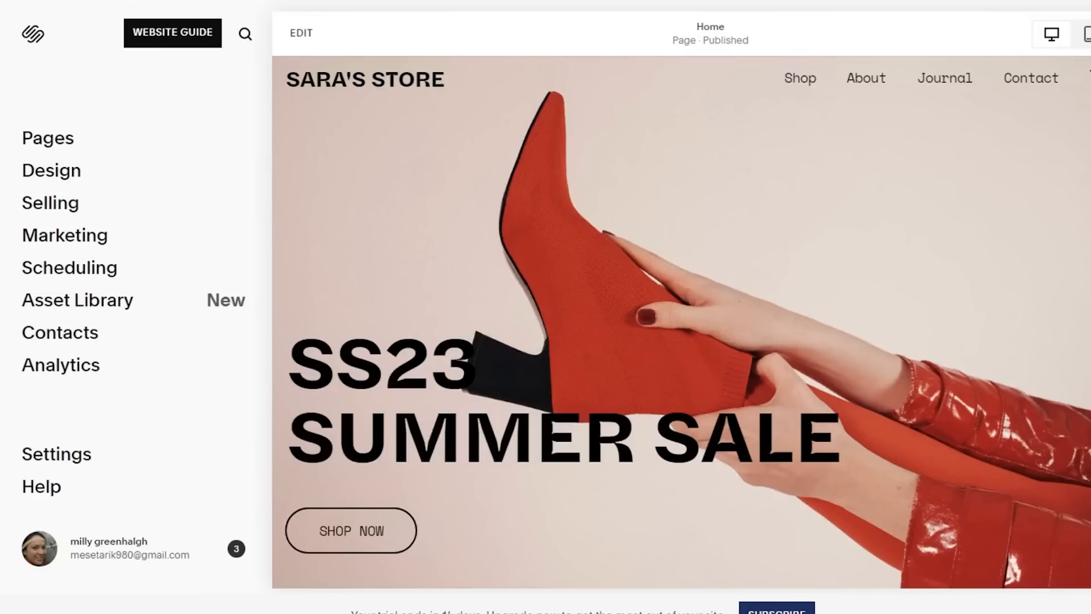
# Scroll the home page preview down to the product grid and 'All Tied Up' sandal section
pyautogui.click(1052, 33)
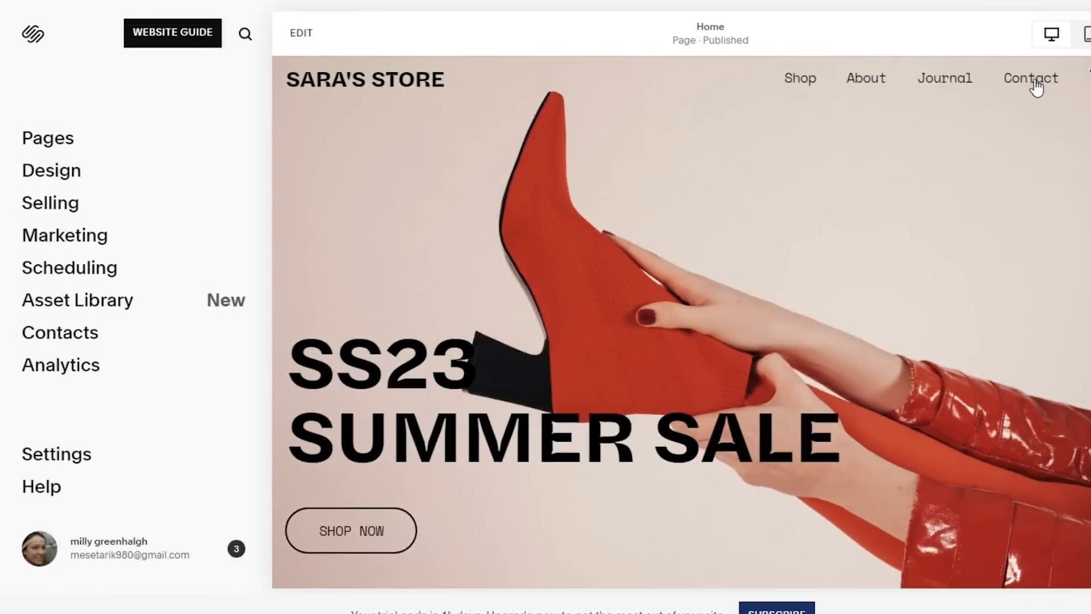
pyautogui.moveTo(1048, 245)
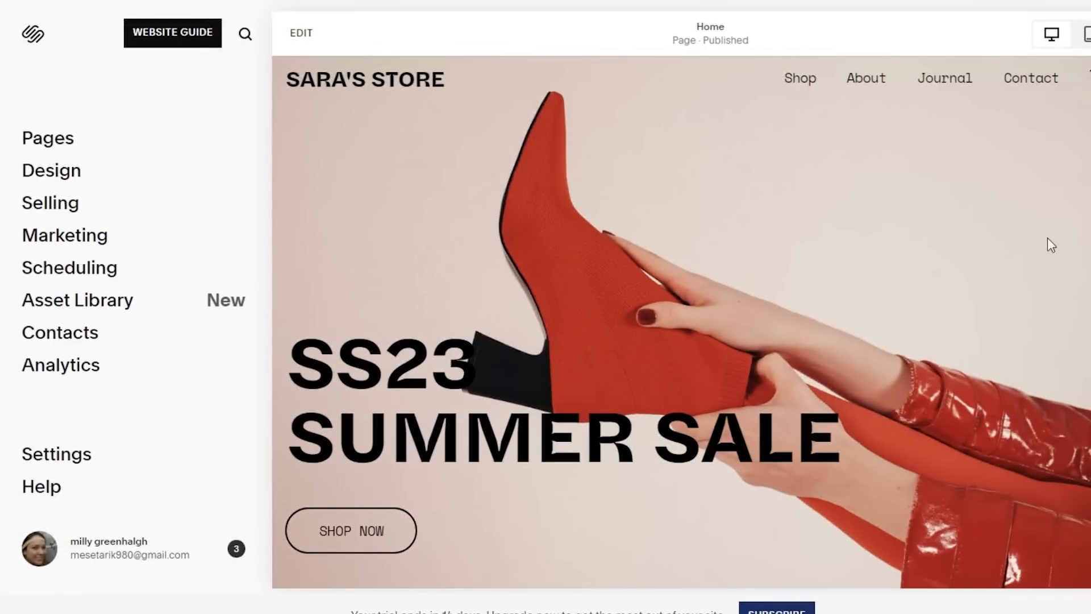
pyautogui.scroll(-3)
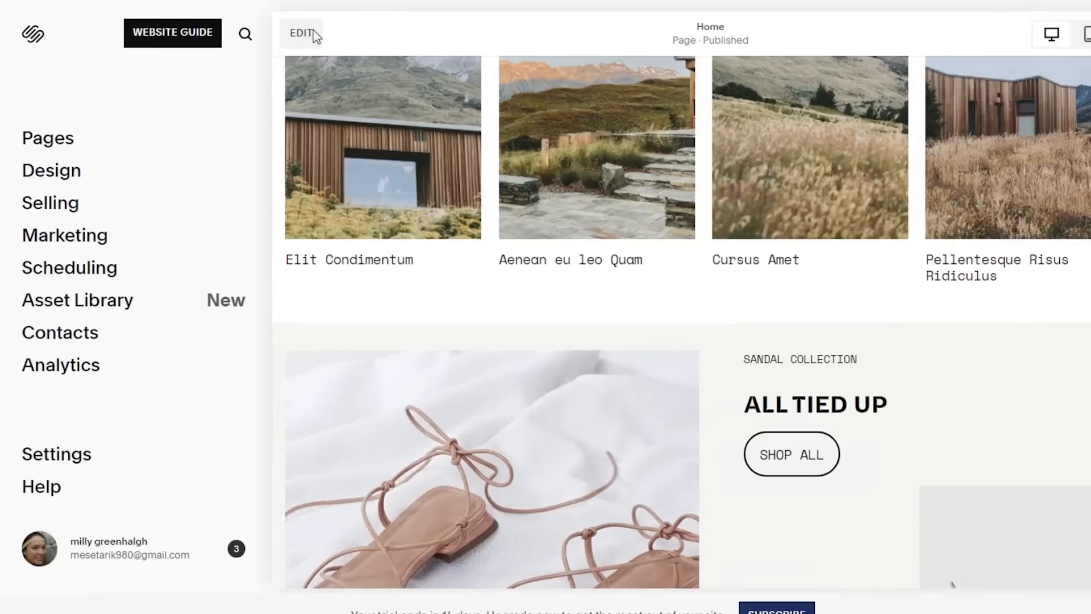
# Remove the 'New In' product carousel so the sale banner leads into 'All Tied Up', then exit the editor
pyautogui.click(303, 32)
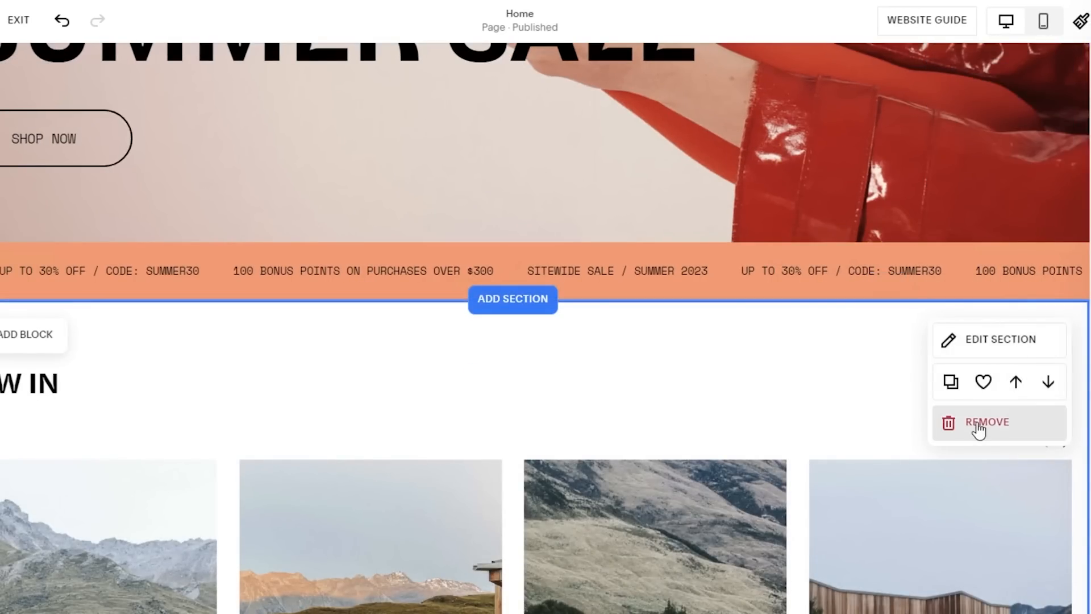
pyautogui.click(986, 422)
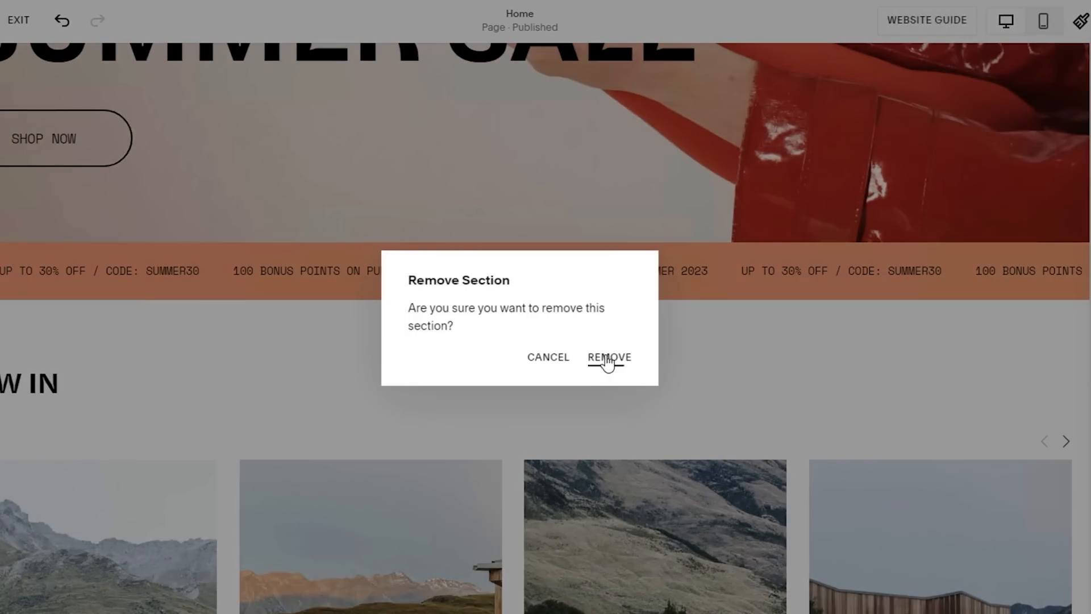
pyautogui.click(610, 356)
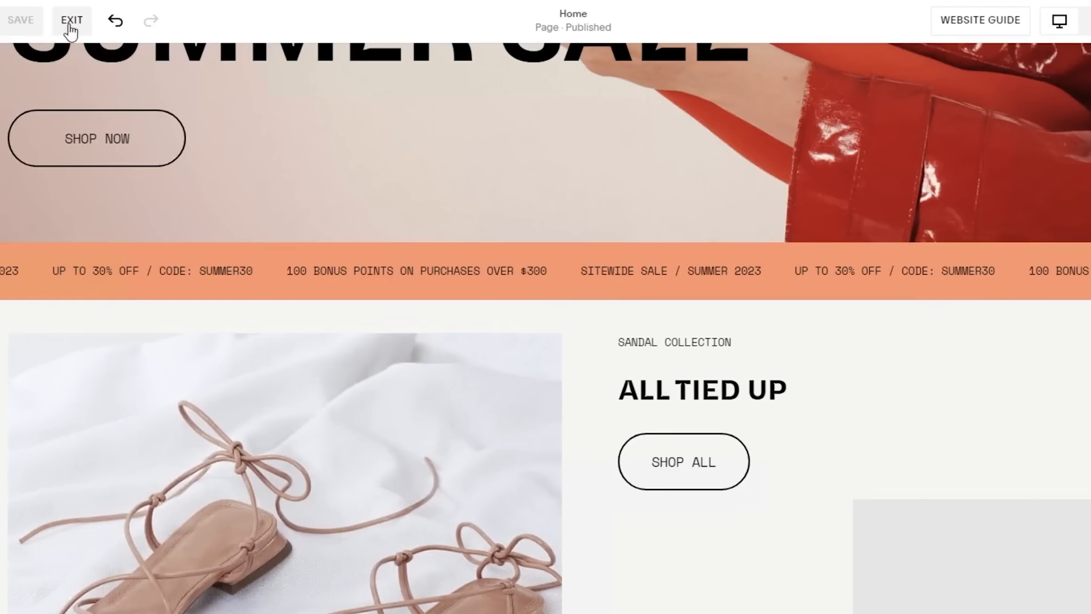
pyautogui.click(72, 21)
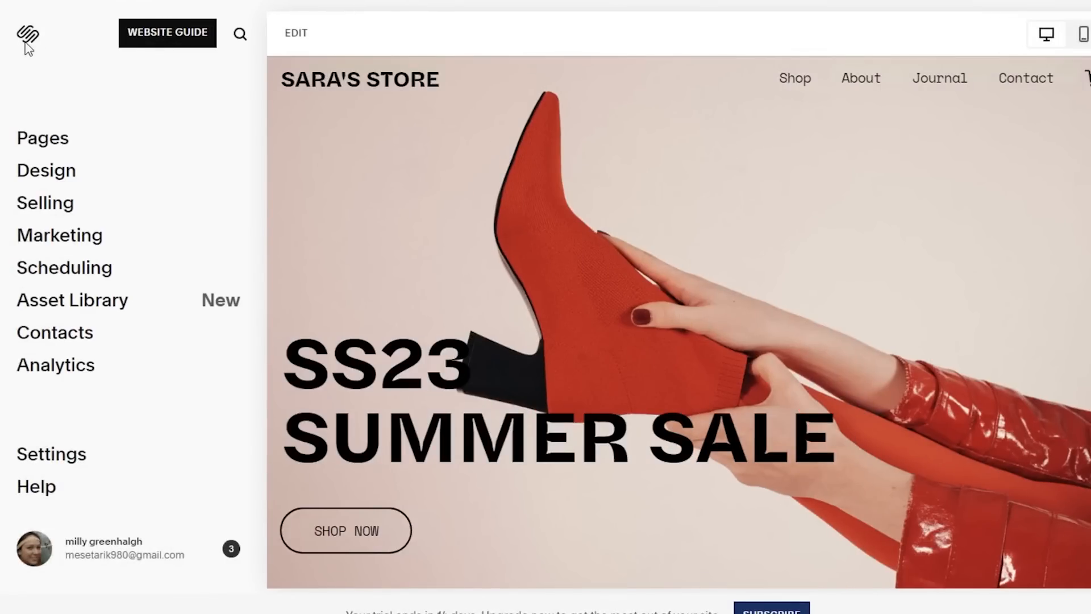
# Go to My Dashboard and open the ⋯ options menu on the Sara's Store card
pyautogui.click(28, 33)
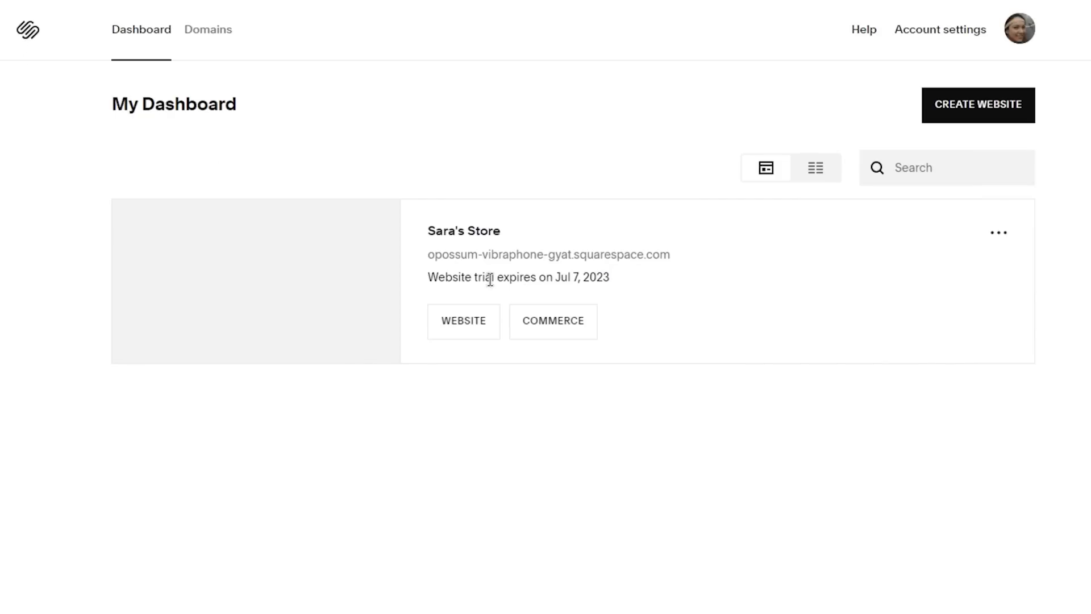
pyautogui.moveTo(1009, 241)
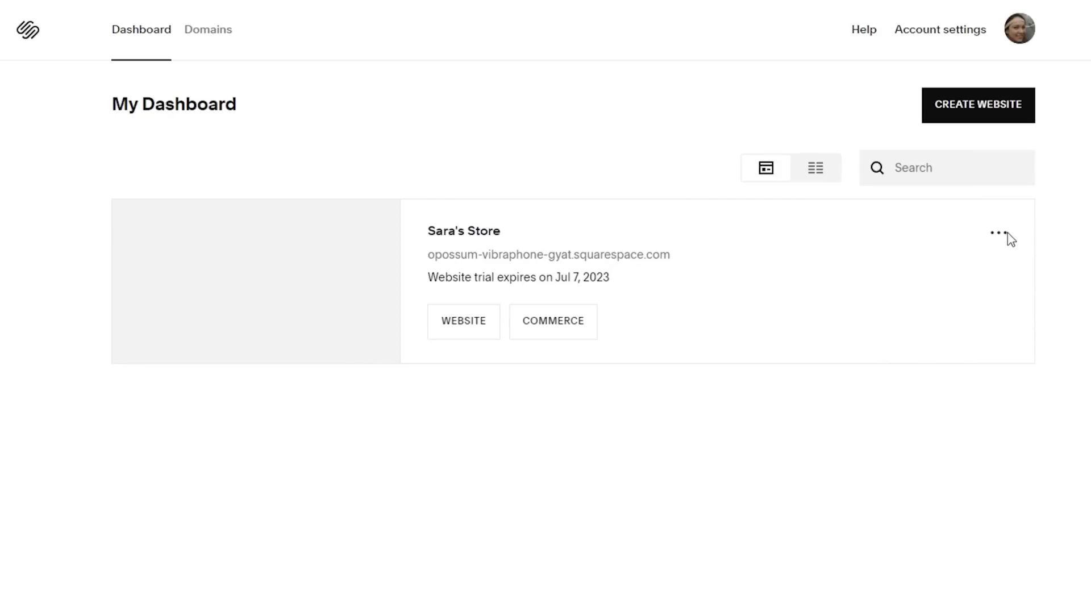
pyautogui.moveTo(1032, 270)
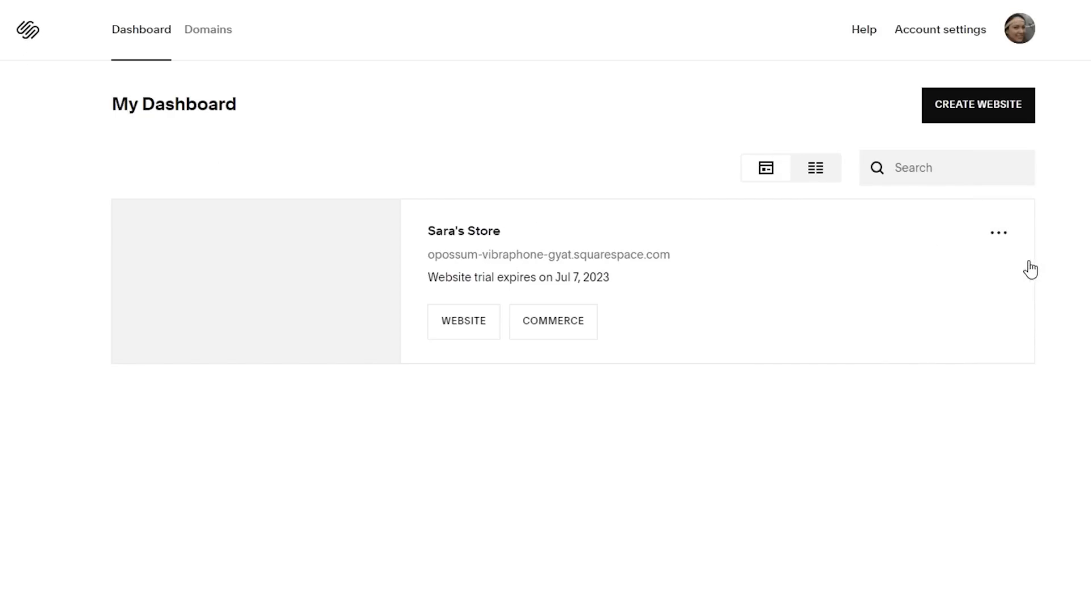
pyautogui.moveTo(575, 186)
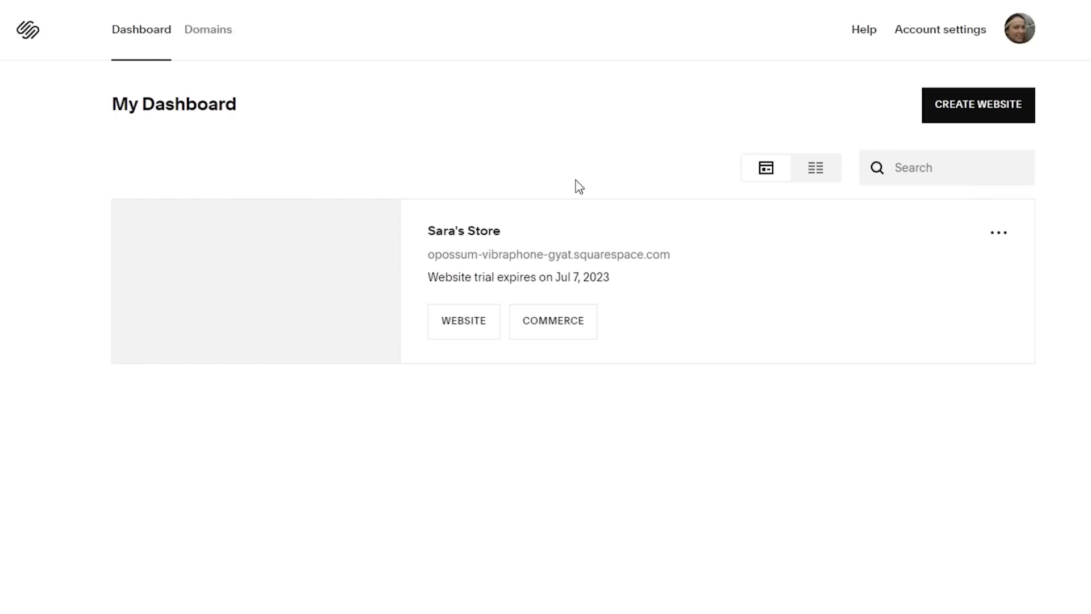
pyautogui.moveTo(844, 235)
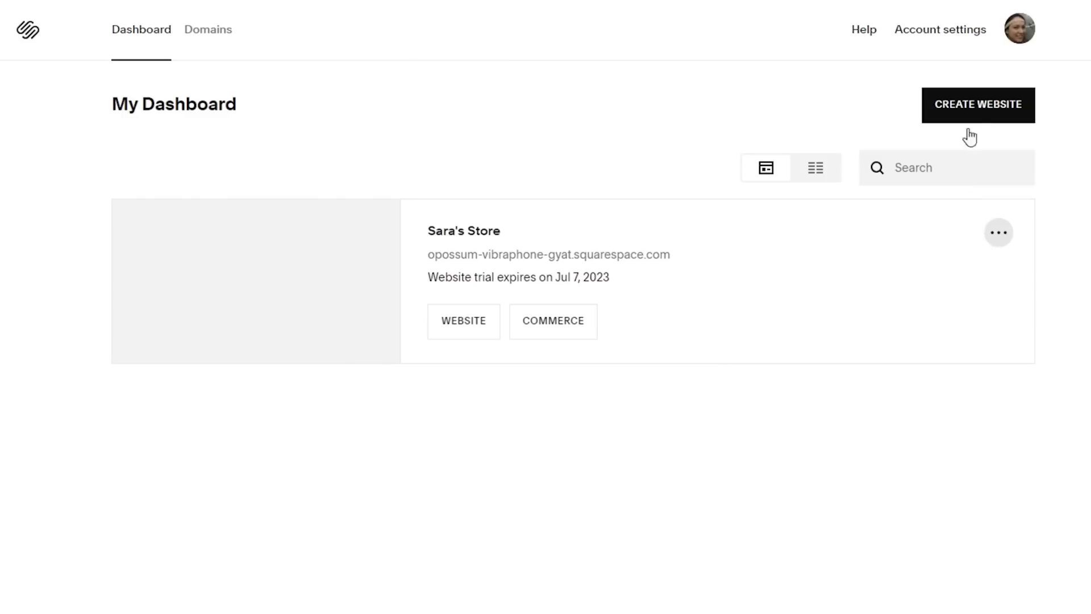
pyautogui.click(998, 232)
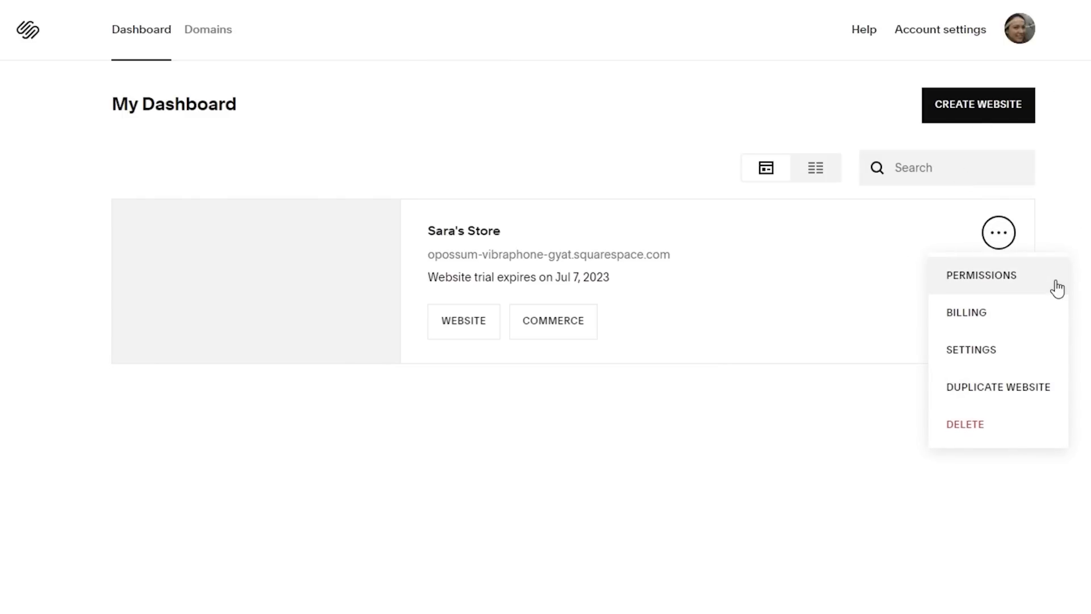
pyautogui.click(982, 275)
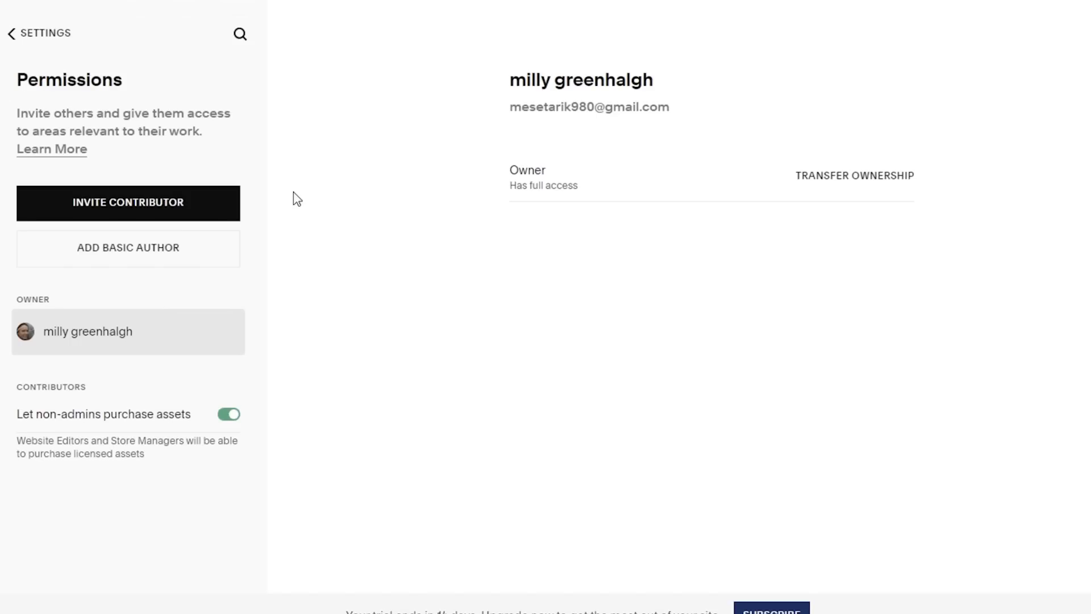
pyautogui.moveTo(280, 198)
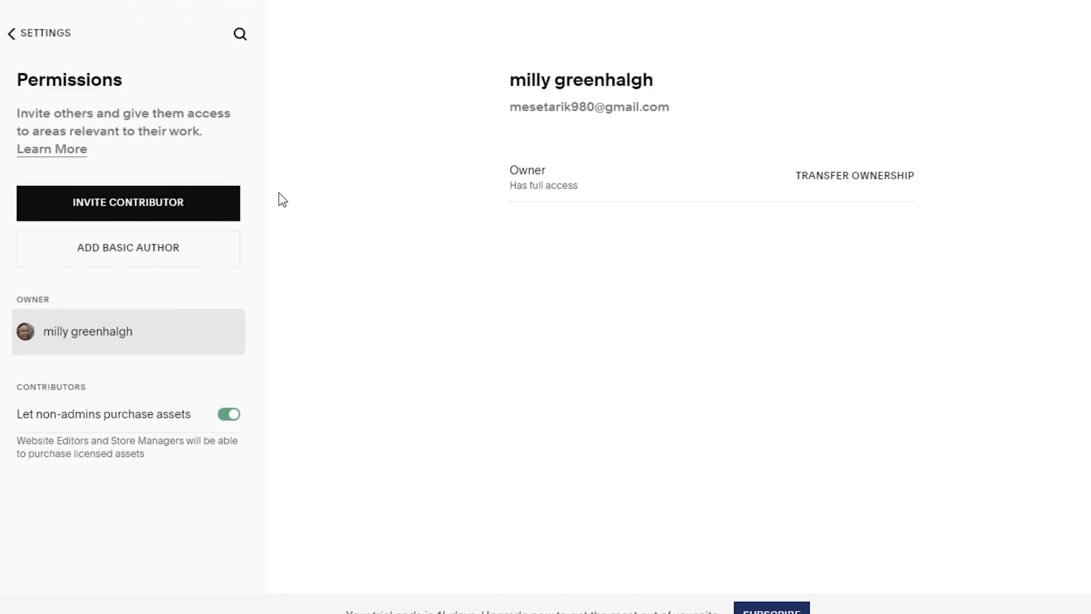
pyautogui.moveTo(195, 200)
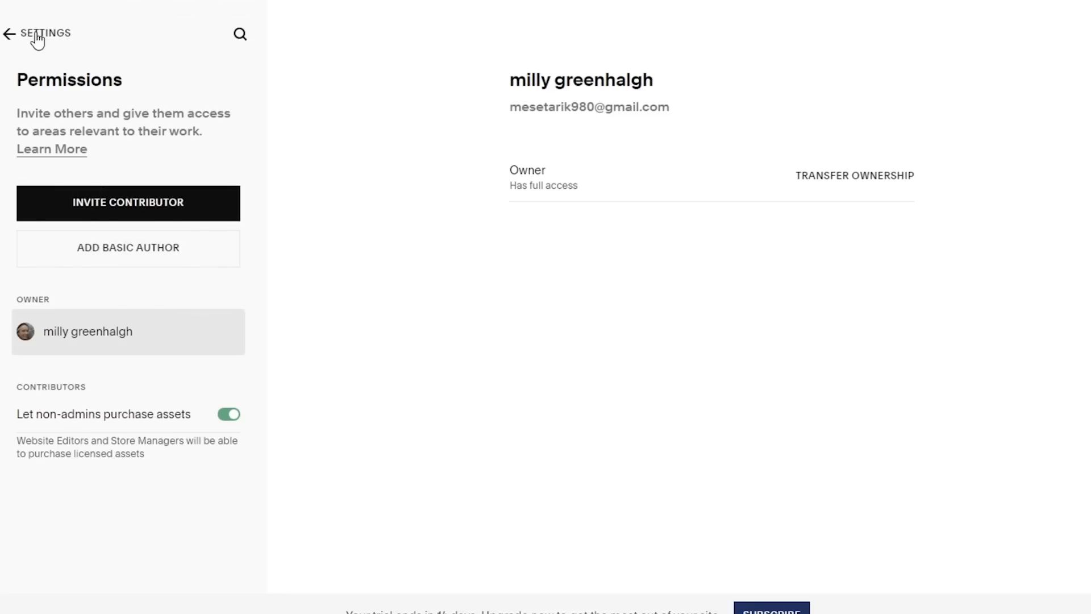
pyautogui.click(8, 33)
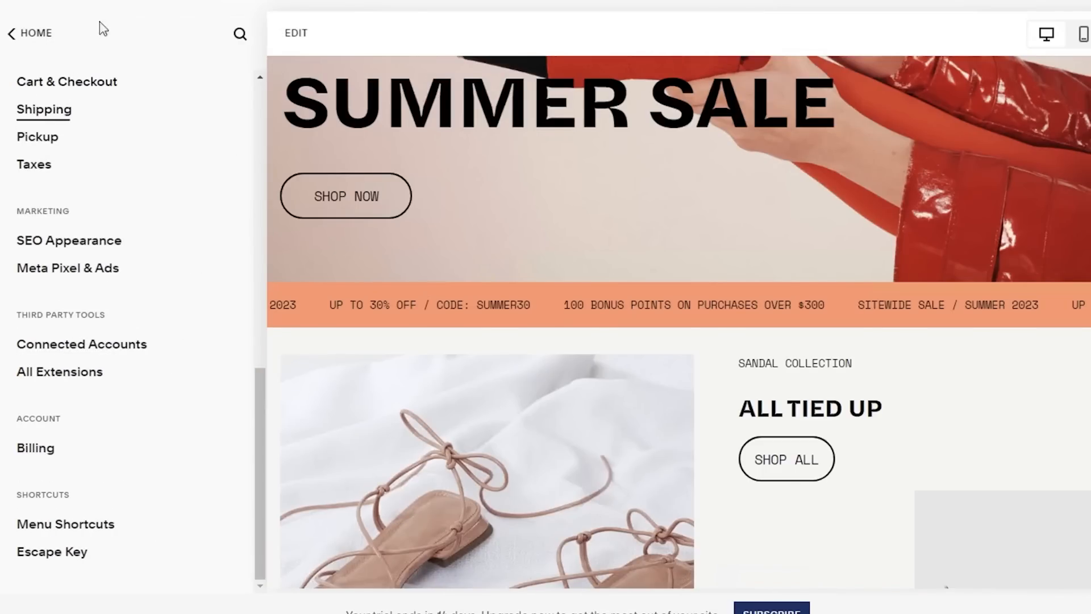
pyautogui.click(10, 33)
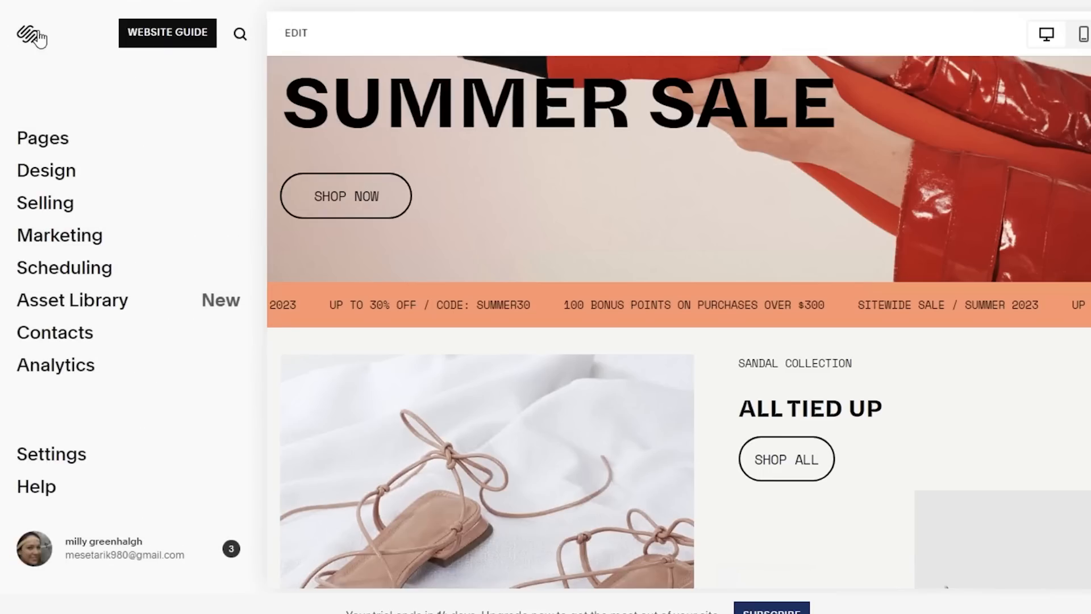
pyautogui.moveTo(29, 33)
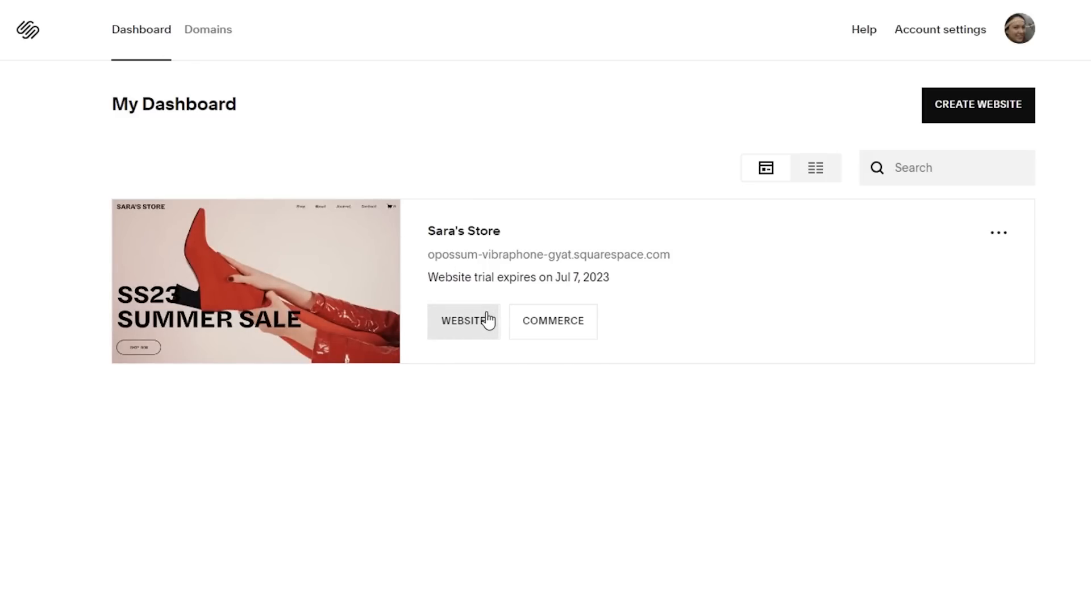
pyautogui.moveTo(843, 150)
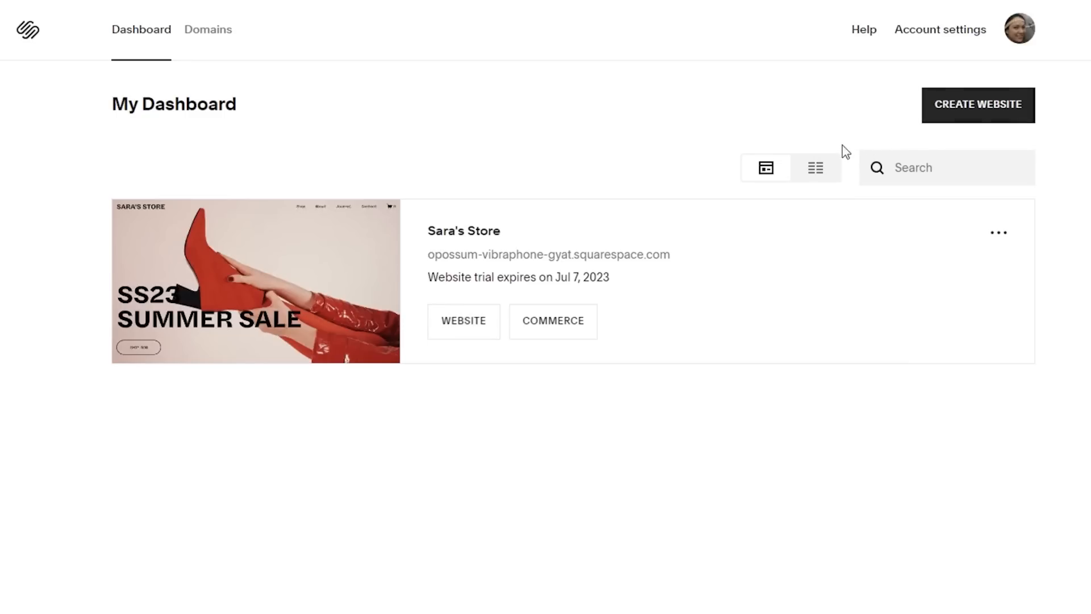
pyautogui.moveTo(750, 230)
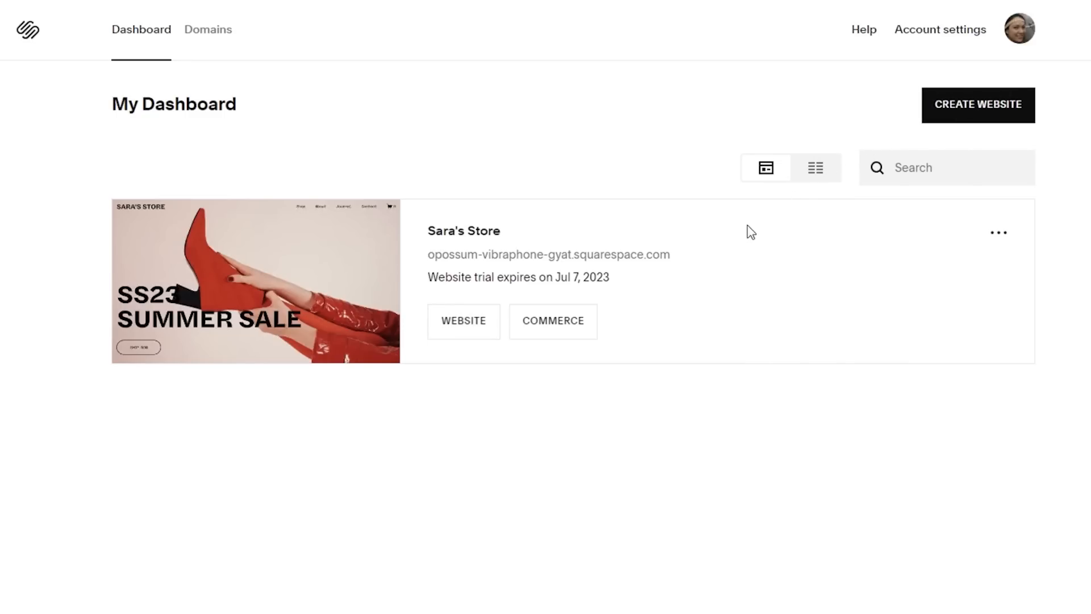
pyautogui.moveTo(619, 132)
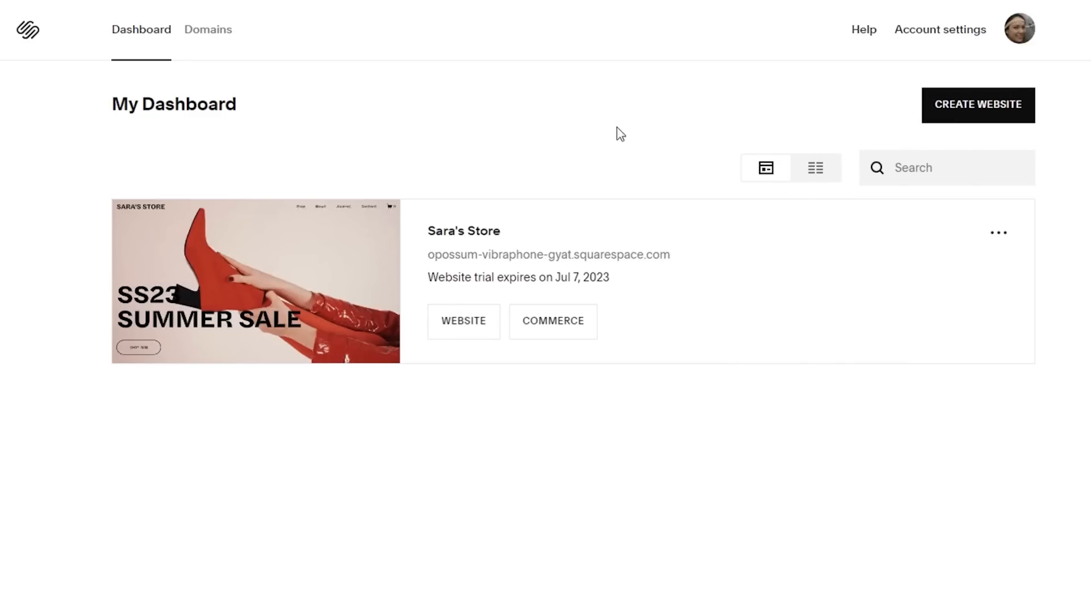
pyautogui.moveTo(614, 118)
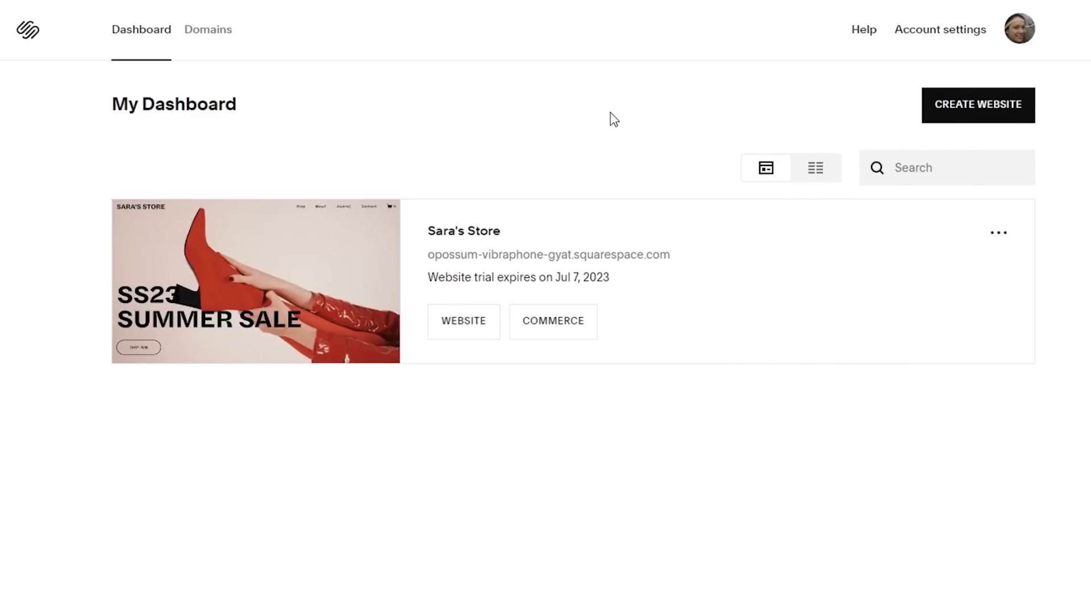
pyautogui.moveTo(604, 119)
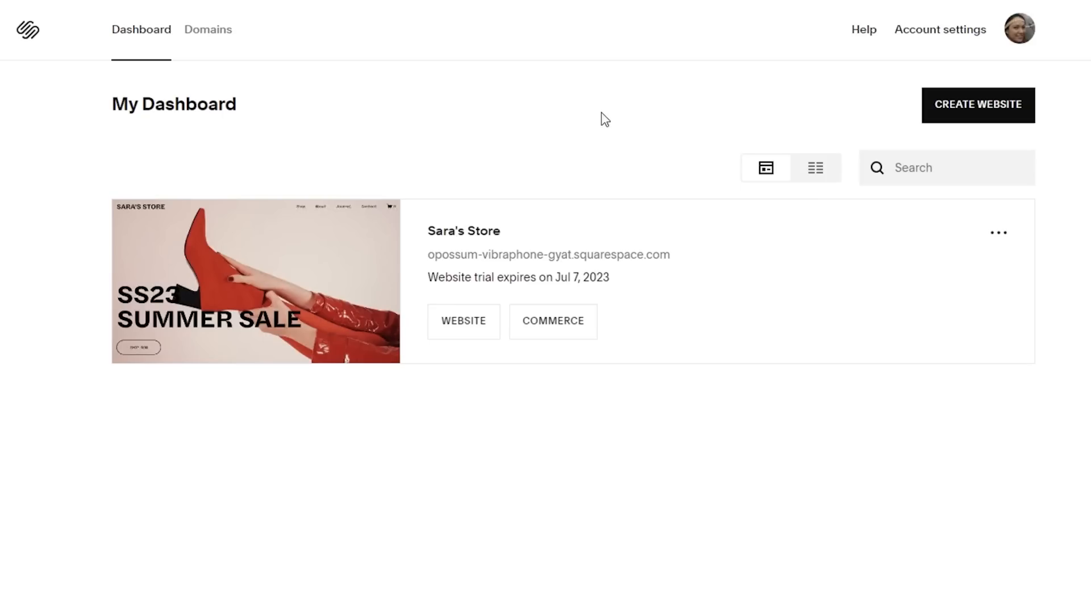
pyautogui.moveTo(100, 135)
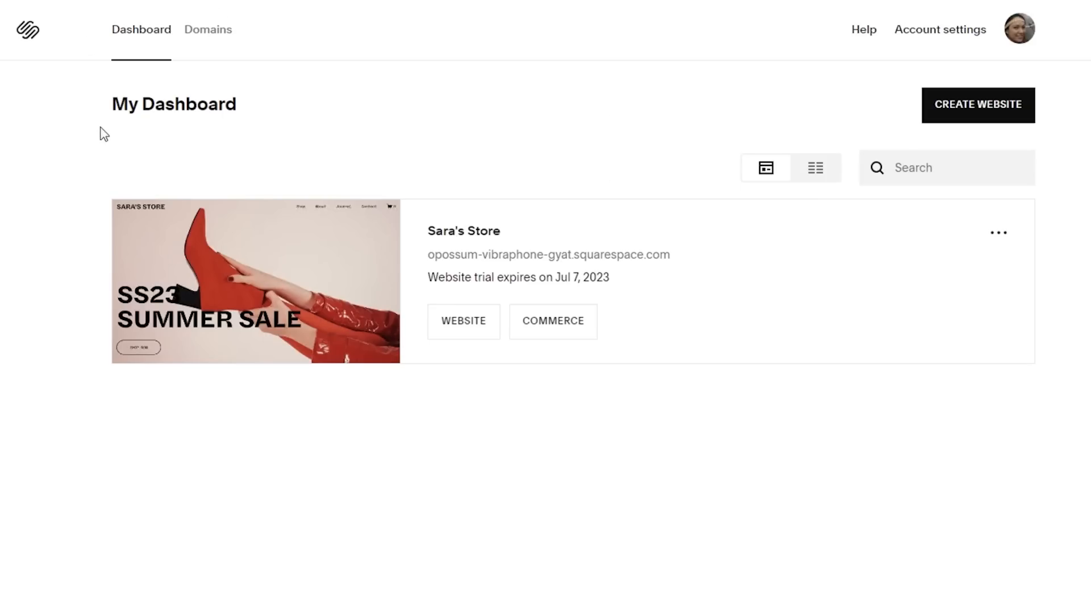
pyautogui.moveTo(202, 134)
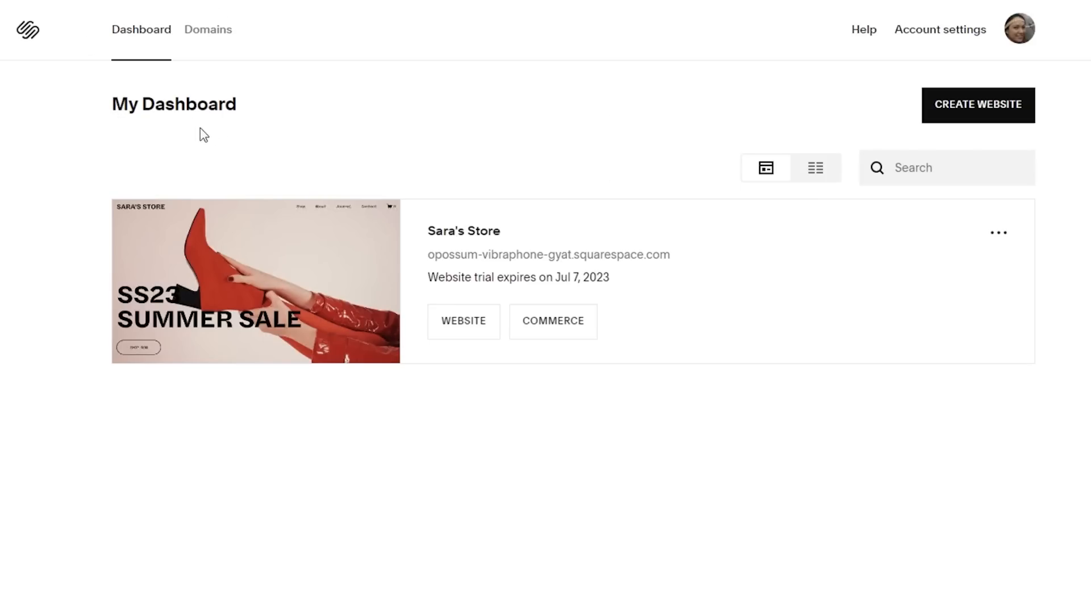
pyautogui.moveTo(173, 95)
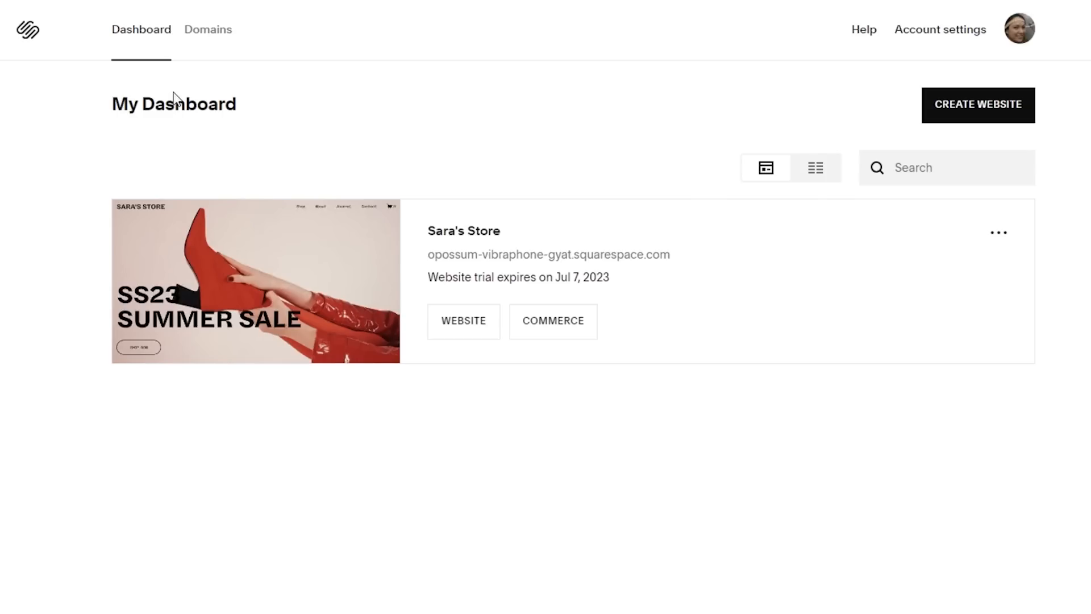
pyautogui.moveTo(177, 107)
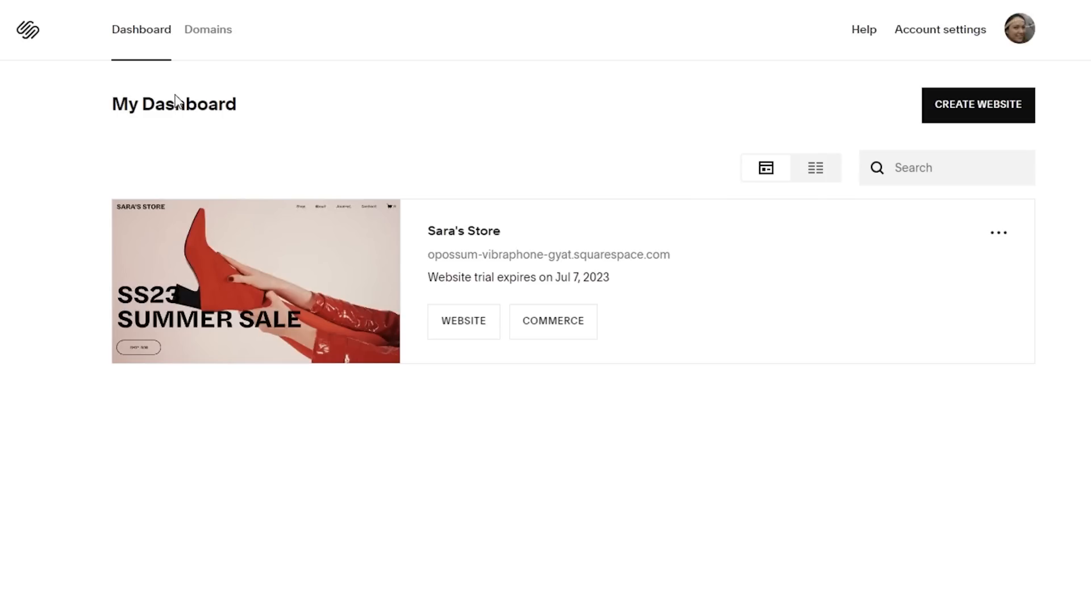